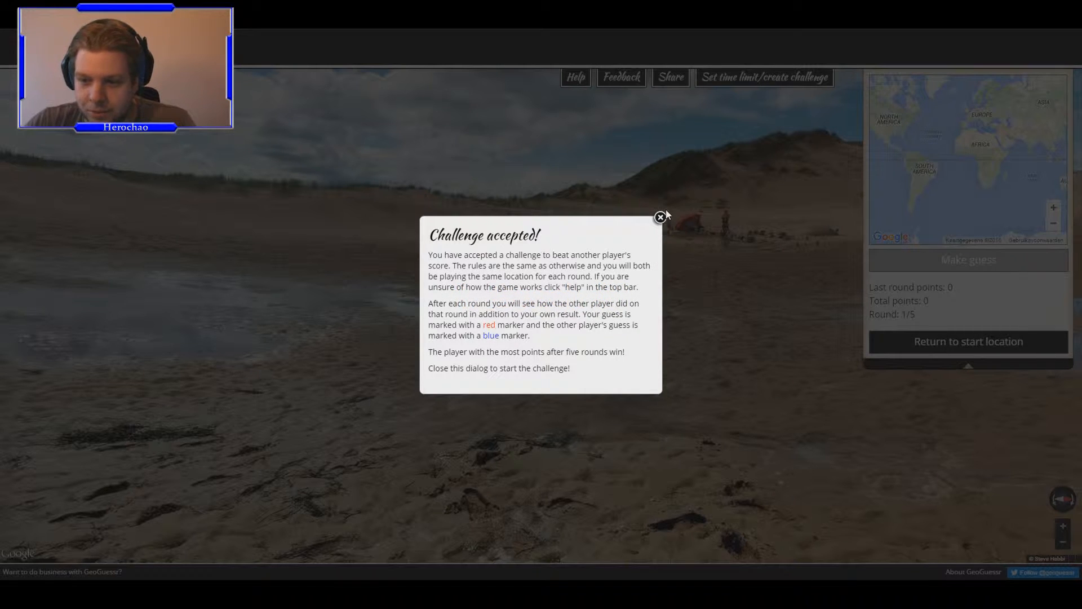
- Close the 'Challenge accepted!' dialog and look around the round-one tidal beach panorama
{"action": "left_click", "coordinate": [660, 216]}
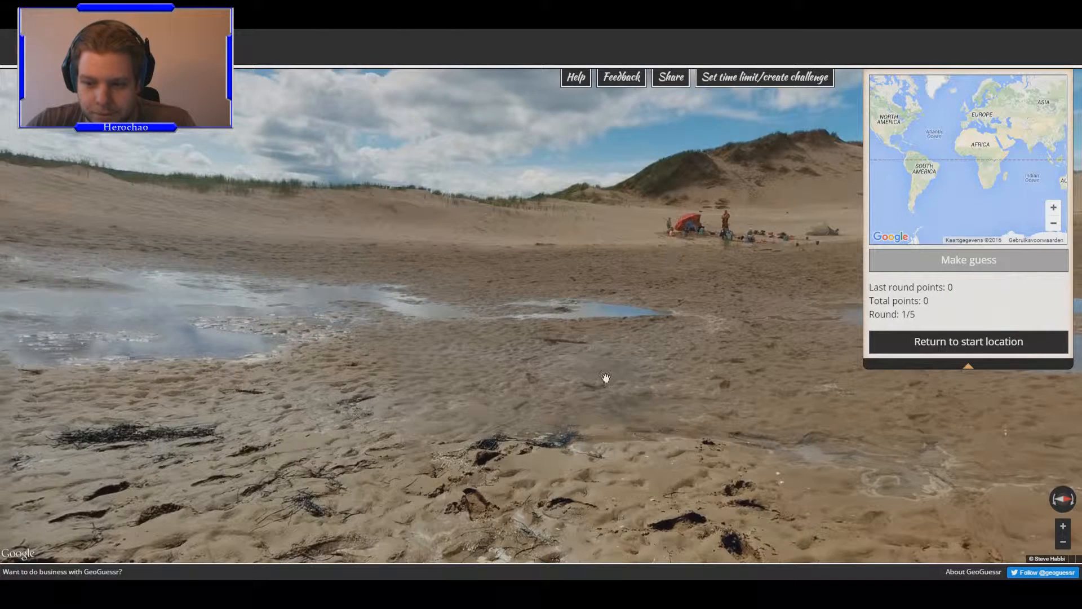
{"action": "left_click_drag", "start_coordinate": [605, 378], "coordinate": [279, 289]}
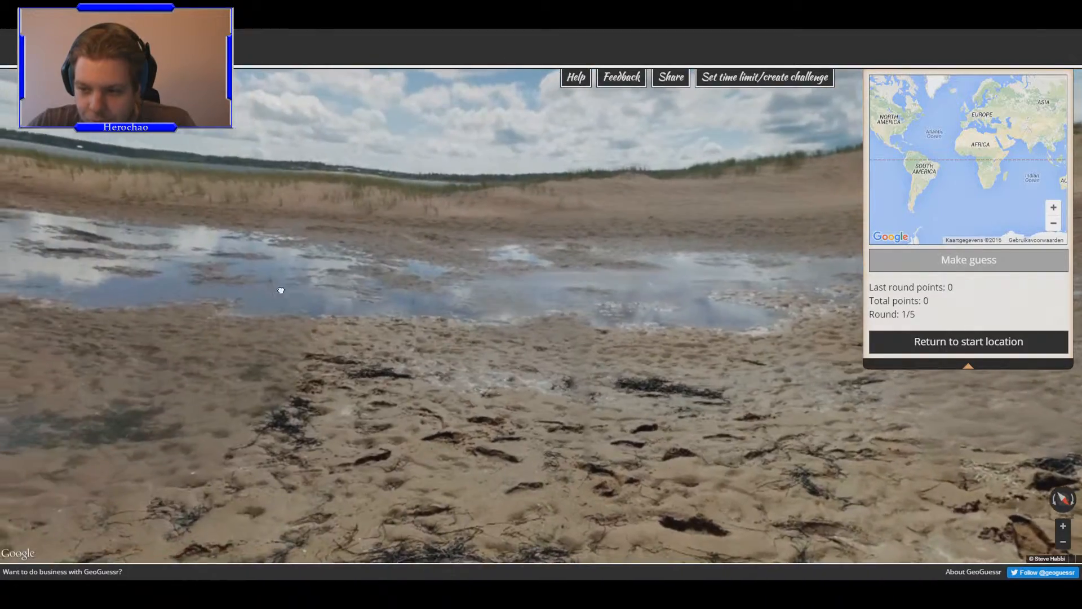
{"action": "left_click_drag", "start_coordinate": [280, 289], "coordinate": [635, 330]}
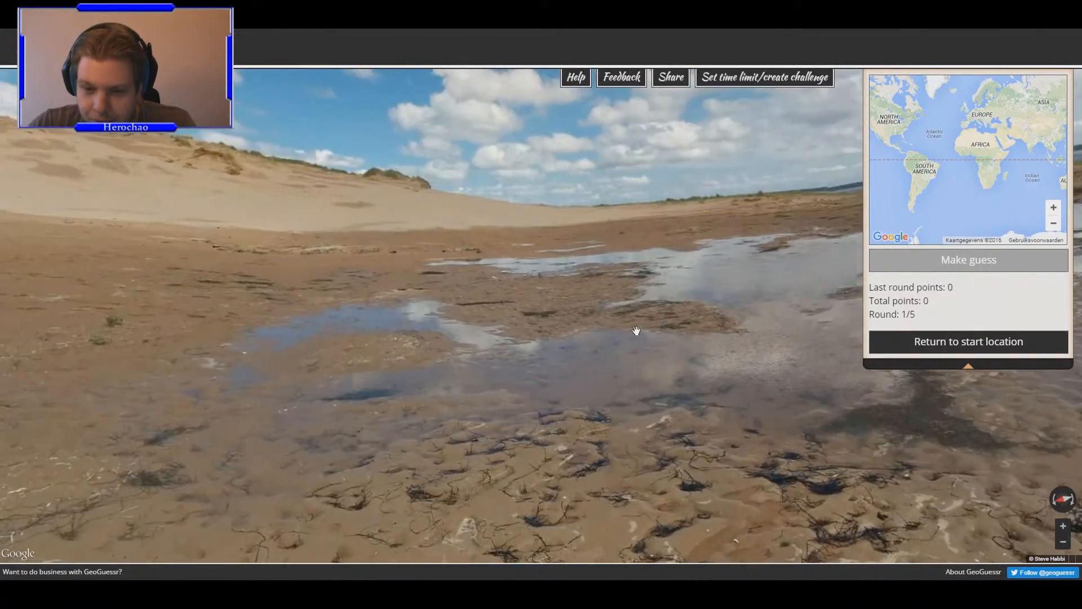
{"action": "left_click_drag", "start_coordinate": [636, 330], "coordinate": [511, 320]}
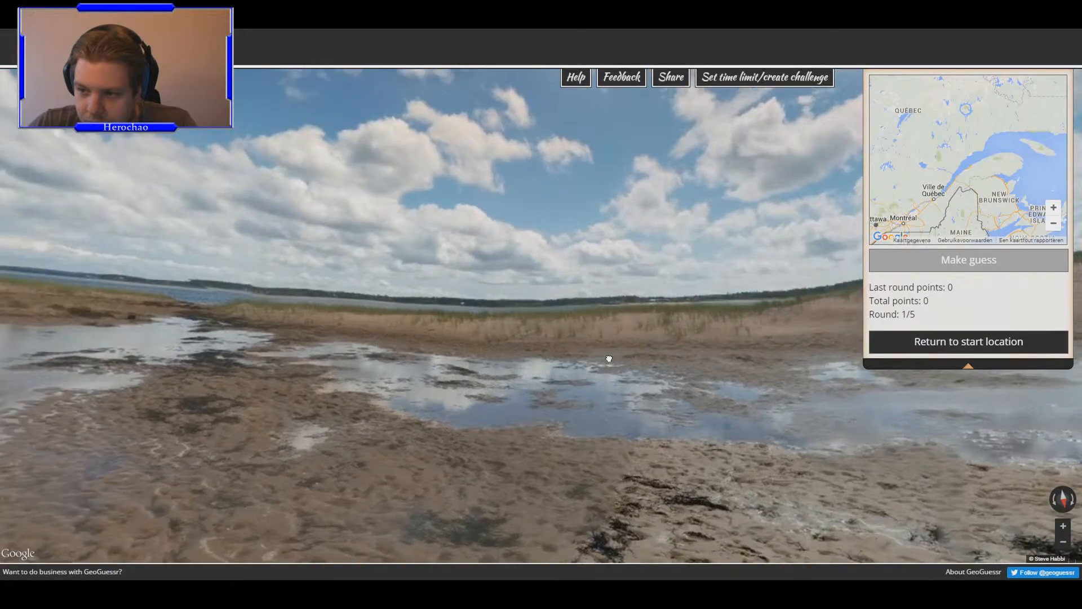
{"action": "left_click_drag", "start_coordinate": [608, 359], "coordinate": [428, 268]}
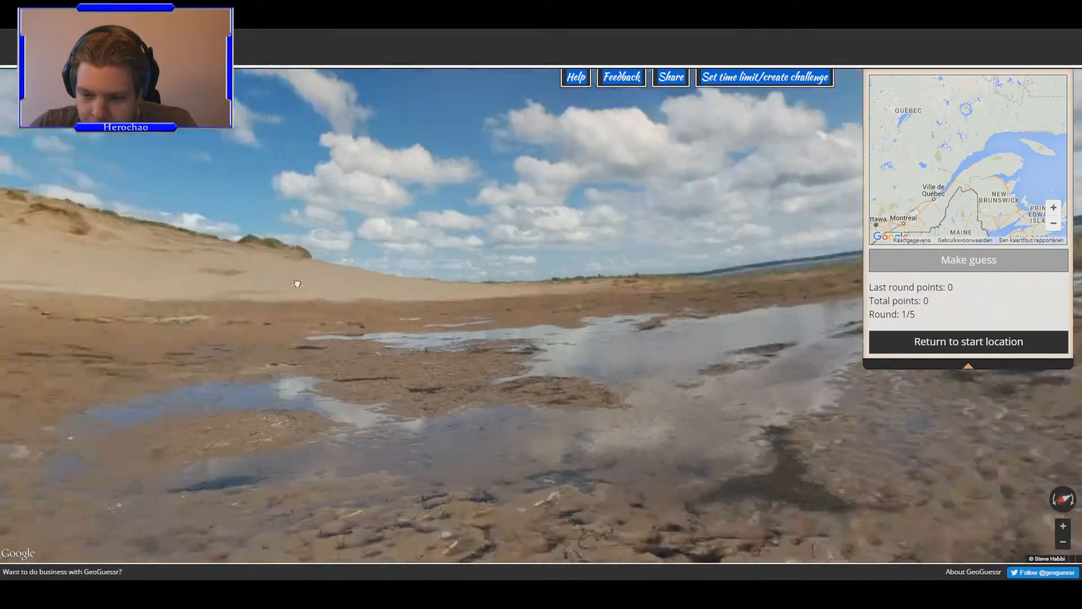
{"action": "left_click_drag", "start_coordinate": [296, 283], "coordinate": [701, 371]}
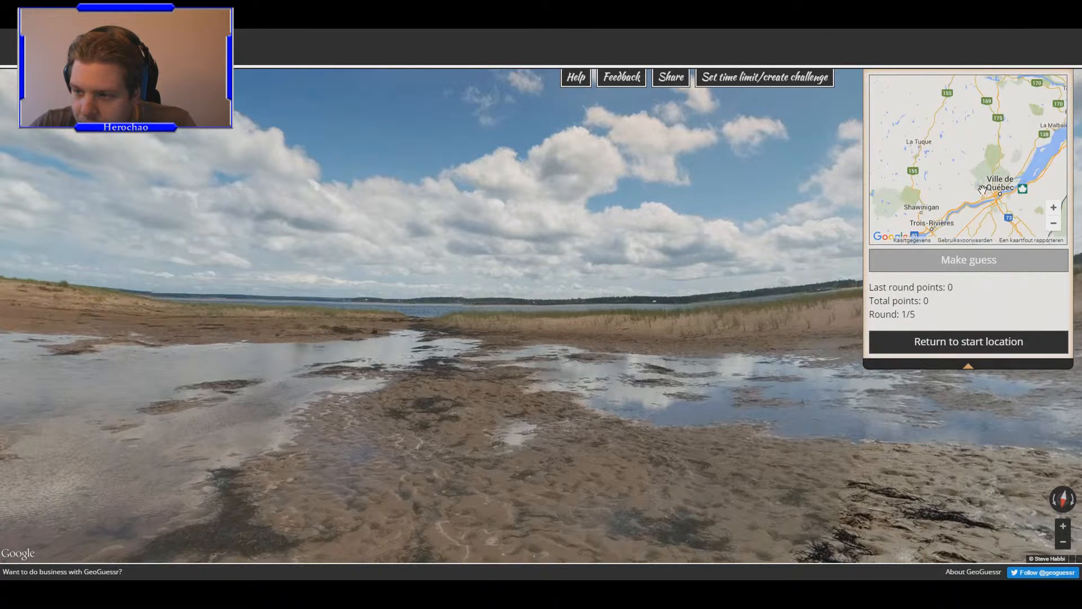
- Pan the guess map past New Brunswick toward Port Nelson while scanning the beach
{"action": "left_click", "coordinate": [1052, 222]}
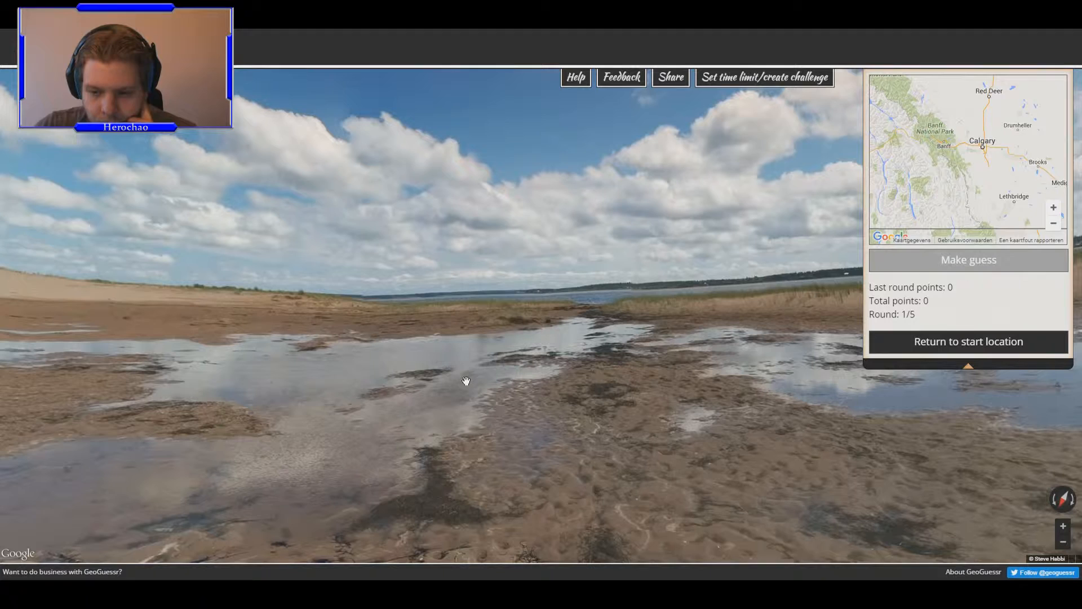
{"action": "mouse_move", "coordinate": [738, 271]}
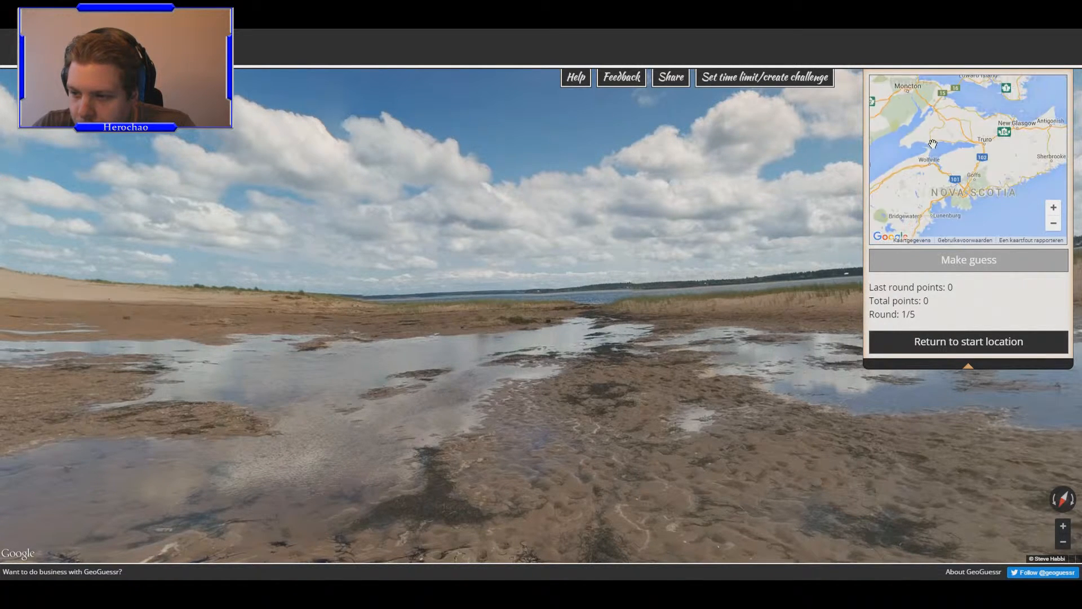
{"action": "left_click_drag", "start_coordinate": [931, 145], "coordinate": [990, 187]}
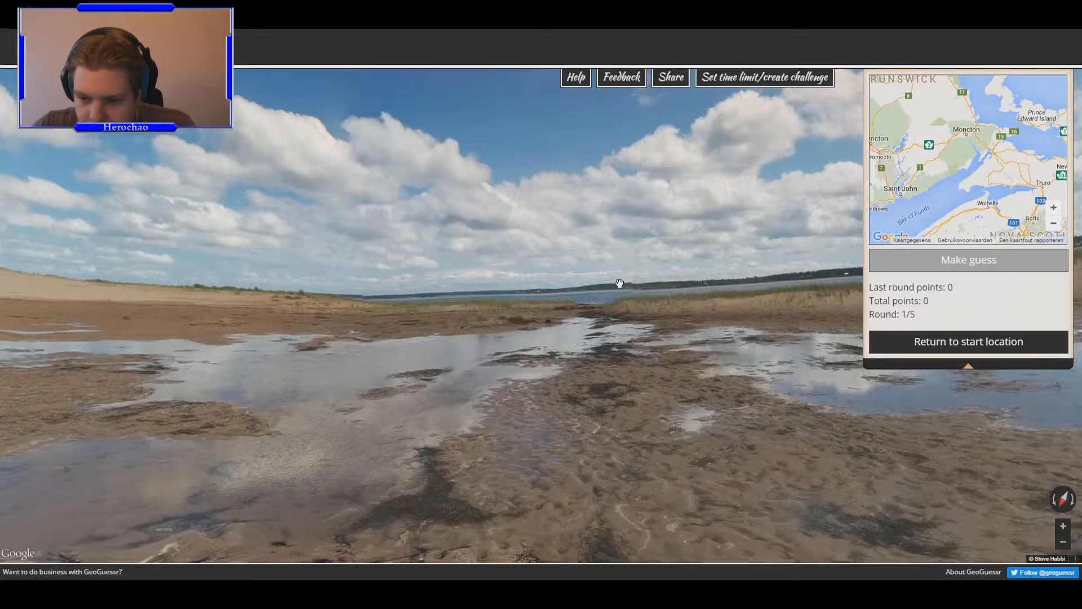
{"action": "left_click_drag", "start_coordinate": [619, 283], "coordinate": [402, 299]}
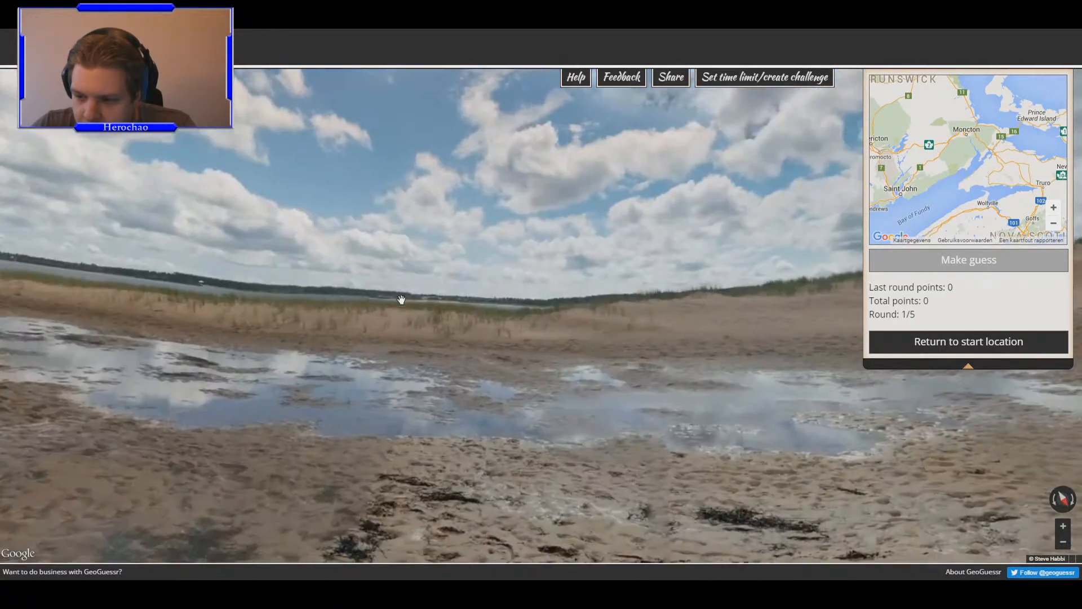
{"action": "left_click_drag", "start_coordinate": [402, 299], "coordinate": [461, 277]}
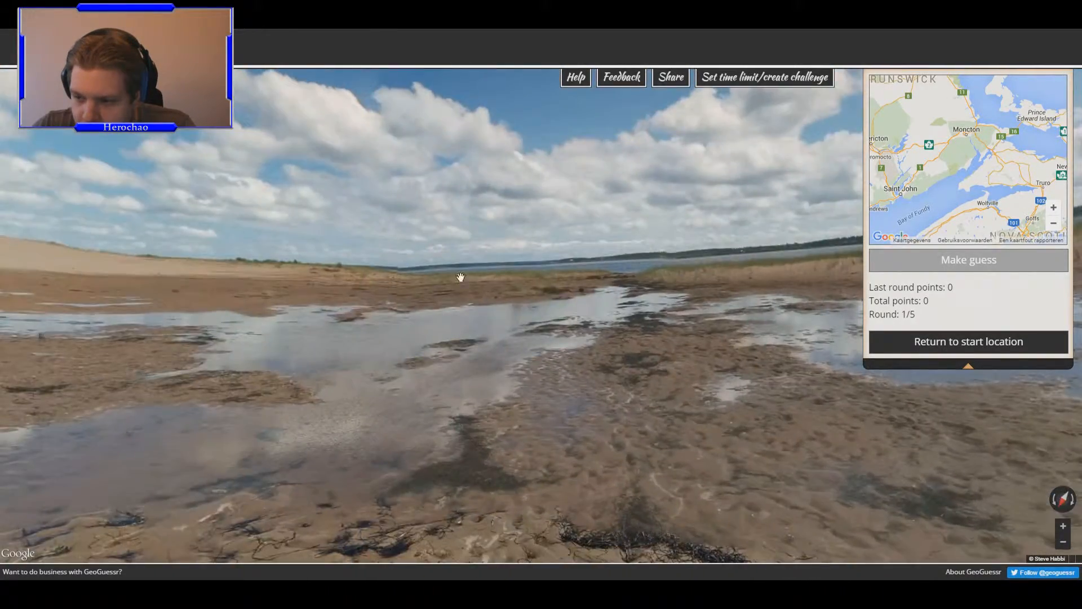
{"action": "left_click_drag", "start_coordinate": [461, 276], "coordinate": [636, 255]}
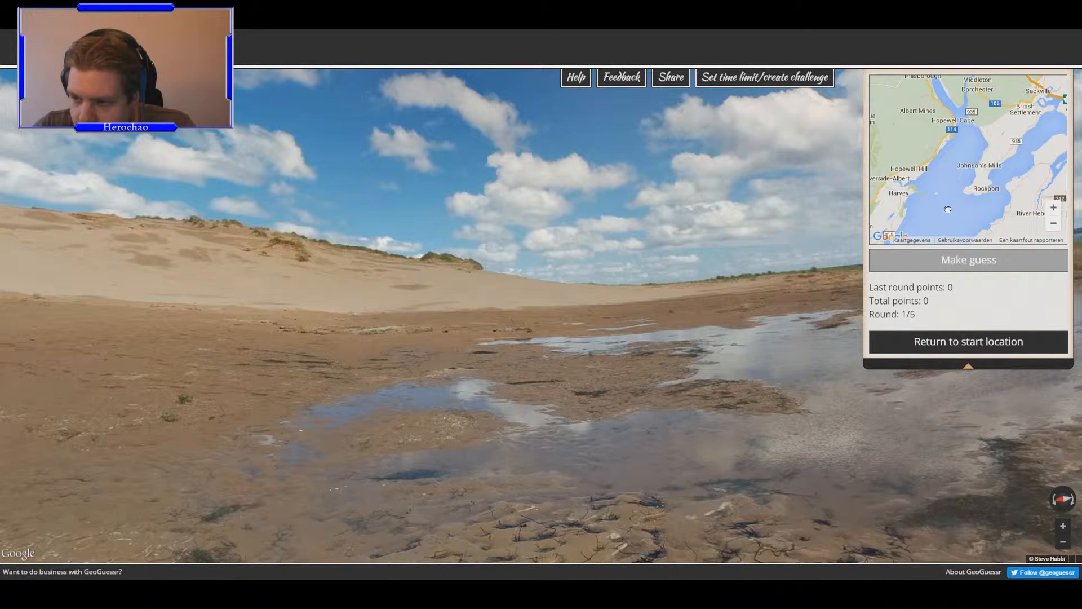
{"action": "left_click", "coordinate": [1051, 222]}
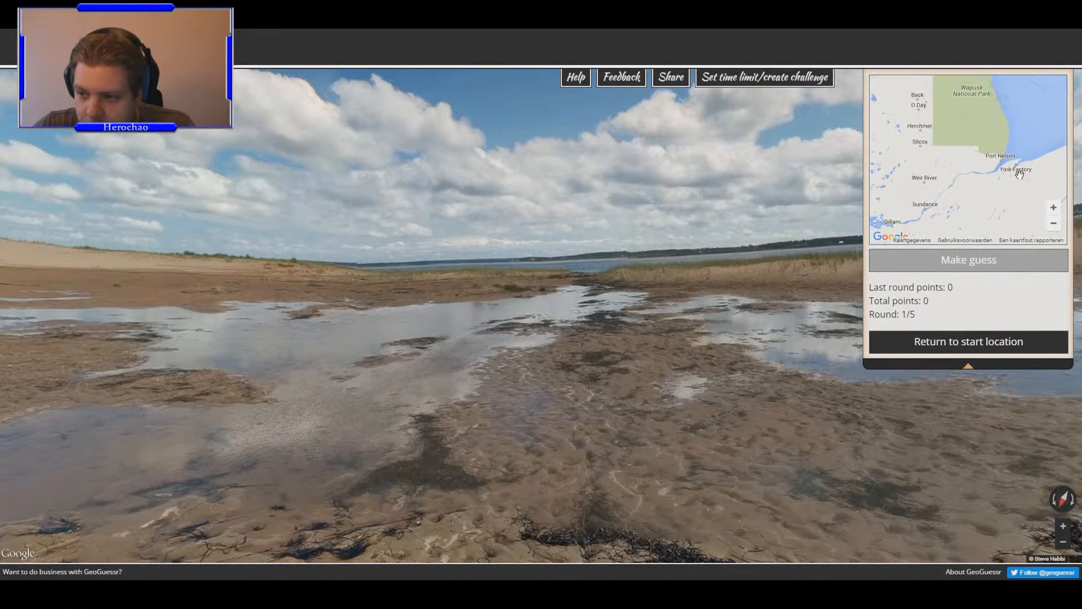
- Pin and submit a guess near Port Nelson, scoring 1898 points at 2330 km off
{"action": "left_click", "coordinate": [967, 150]}
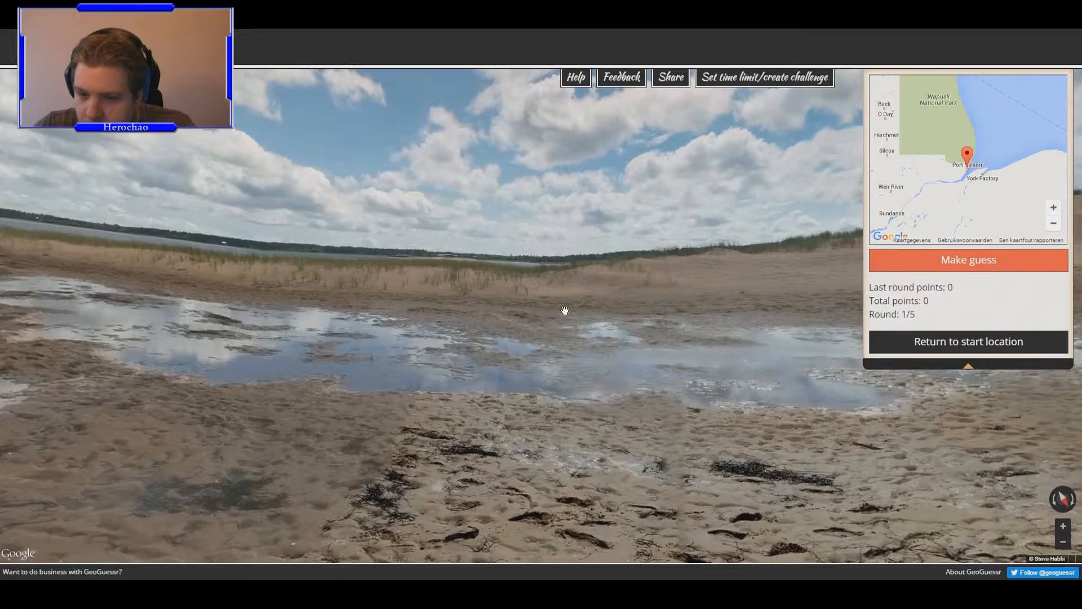
{"action": "left_click_drag", "start_coordinate": [565, 310], "coordinate": [786, 347]}
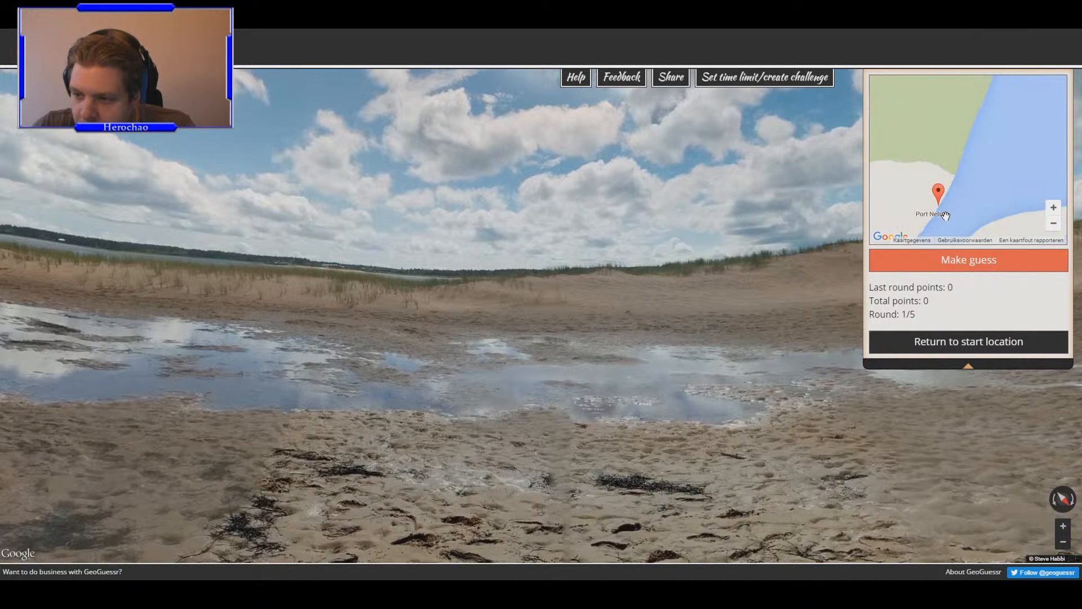
{"action": "left_click", "coordinate": [968, 259]}
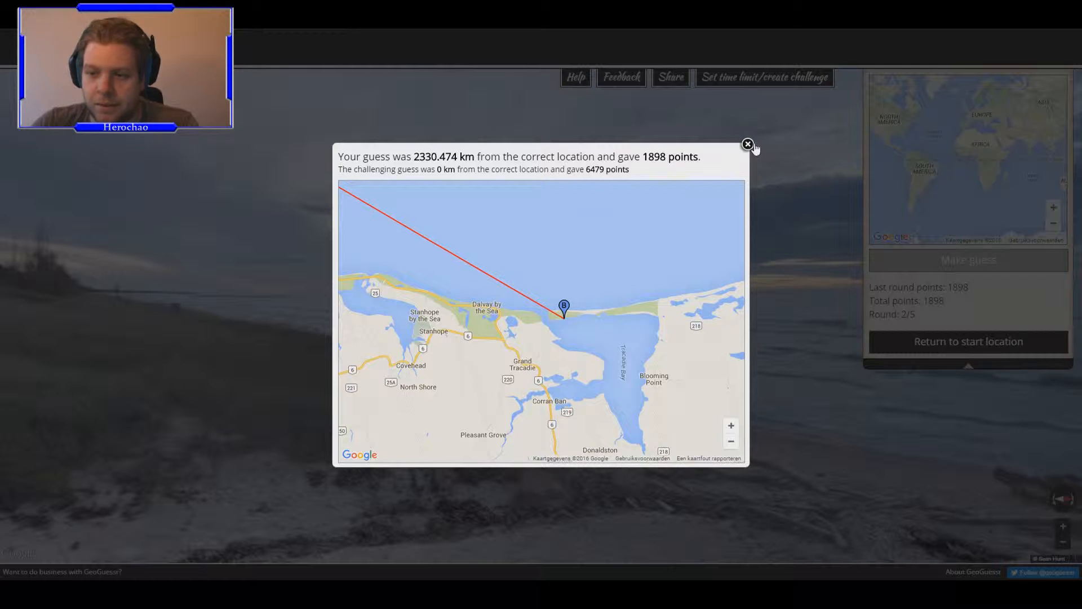
- Close the round-one result and look around the driftwood beach
{"action": "left_click", "coordinate": [747, 144]}
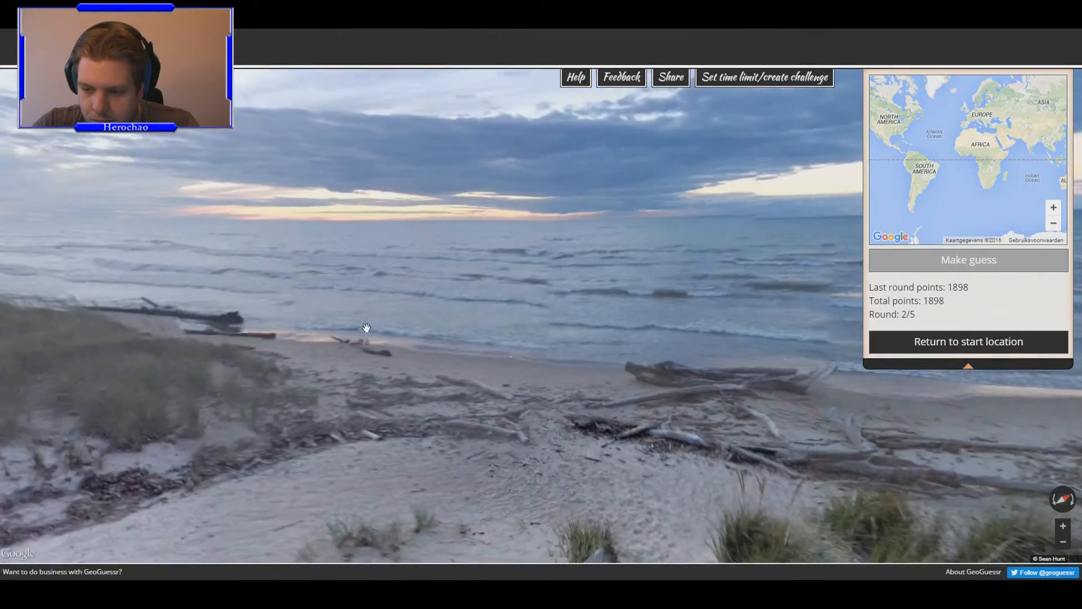
{"action": "left_click_drag", "start_coordinate": [366, 327], "coordinate": [239, 416]}
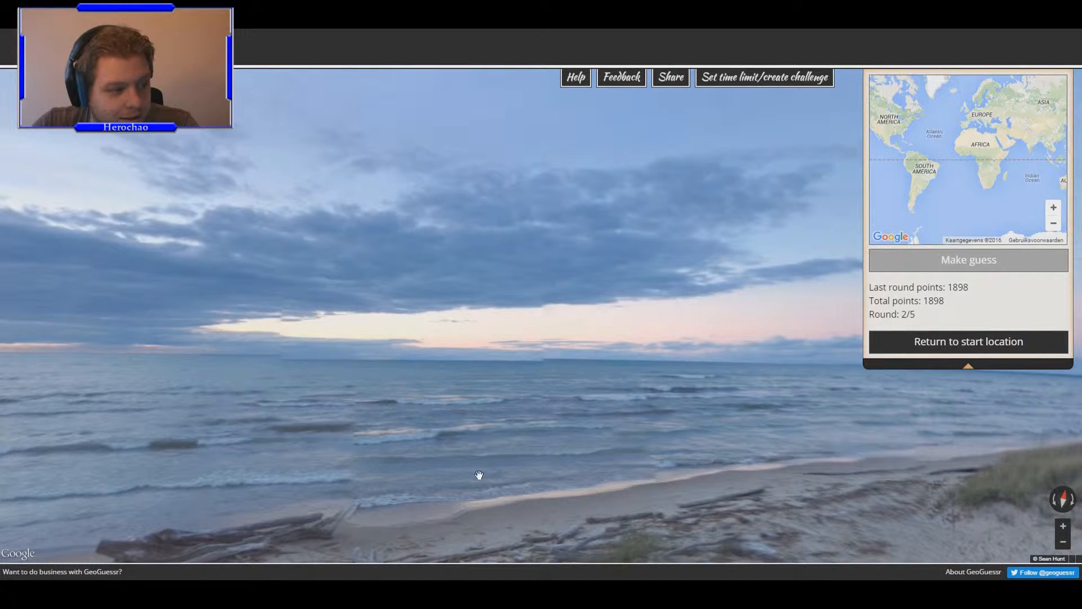
{"action": "mouse_move", "coordinate": [366, 375]}
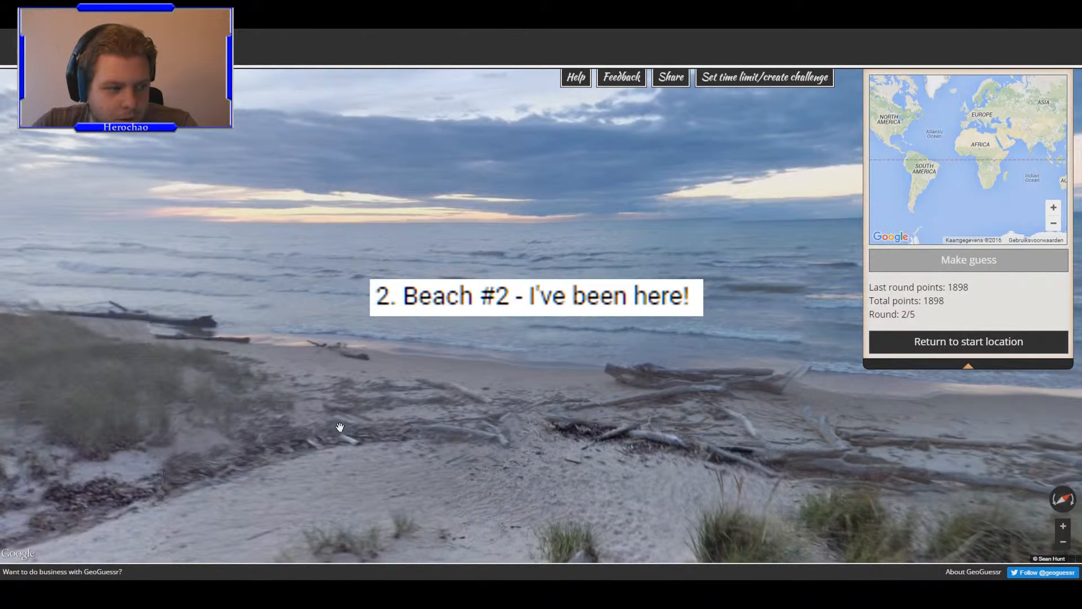
{"action": "left_click_drag", "start_coordinate": [338, 427], "coordinate": [452, 406]}
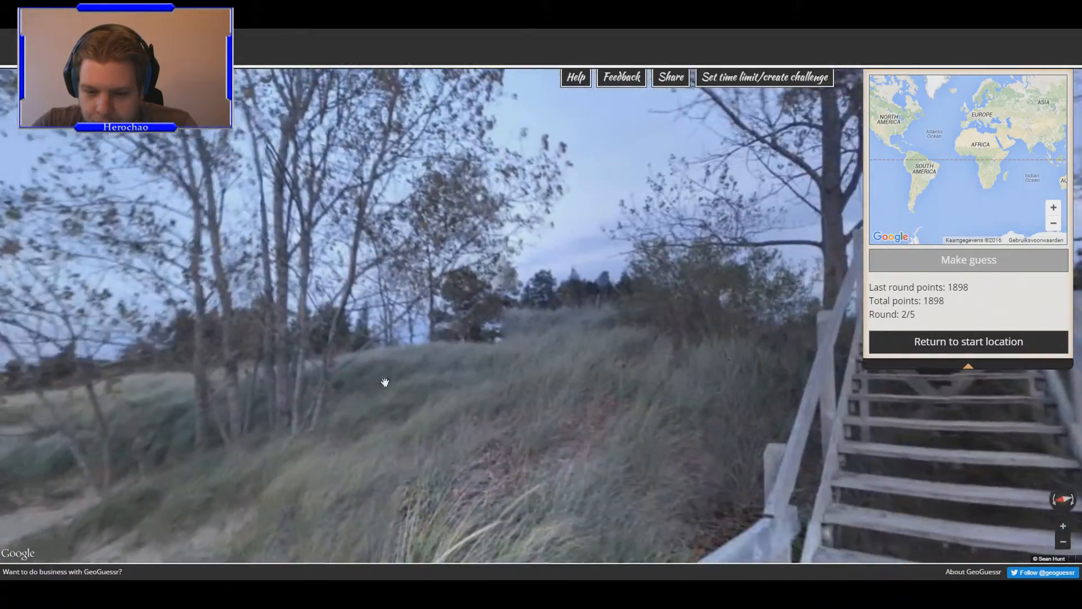
- Move along the grassy shoreline to the top of the beach stairs
{"action": "left_click", "coordinate": [384, 382]}
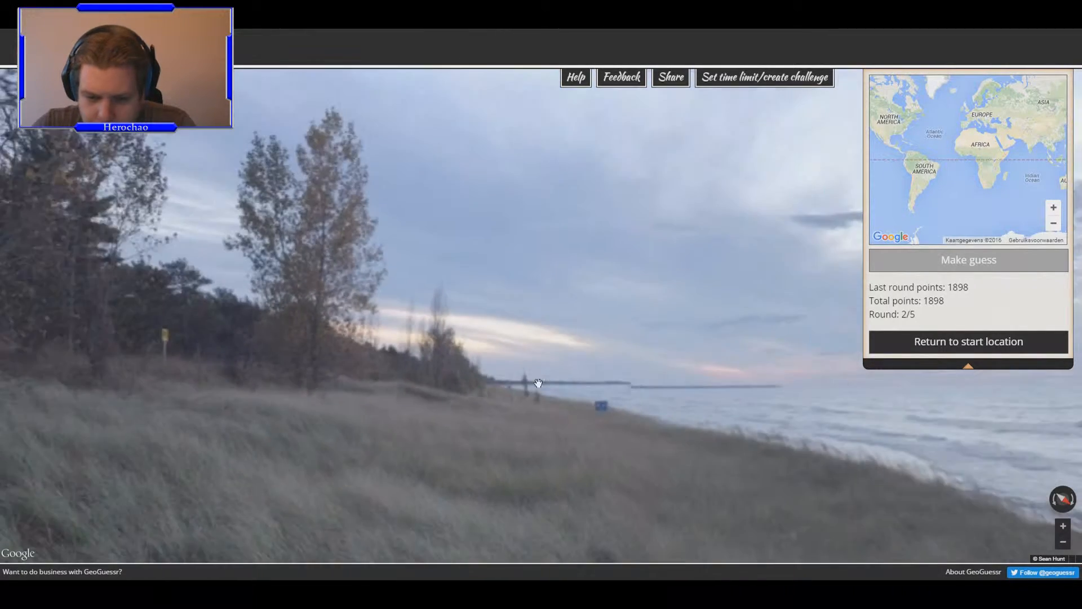
{"action": "left_click_drag", "start_coordinate": [538, 383], "coordinate": [274, 397]}
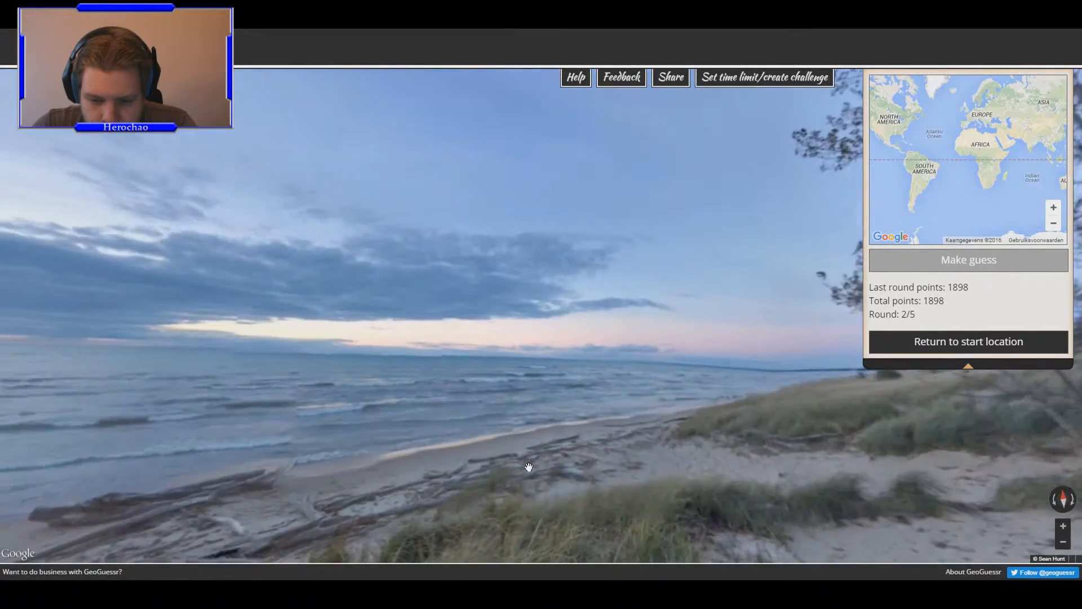
{"action": "left_click", "coordinate": [528, 467]}
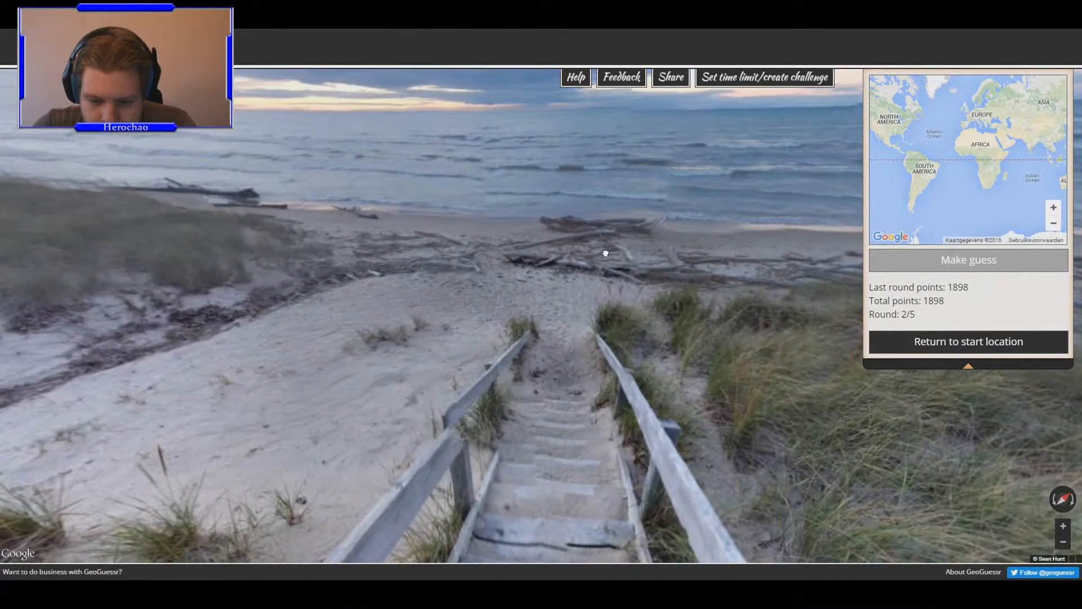
{"action": "left_click_drag", "start_coordinate": [605, 252], "coordinate": [511, 356]}
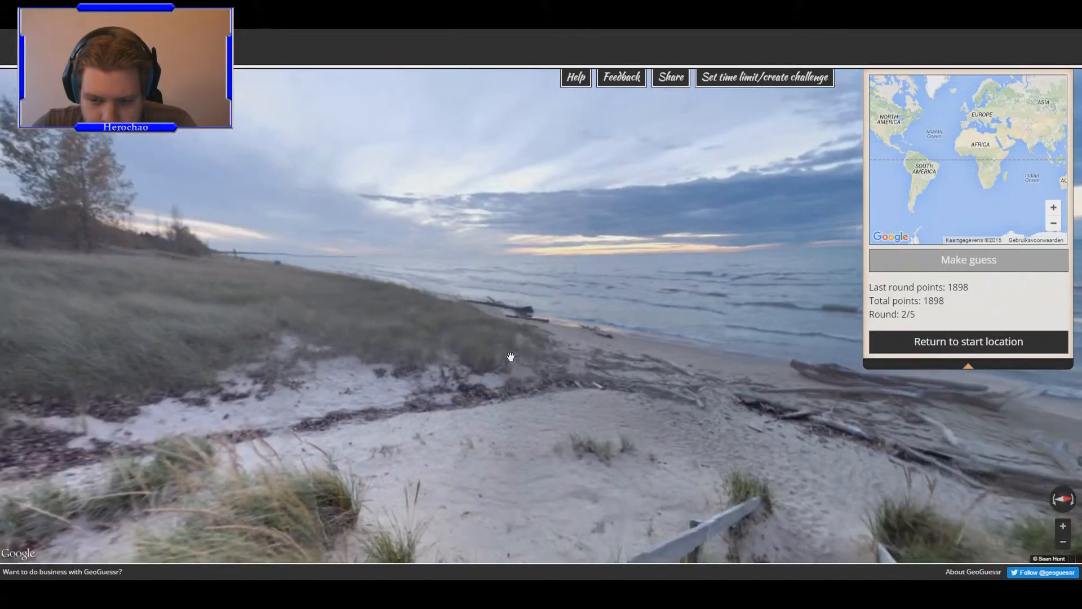
{"action": "left_click", "coordinate": [511, 357]}
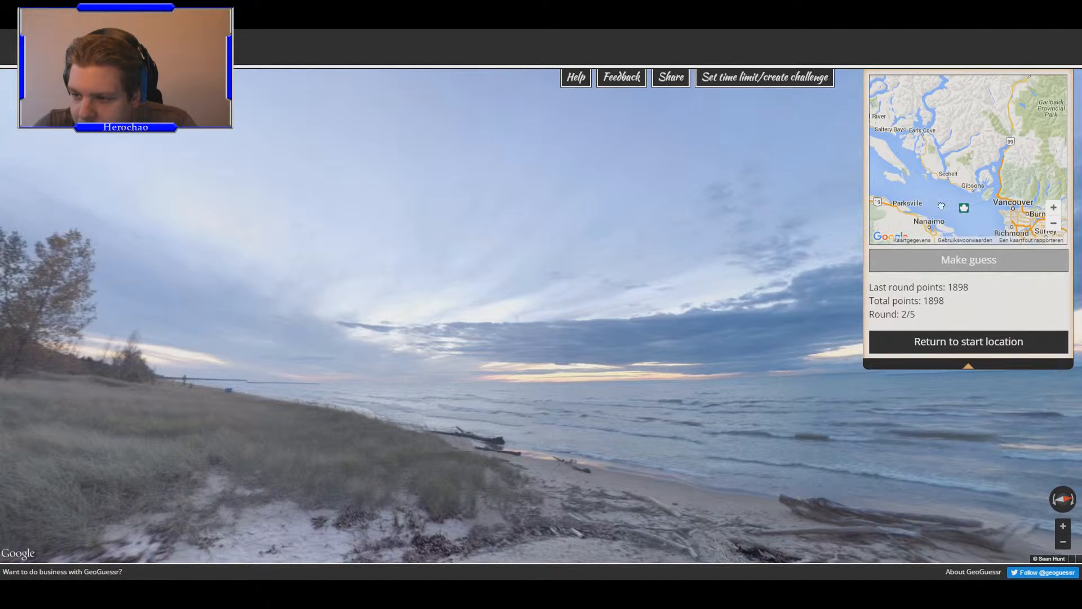
- Pin a guess near Bella Bella, British Columbia, and submit it for 1714 points
{"action": "left_click_drag", "start_coordinate": [938, 207], "coordinate": [987, 179]}
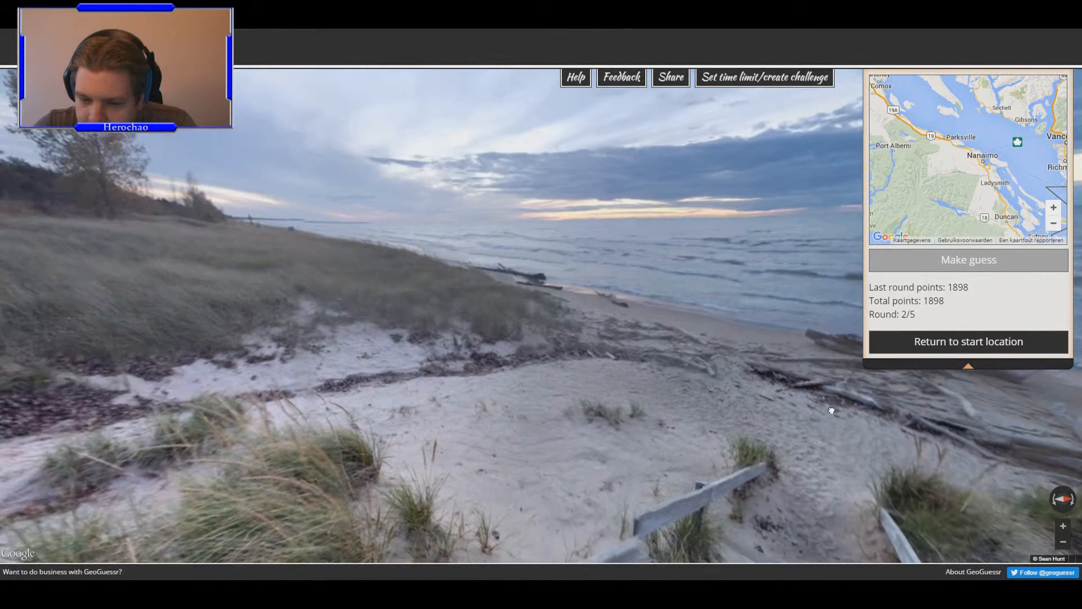
{"action": "left_click_drag", "start_coordinate": [832, 410], "coordinate": [605, 434]}
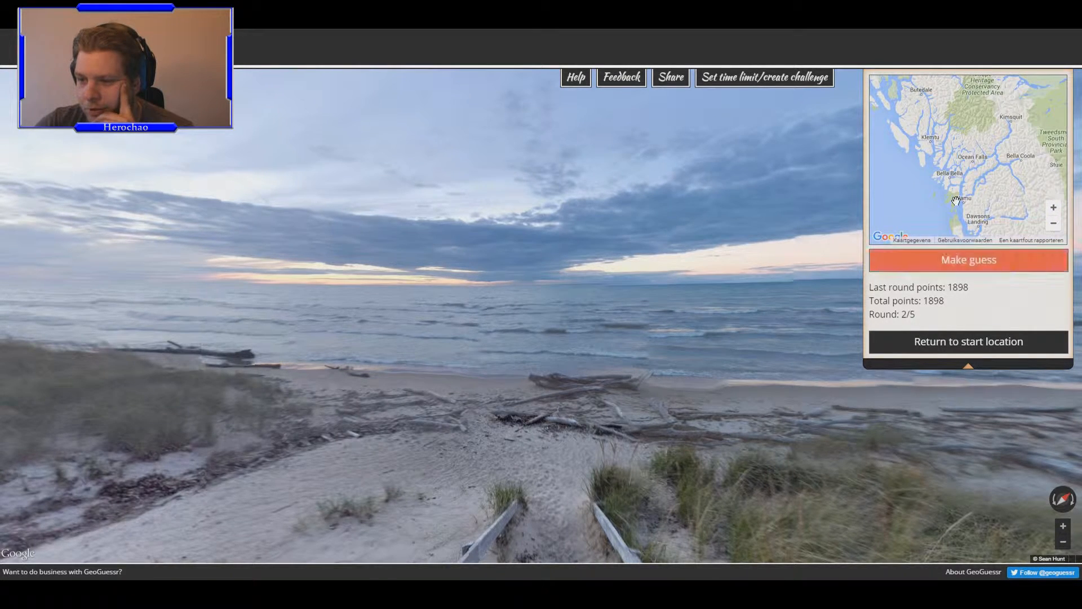
{"action": "left_click", "coordinate": [956, 191]}
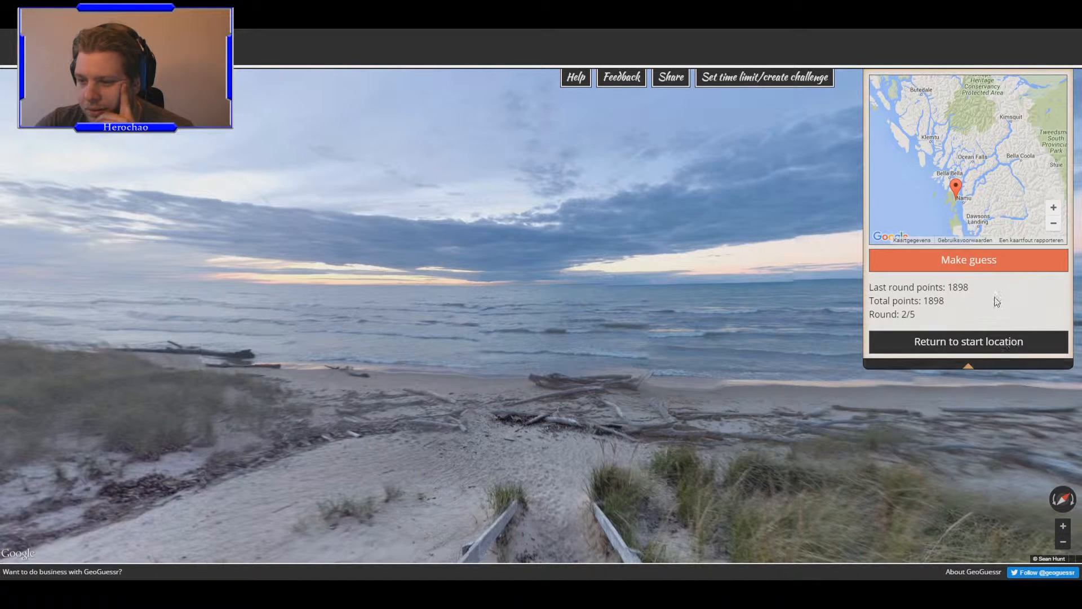
{"action": "left_click", "coordinate": [968, 259]}
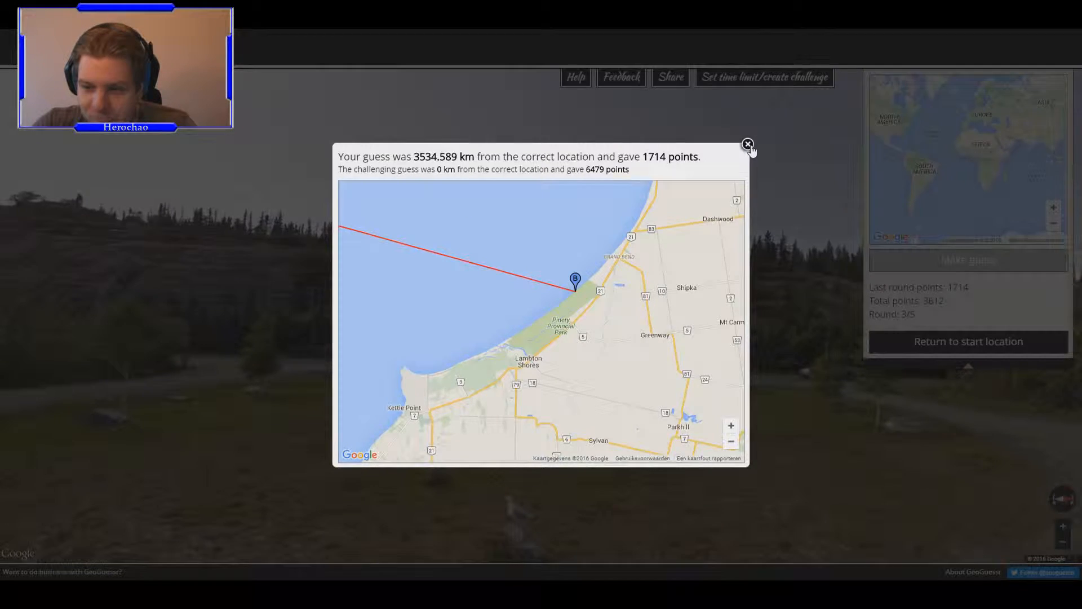
- Dismiss the round-two result and travel down the highway past the old parked bus
{"action": "left_click", "coordinate": [747, 145]}
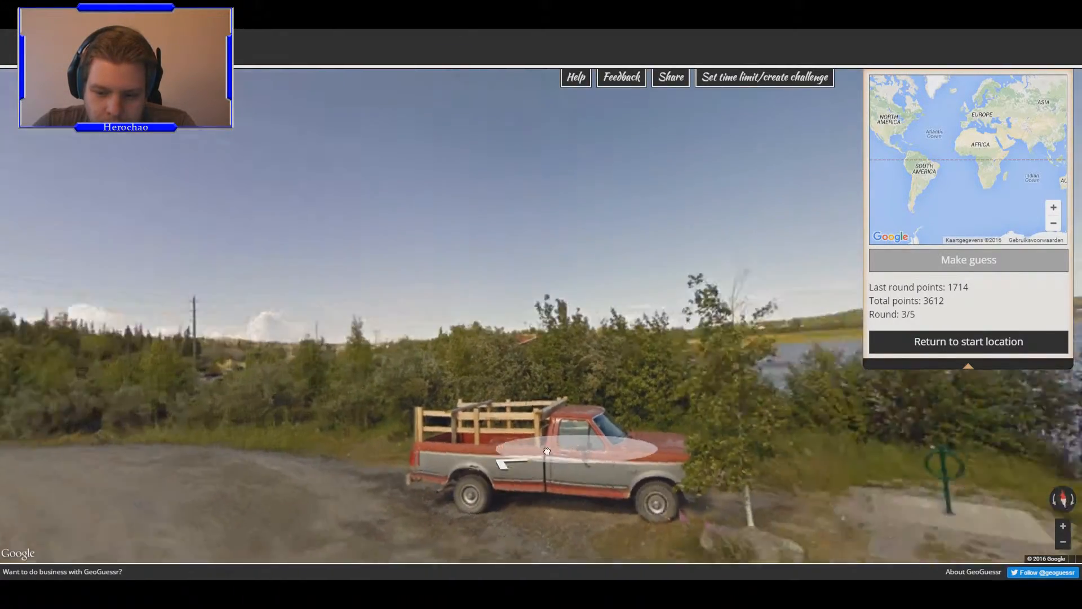
{"action": "left_click", "coordinate": [546, 452]}
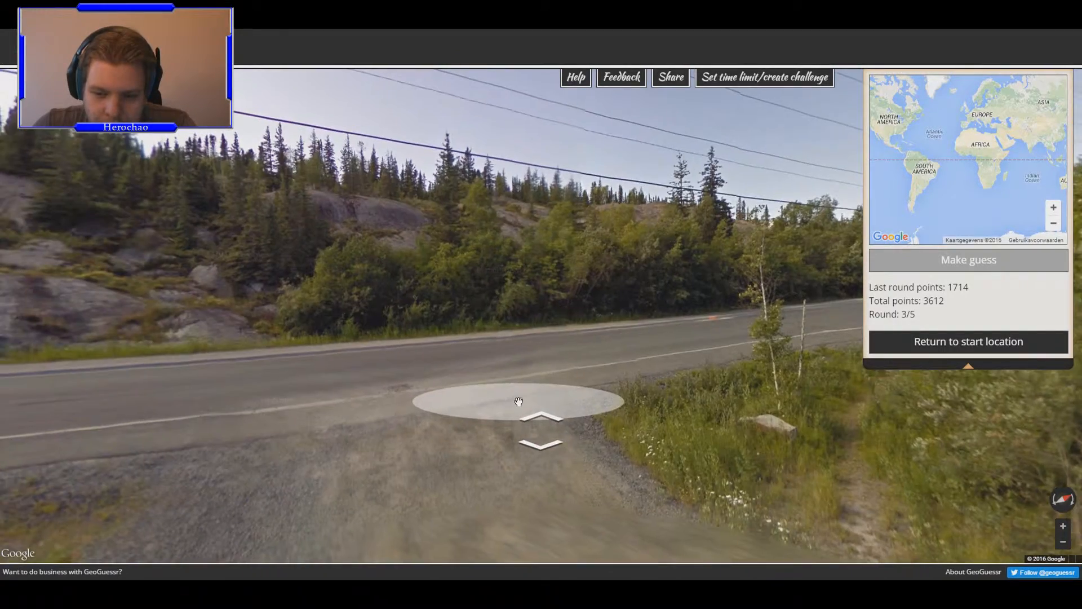
{"action": "left_click", "coordinate": [518, 403]}
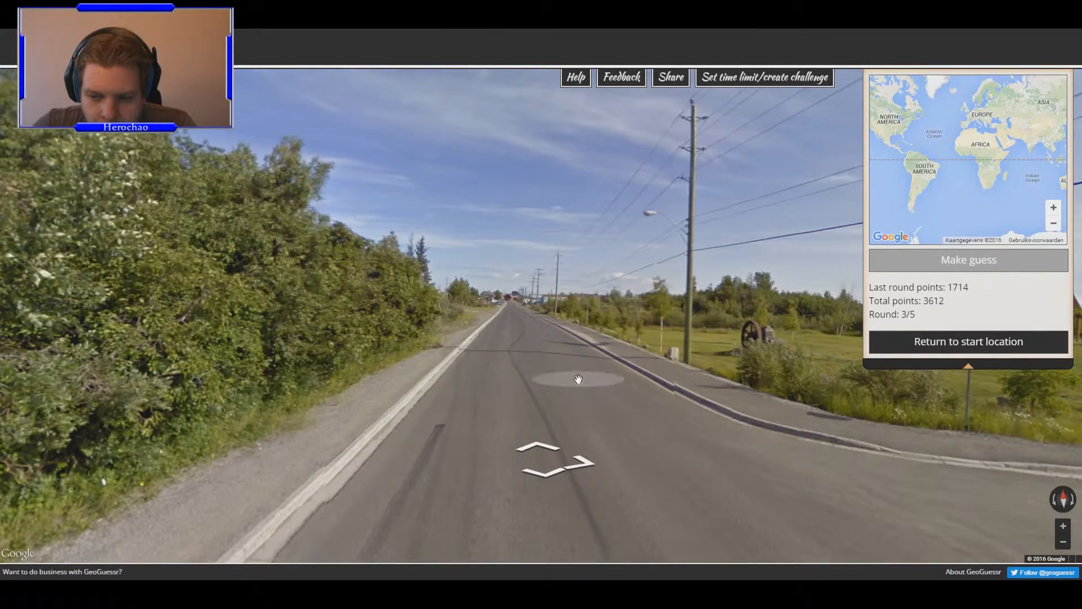
{"action": "left_click", "coordinate": [556, 460]}
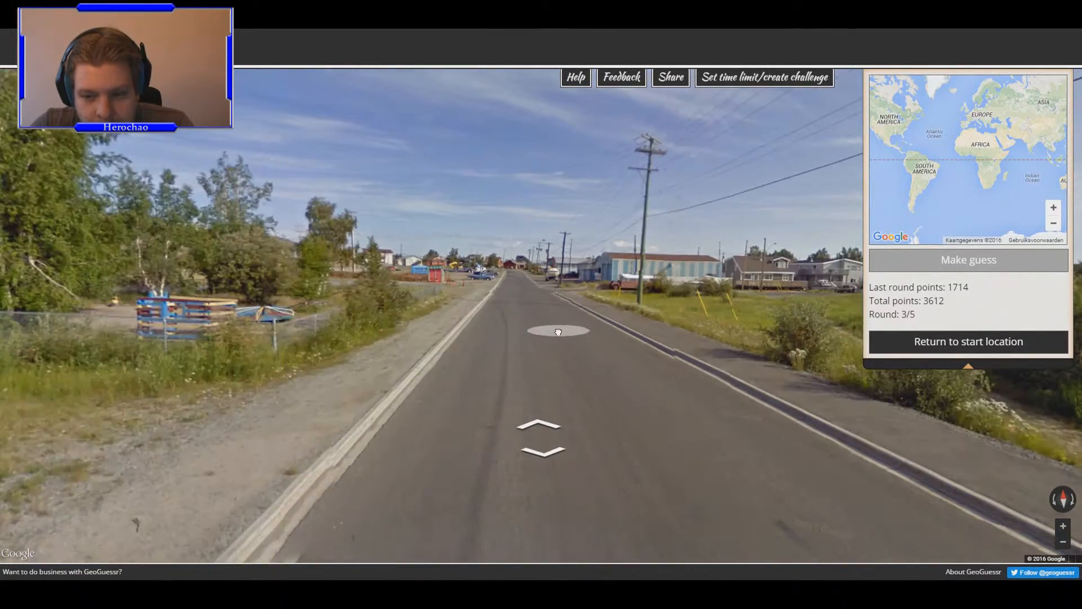
{"action": "left_click", "coordinate": [558, 331]}
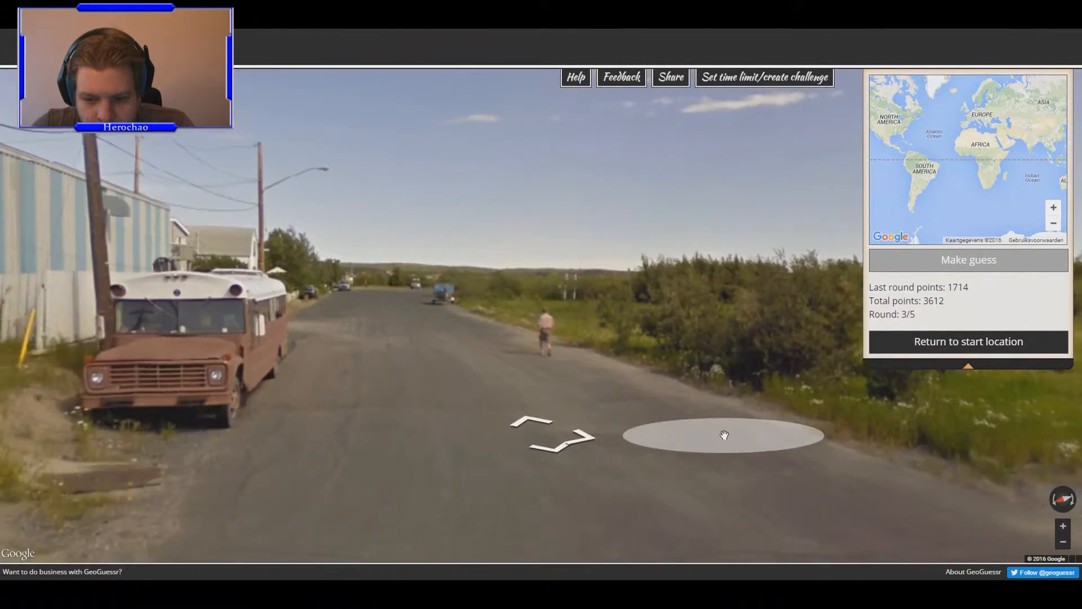
{"action": "left_click", "coordinate": [724, 434]}
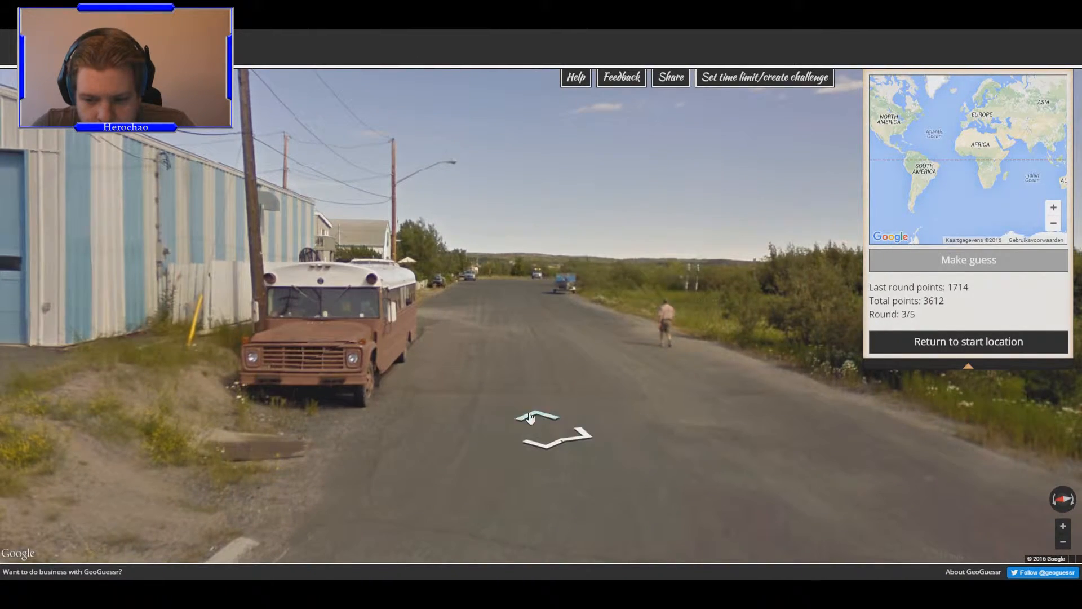
{"action": "left_click", "coordinate": [538, 416]}
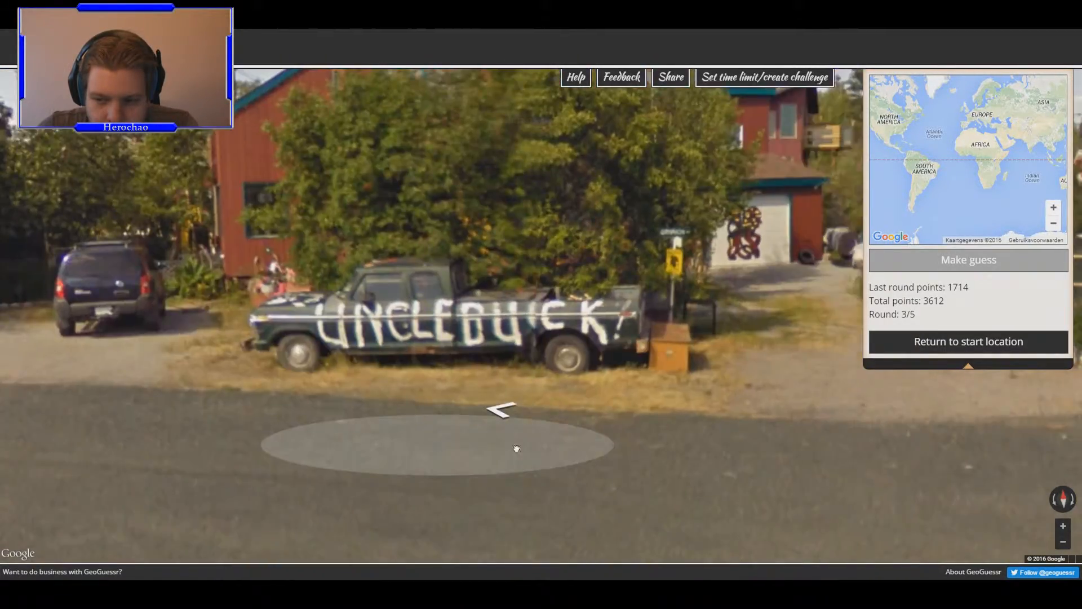
- Continue along gravel streets past the striped warehouse and garage onto the main road
{"action": "left_click", "coordinate": [501, 409]}
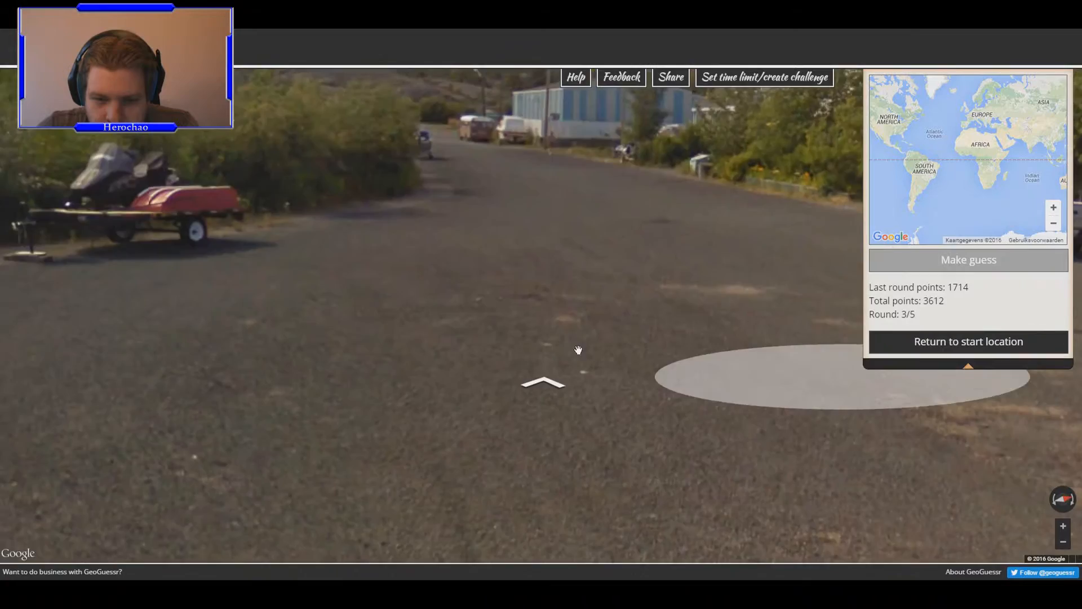
{"action": "left_click", "coordinate": [543, 383]}
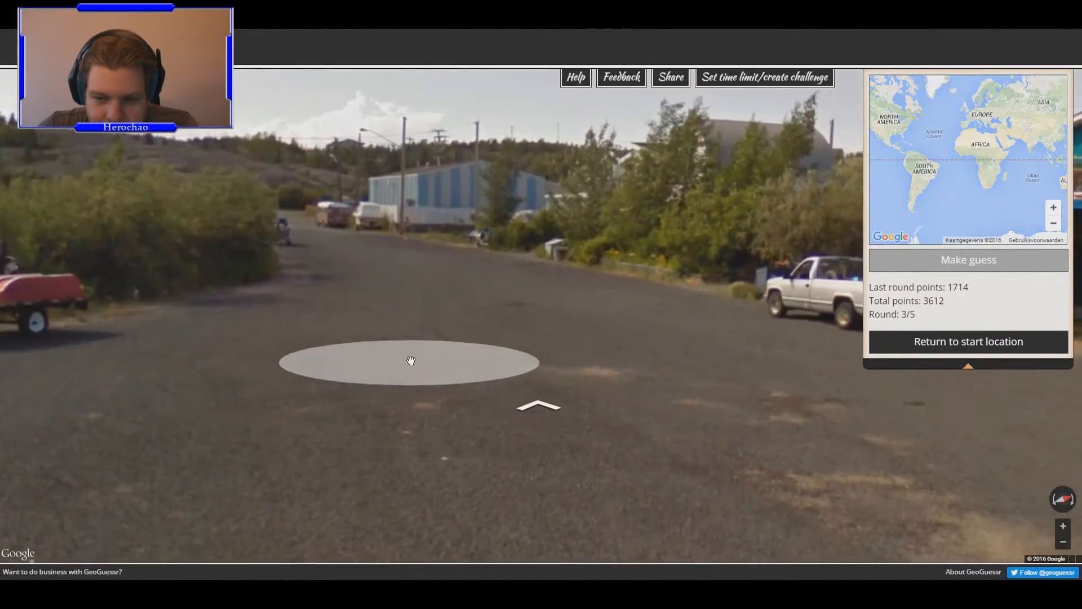
{"action": "left_click", "coordinate": [540, 406]}
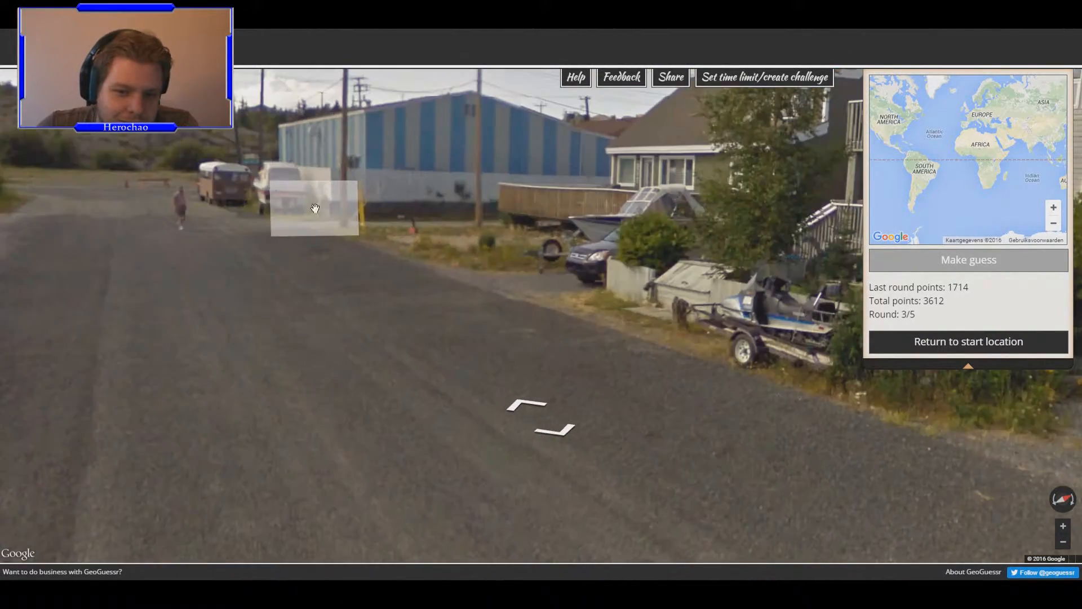
{"action": "left_click", "coordinate": [314, 206]}
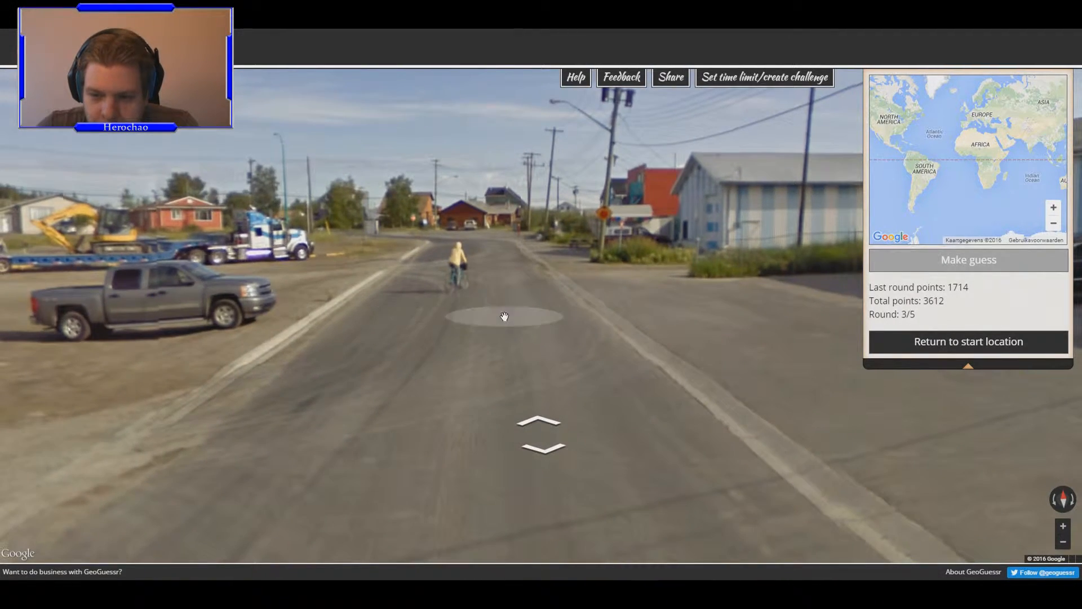
{"action": "left_click", "coordinate": [504, 316]}
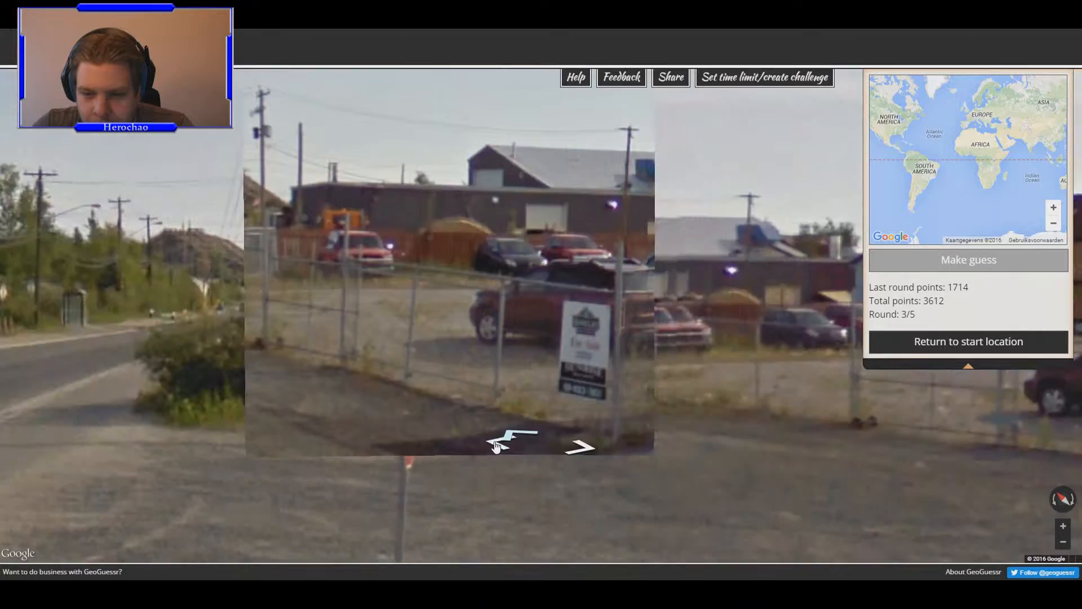
{"action": "left_click", "coordinate": [521, 436]}
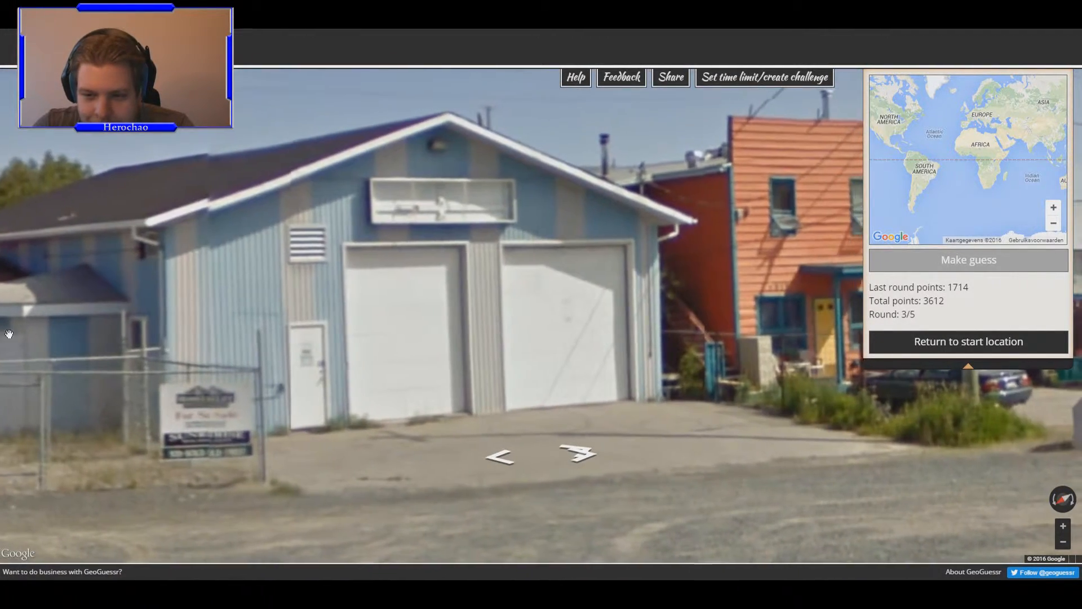
{"action": "left_click", "coordinate": [501, 456]}
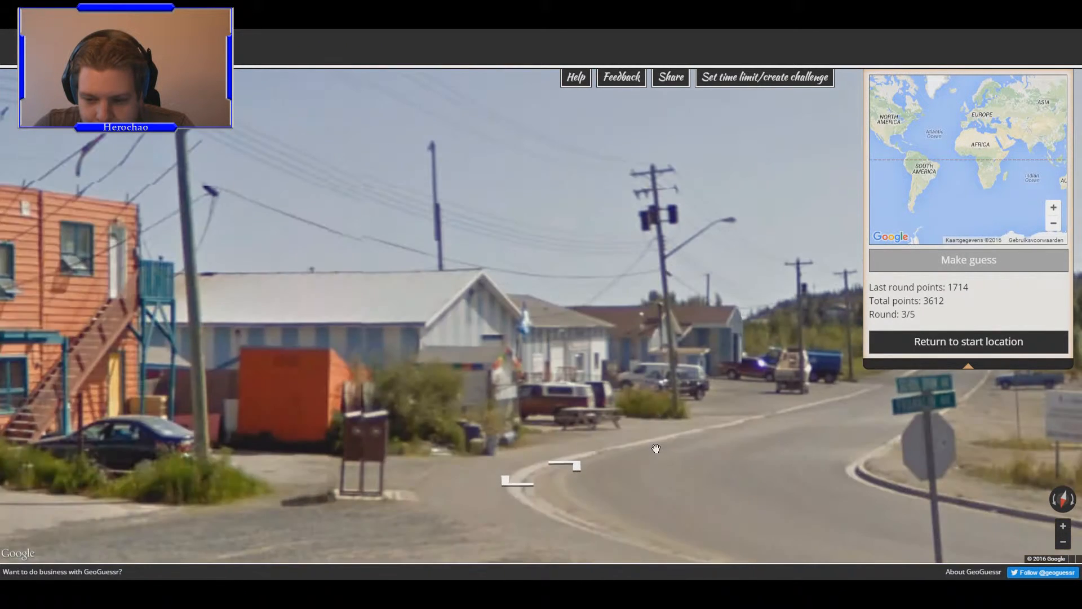
{"action": "left_click_drag", "start_coordinate": [655, 449], "coordinate": [539, 471]}
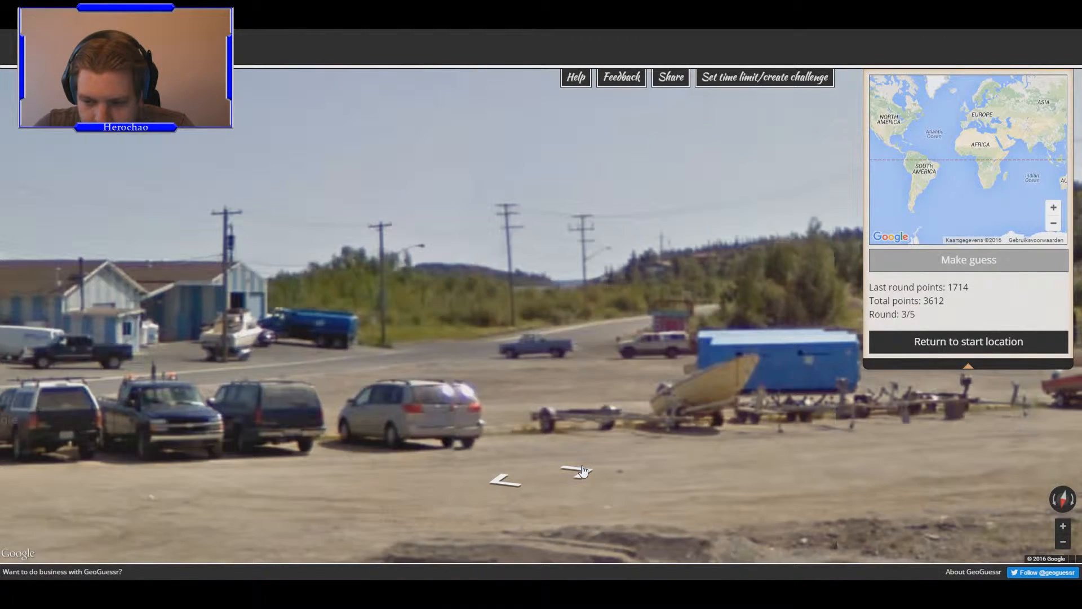
{"action": "left_click", "coordinate": [578, 471]}
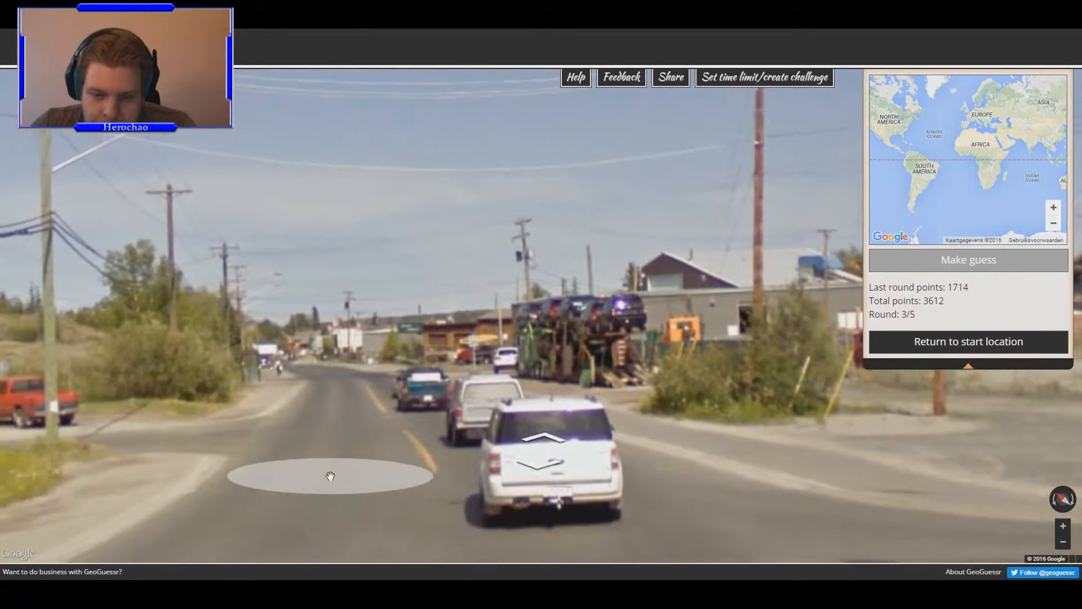
- Travel the main street past gallery shops and the fresh-fish sign
{"action": "left_click", "coordinate": [330, 476]}
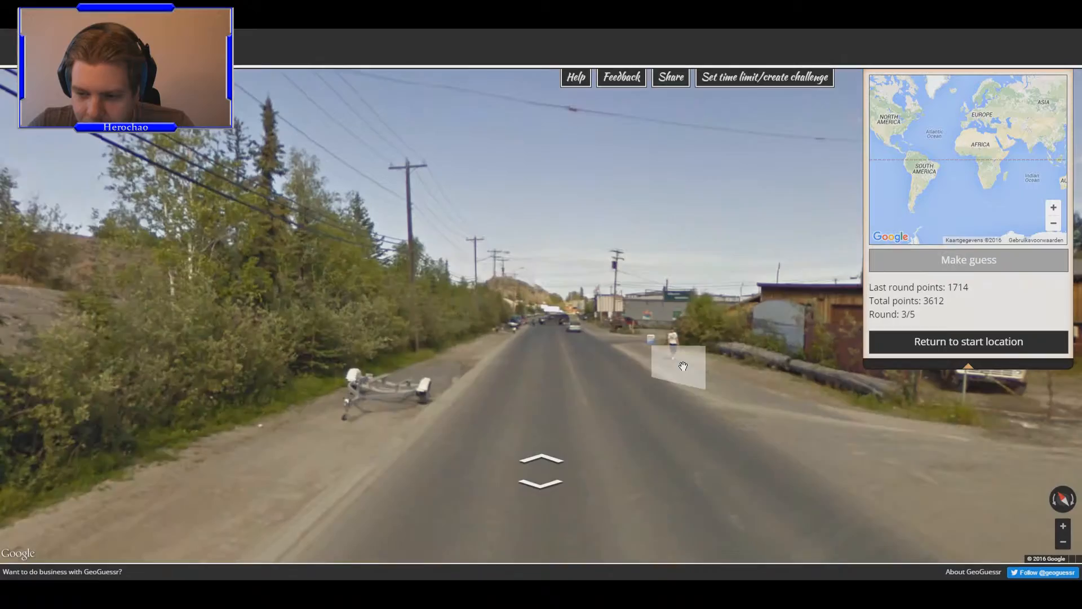
{"action": "left_click", "coordinate": [541, 461]}
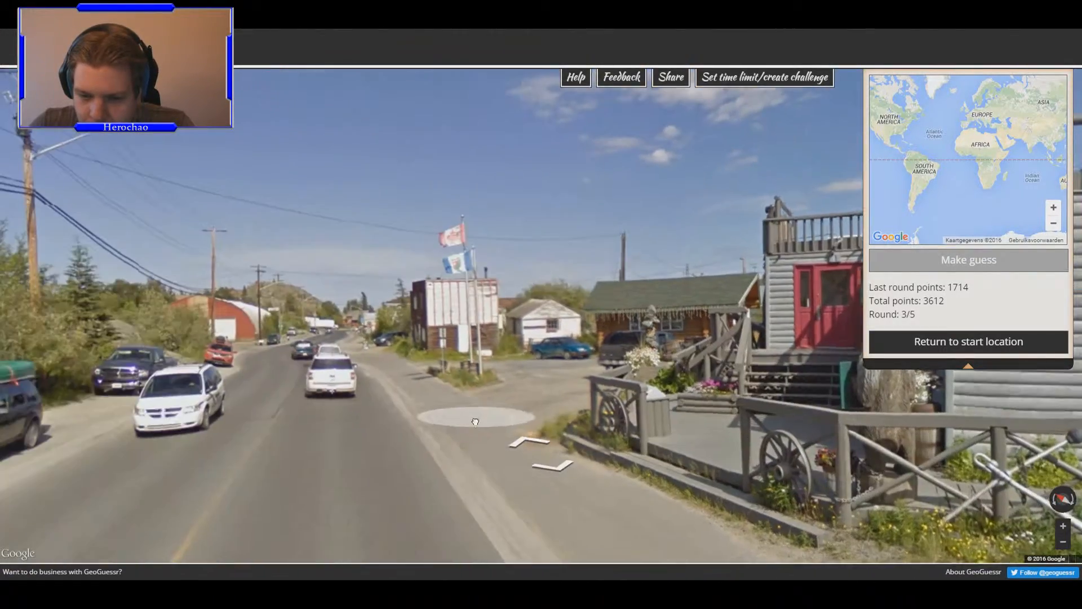
{"action": "left_click", "coordinate": [474, 421]}
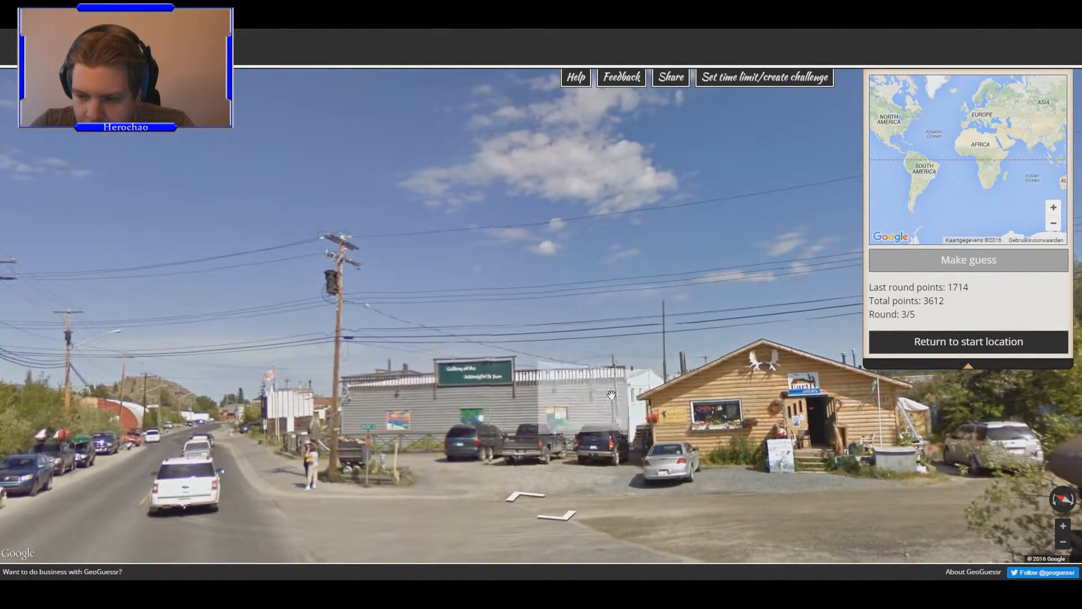
{"action": "left_click", "coordinate": [610, 394]}
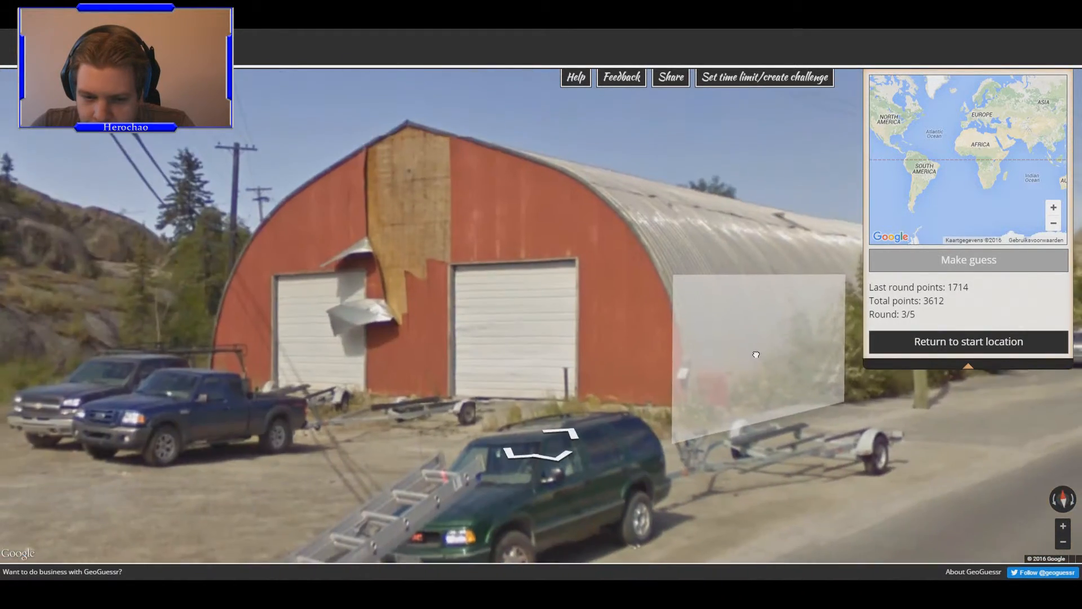
{"action": "left_click", "coordinate": [756, 353]}
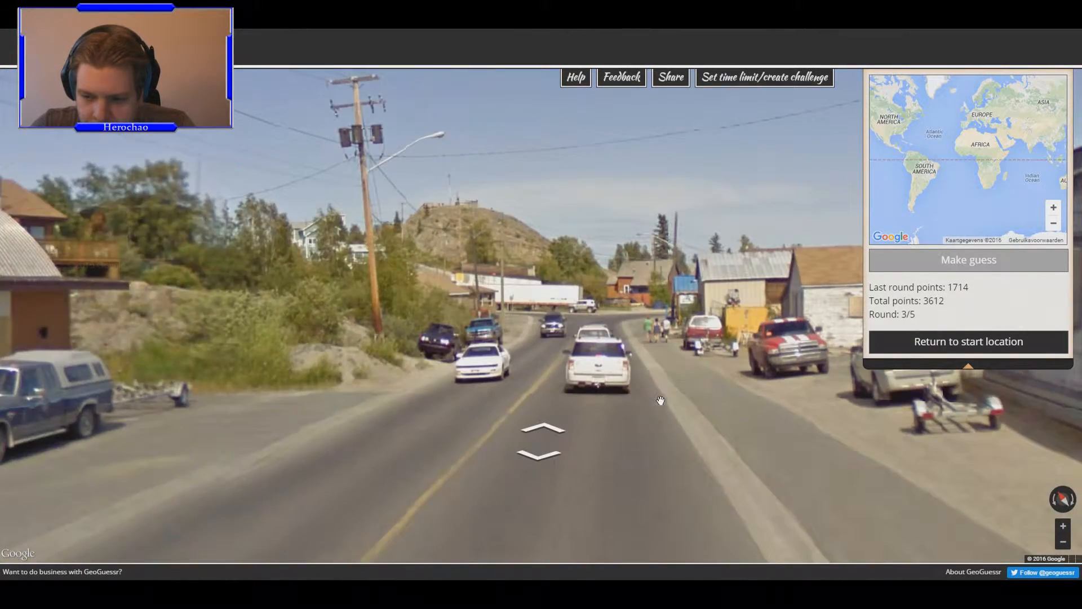
{"action": "left_click", "coordinate": [661, 400]}
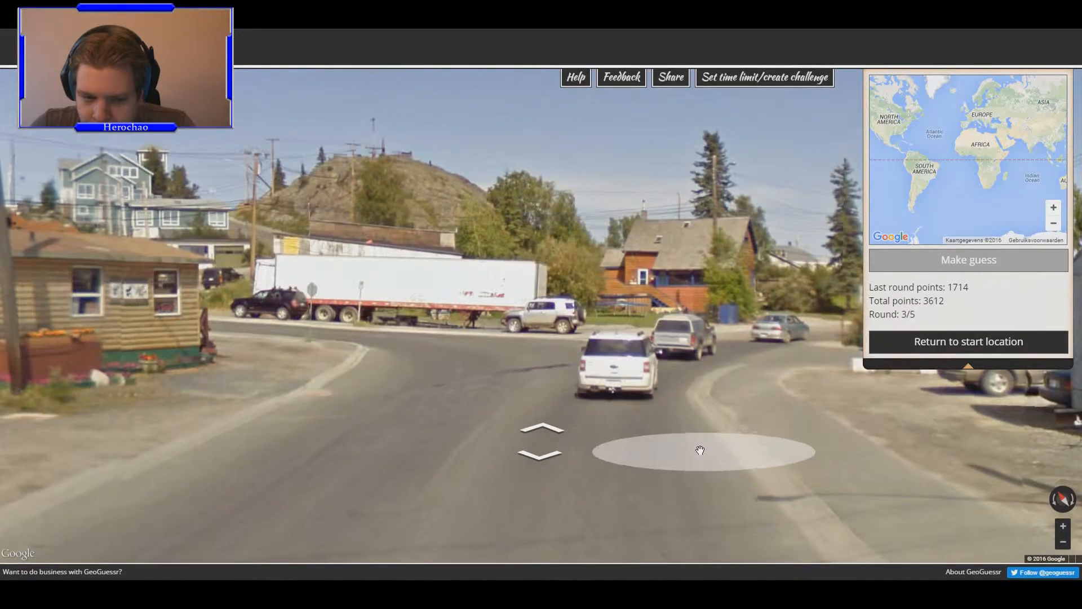
{"action": "left_click", "coordinate": [700, 449]}
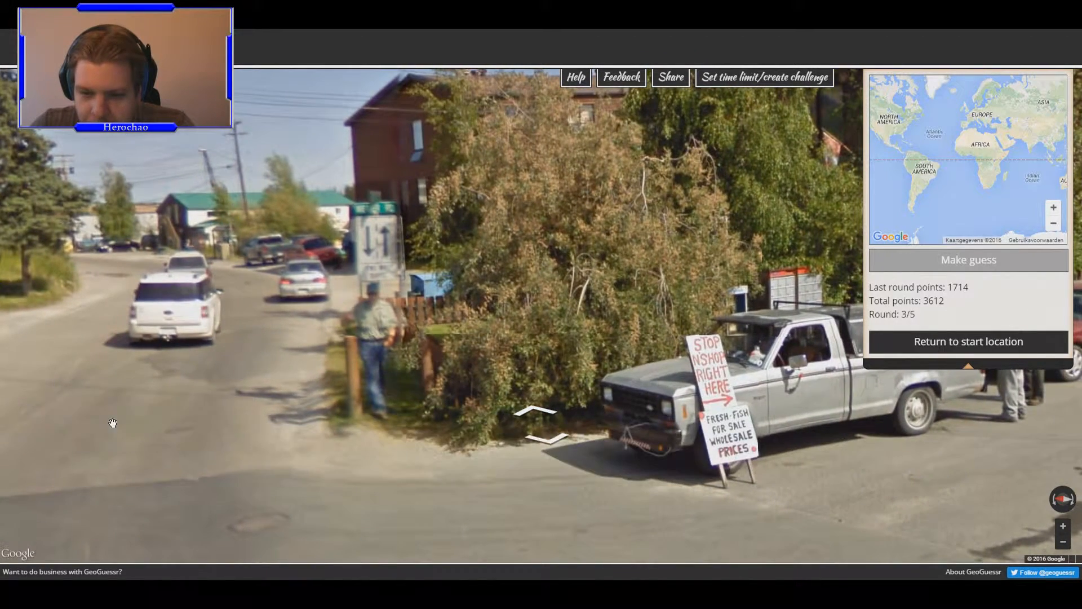
{"action": "left_click", "coordinate": [230, 333]}
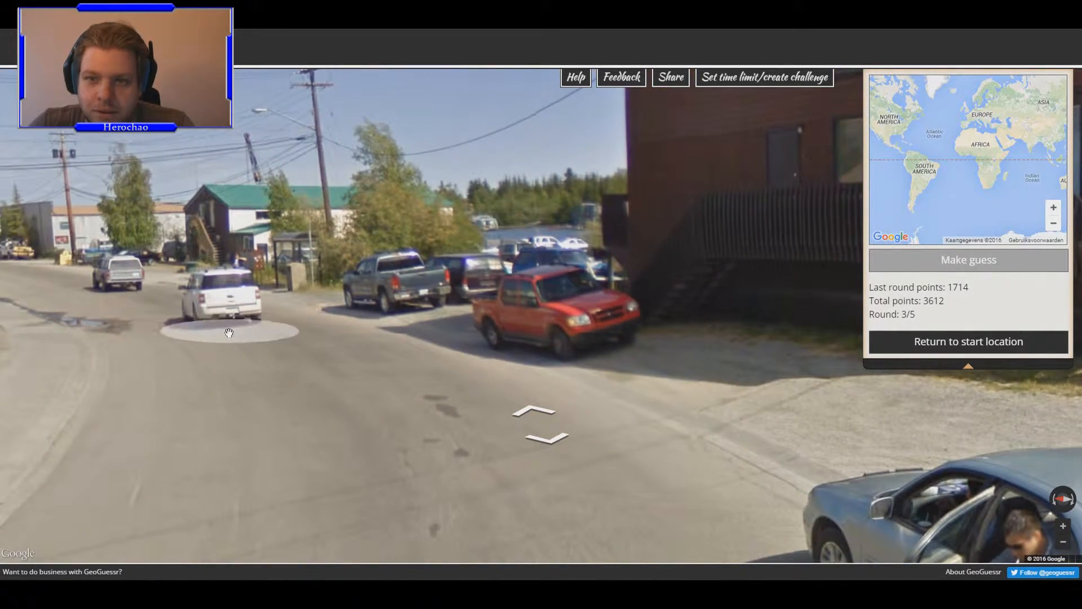
{"action": "left_click", "coordinate": [229, 333]}
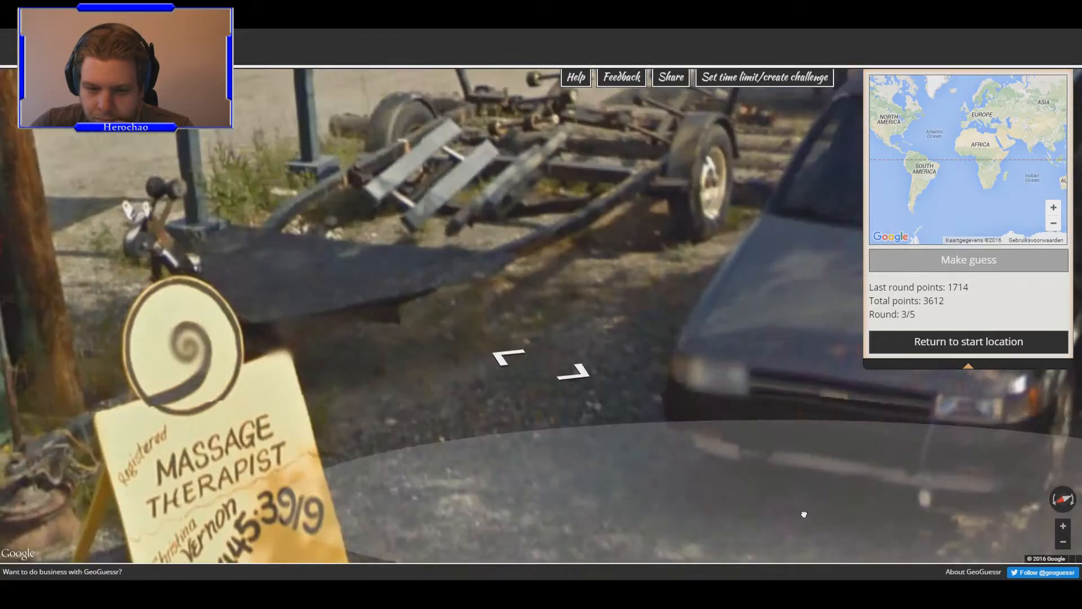
- Follow the curving road past arched white buildings onto the wooden-fenced bridge
{"action": "left_click", "coordinate": [517, 369]}
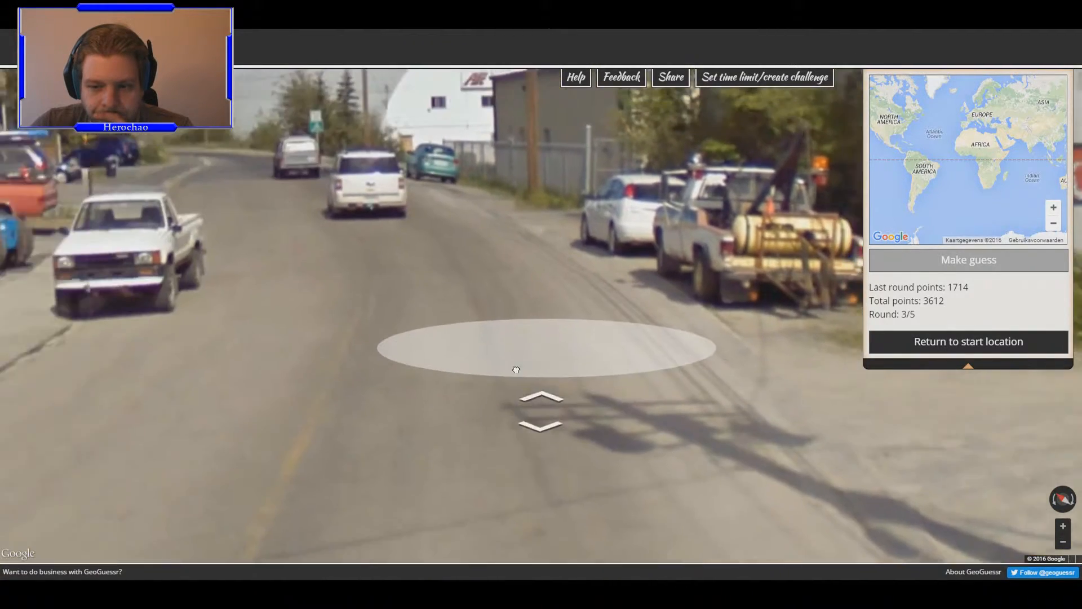
{"action": "left_click", "coordinate": [540, 397]}
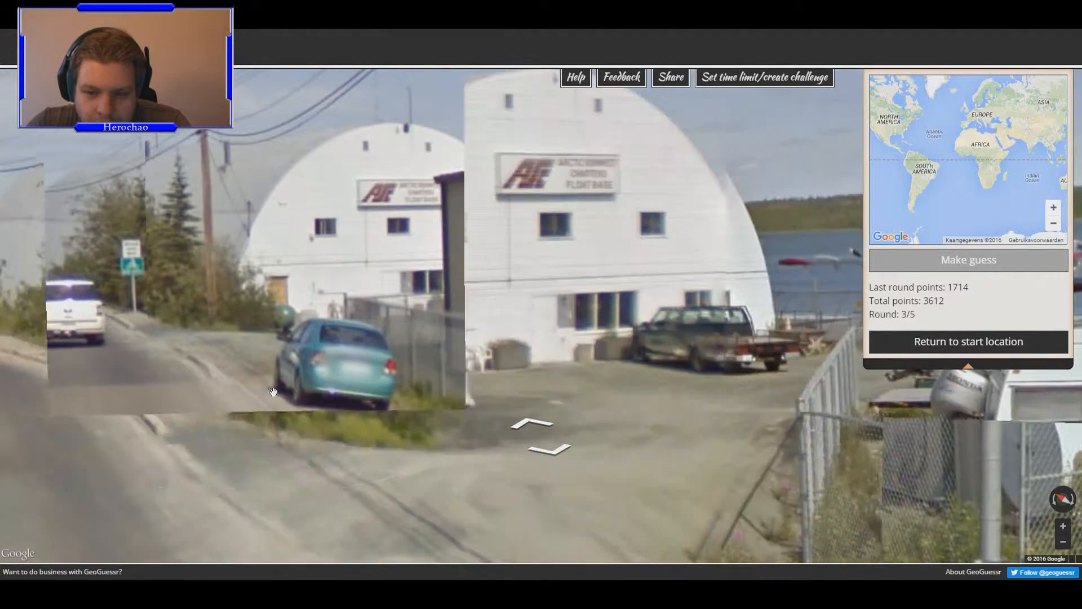
{"action": "left_click", "coordinate": [538, 434]}
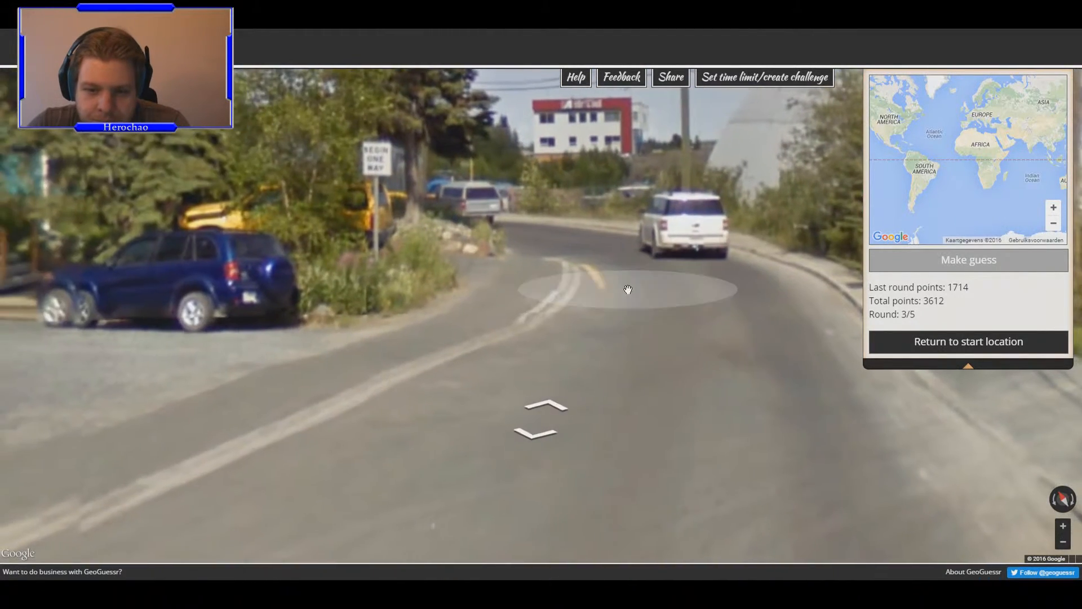
{"action": "left_click", "coordinate": [627, 289]}
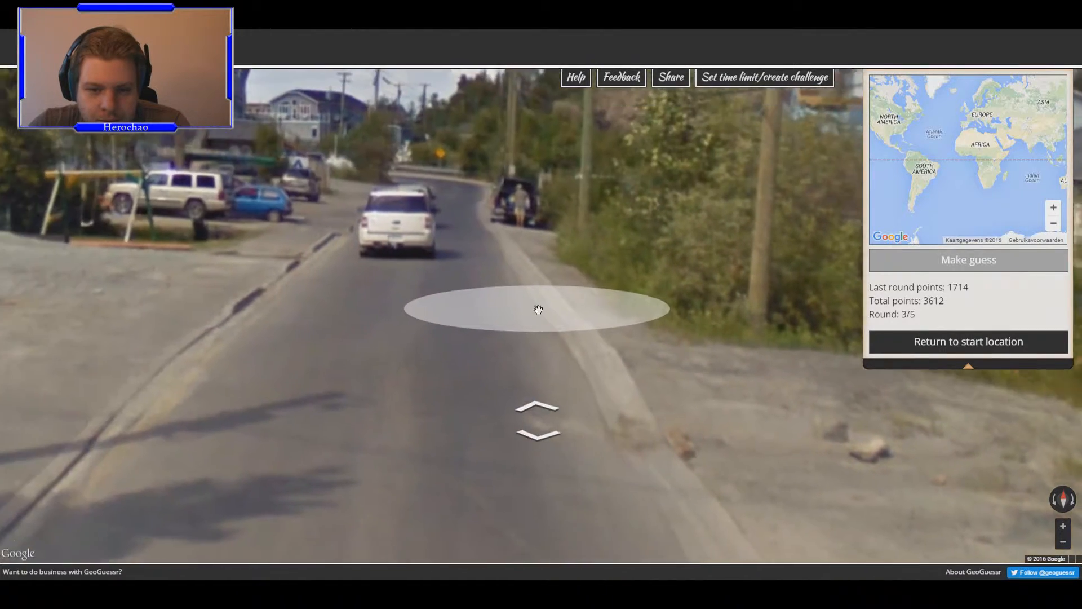
{"action": "left_click", "coordinate": [537, 308]}
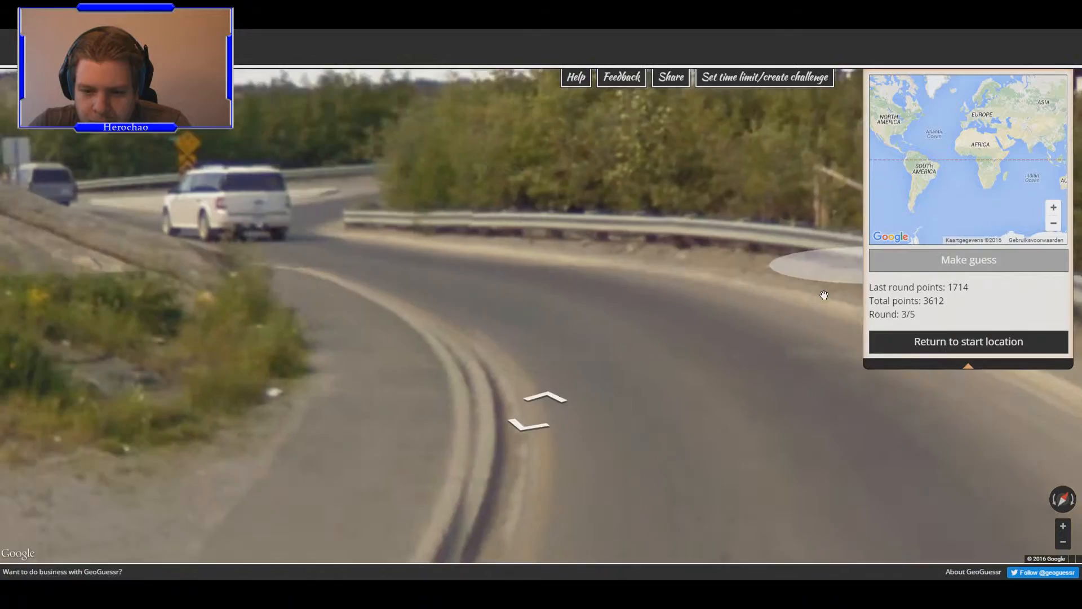
{"action": "left_click", "coordinate": [545, 400]}
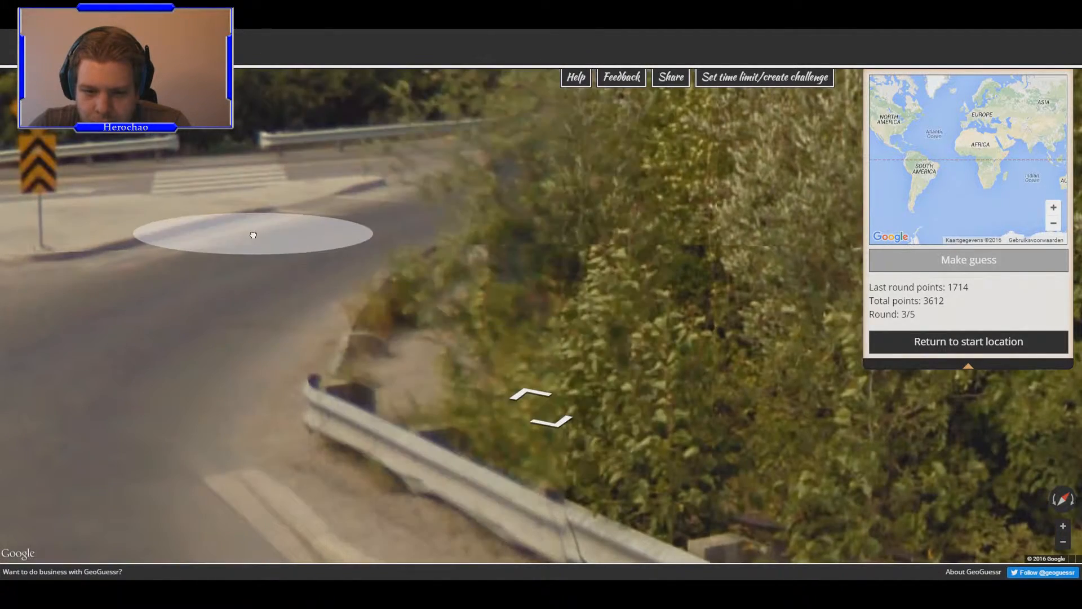
{"action": "left_click", "coordinate": [253, 234]}
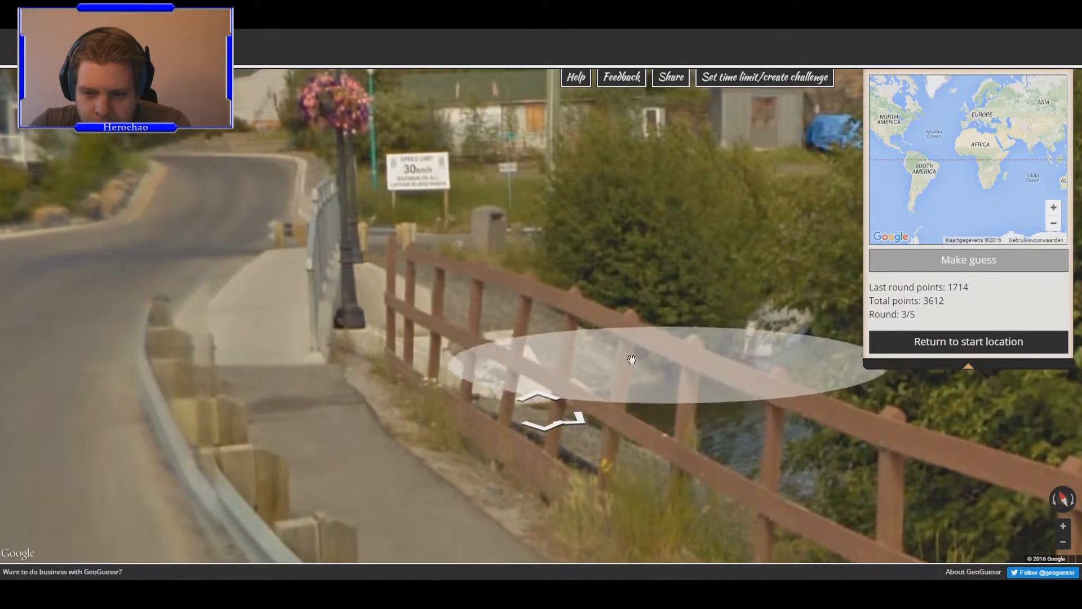
- Turn toward the houses and advance along the road with power lines
{"action": "left_click_drag", "start_coordinate": [630, 359], "coordinate": [704, 258]}
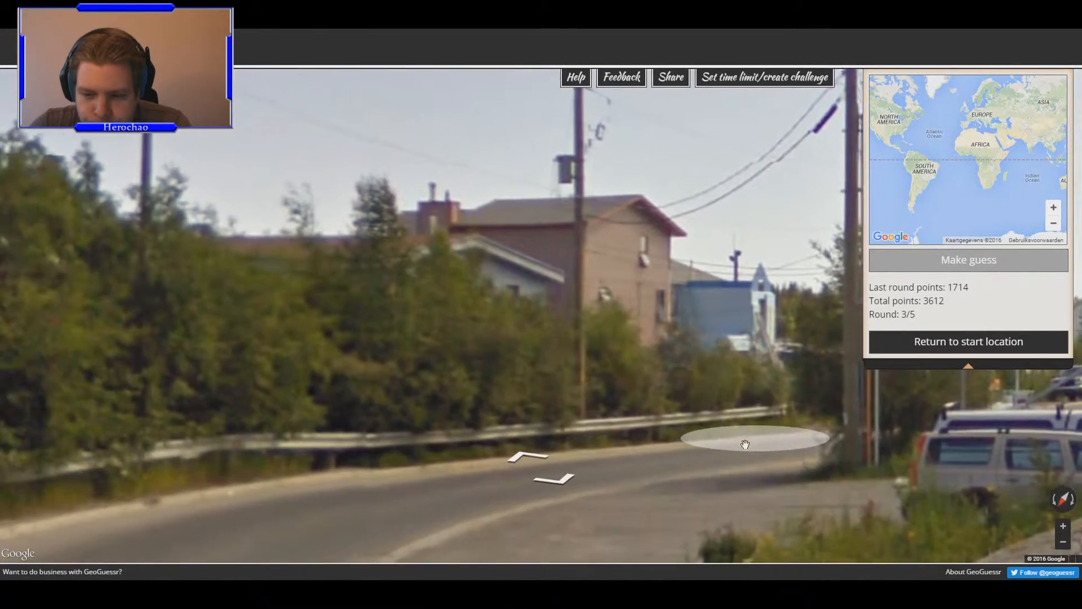
{"action": "left_click", "coordinate": [744, 444]}
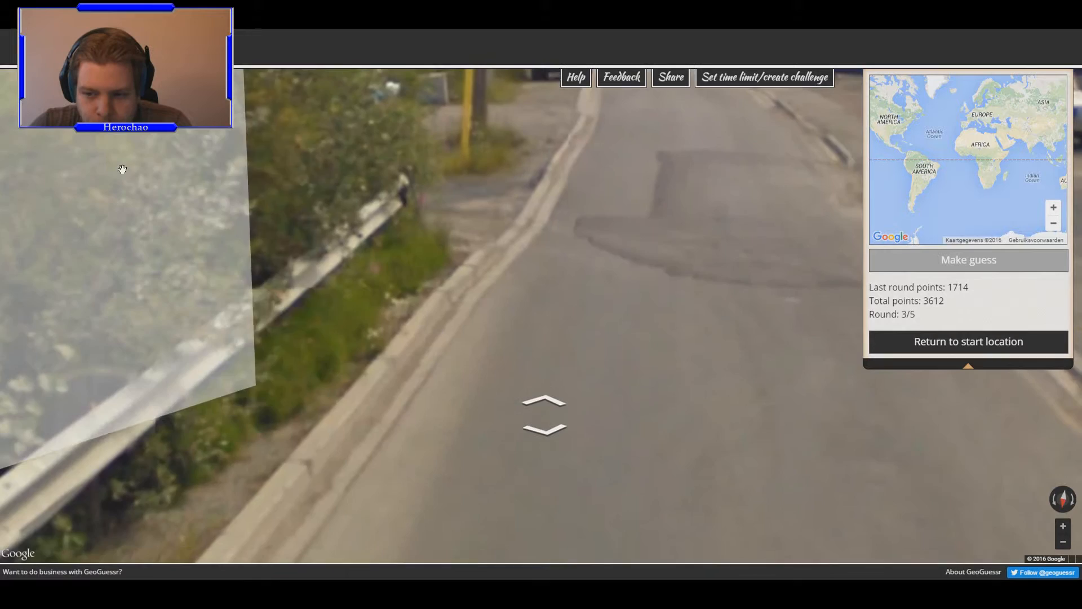
{"action": "left_click", "coordinate": [544, 410]}
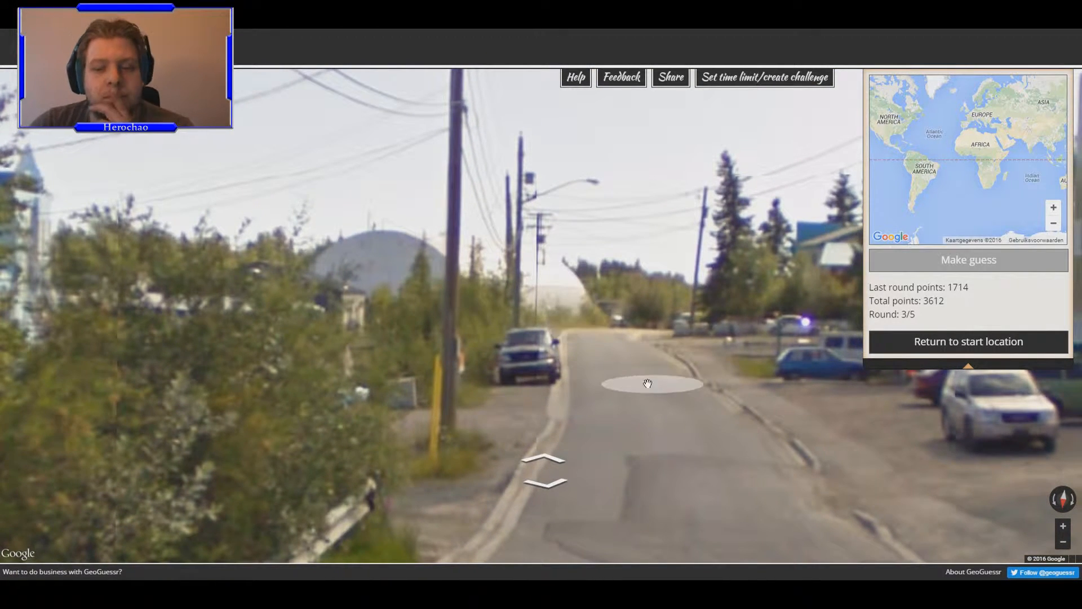
{"action": "left_click", "coordinate": [646, 384]}
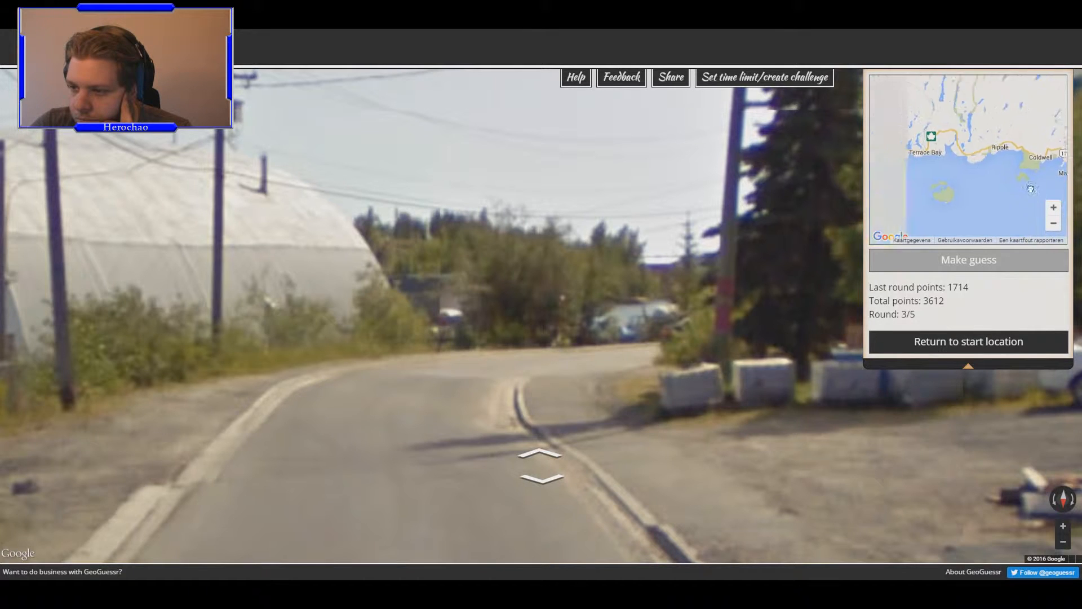
- Zoom the guess map out toward western Canada
{"action": "scroll", "scroll_direction": "down", "scroll_amount": 3}
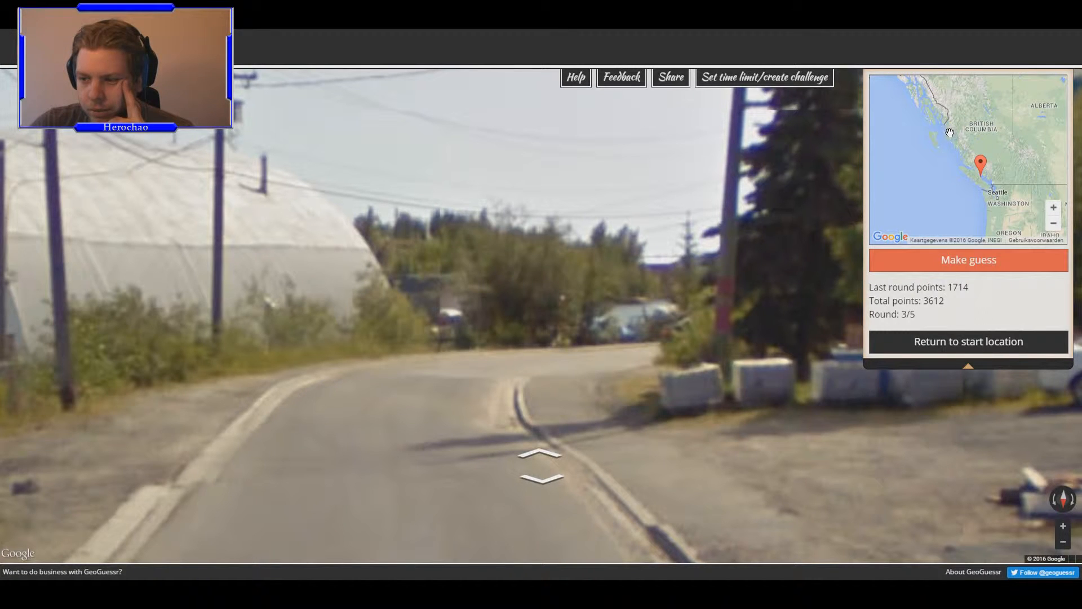
- Move the pin north along the coast and submit, scoring 2091 points
{"action": "left_click", "coordinate": [948, 119]}
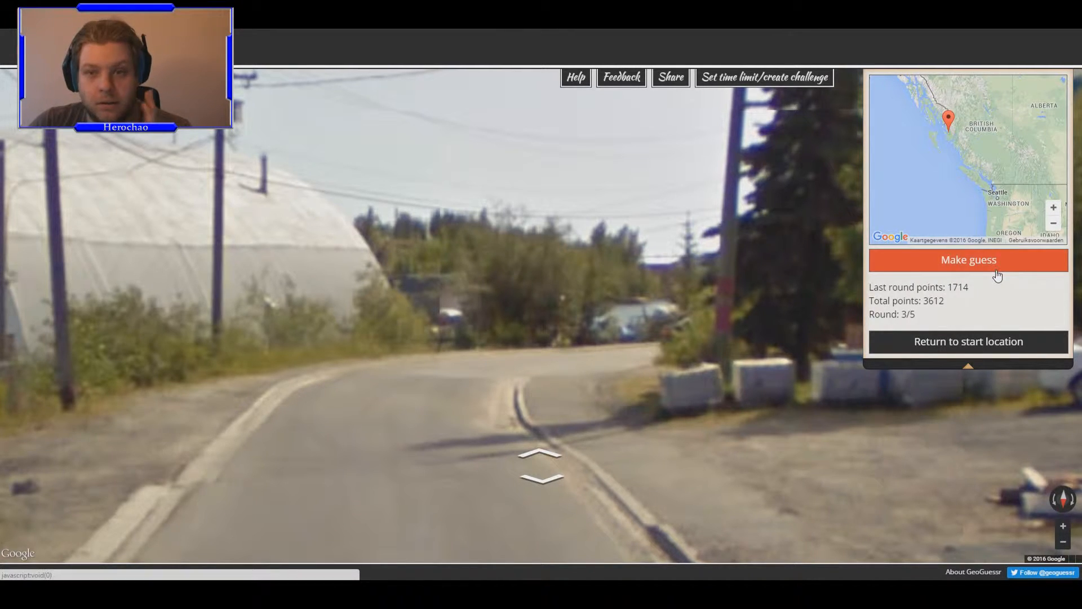
{"action": "left_click", "coordinate": [967, 261]}
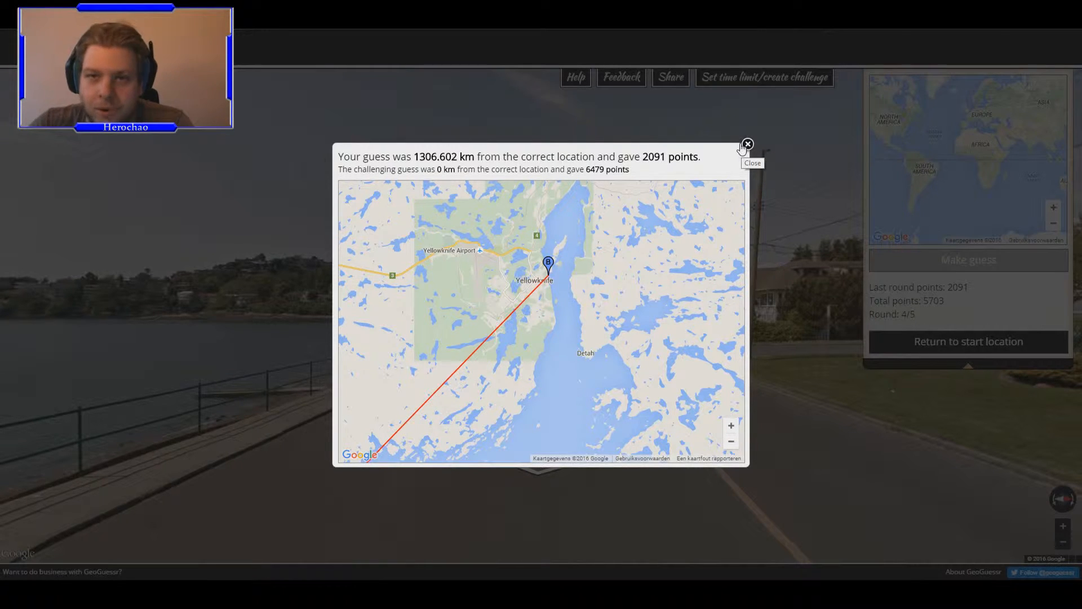
- Close the round-three result (2091 points, 1306.602 km off) to begin round four
{"action": "left_click", "coordinate": [747, 144]}
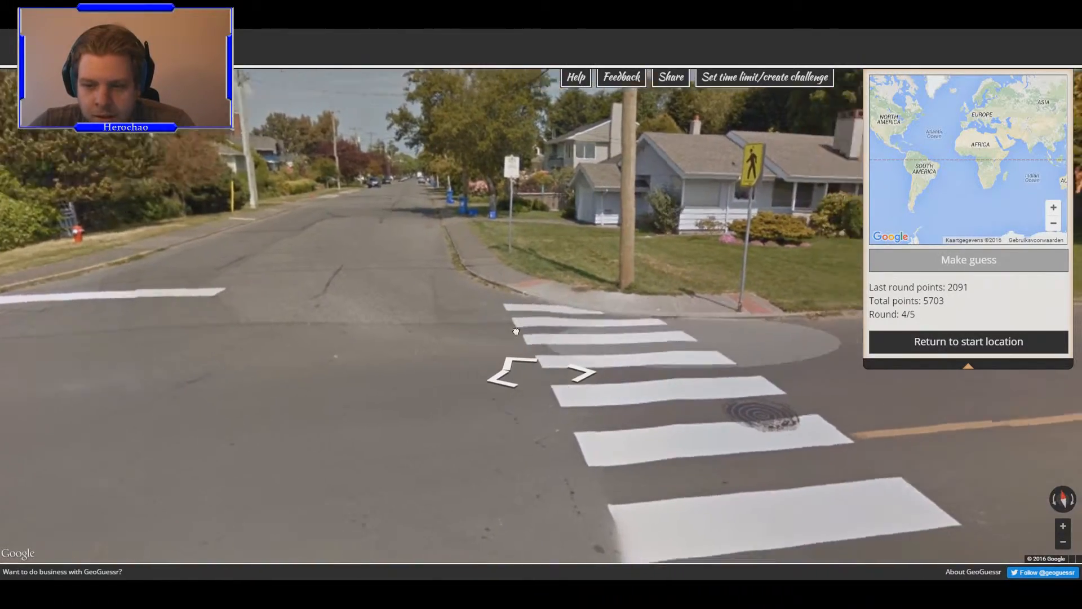
- Walk along the round-four seaside residential street
{"action": "left_click", "coordinate": [514, 331]}
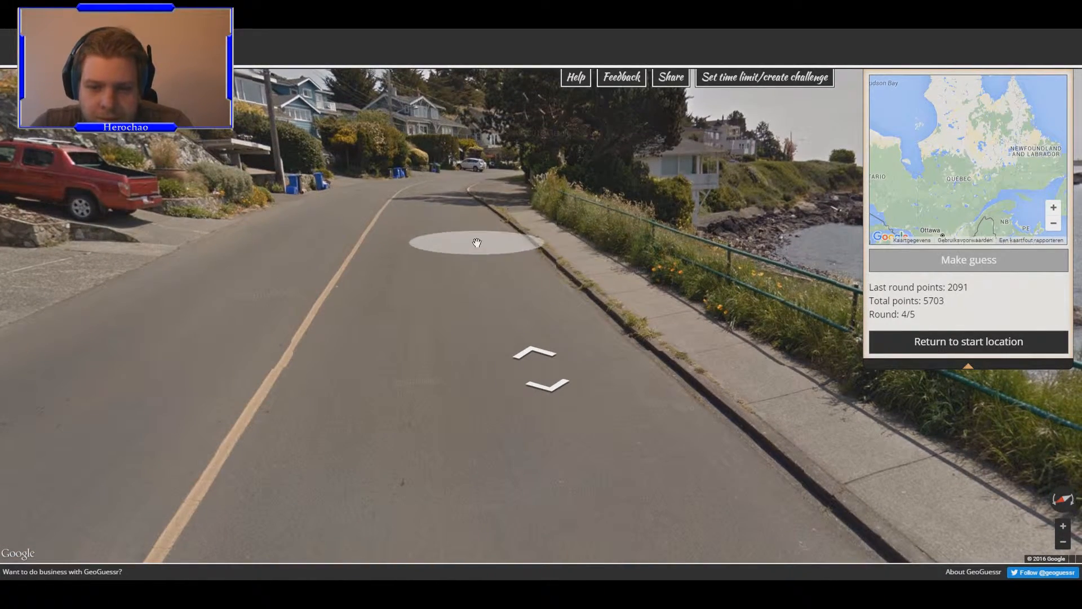
- Walk the shoreline road past blue-bin houses to the GT Mann Contracting sign
{"action": "left_click", "coordinate": [476, 243]}
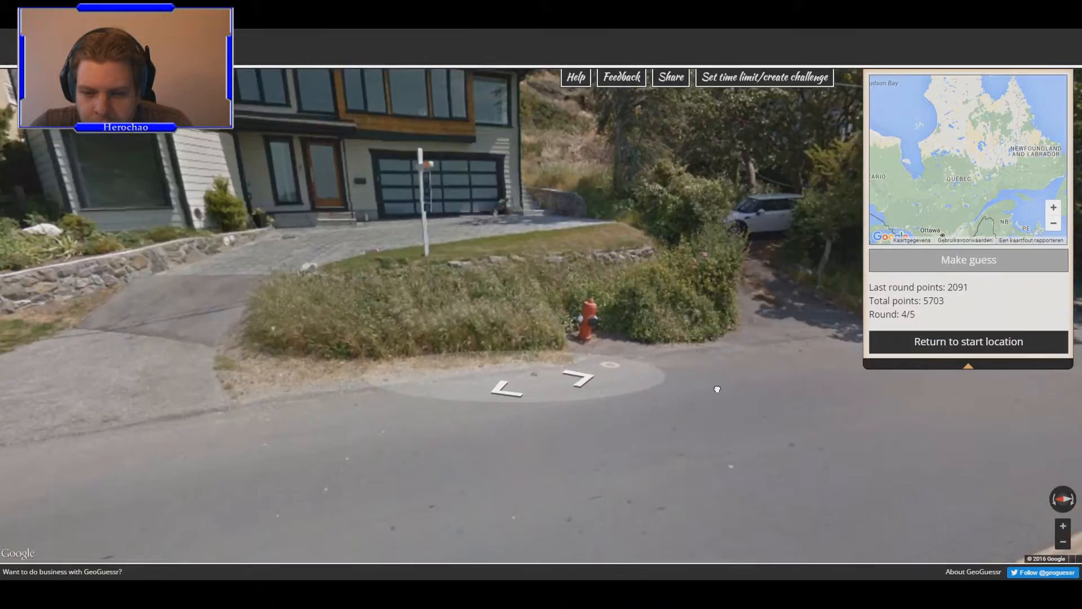
{"action": "left_click", "coordinate": [508, 386]}
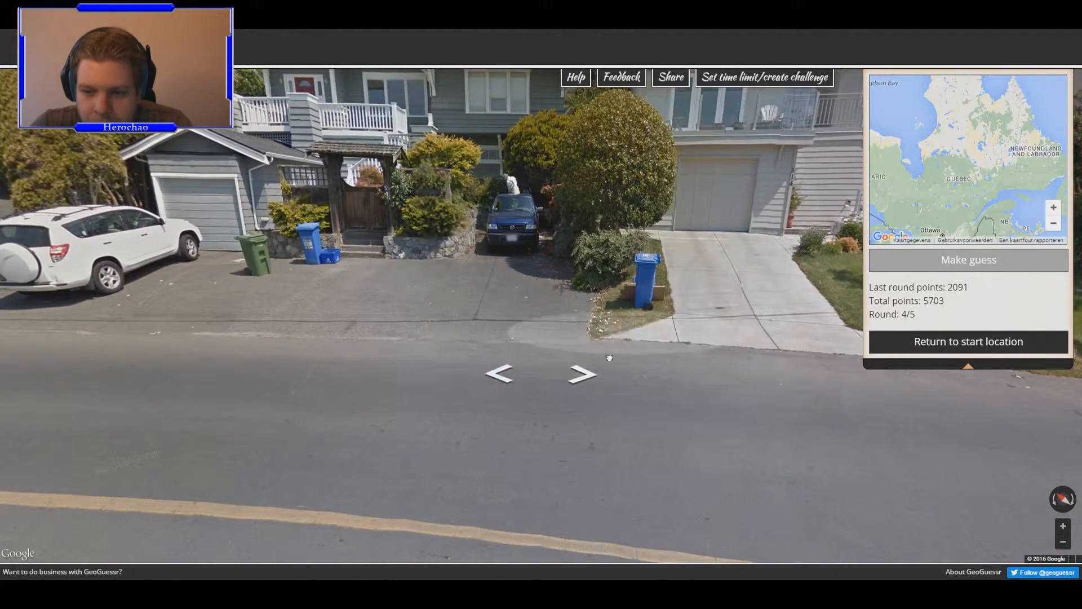
{"action": "left_click", "coordinate": [581, 373]}
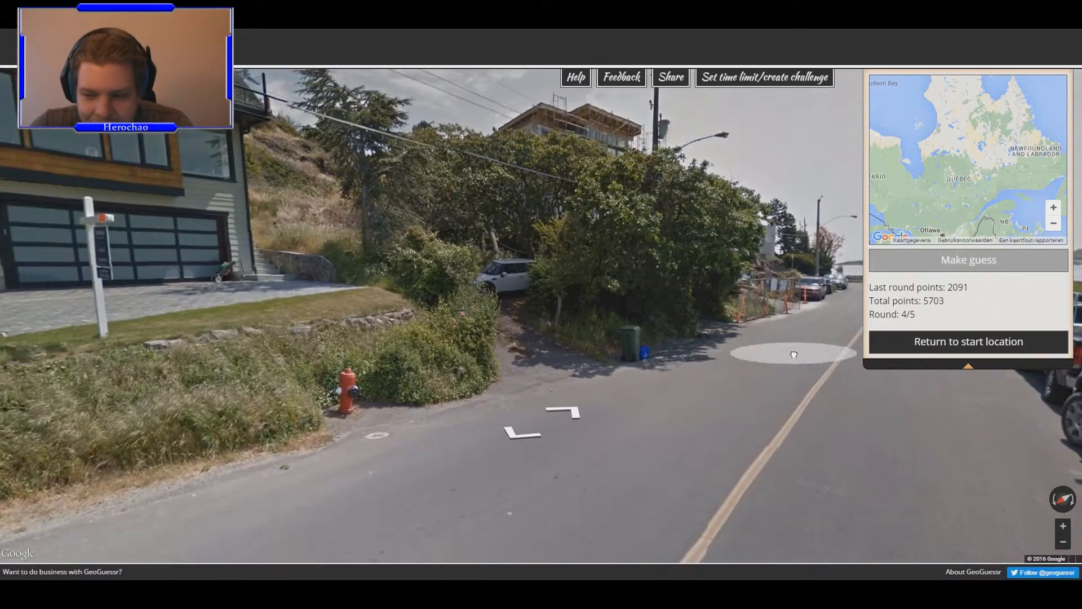
{"action": "left_click", "coordinate": [793, 354]}
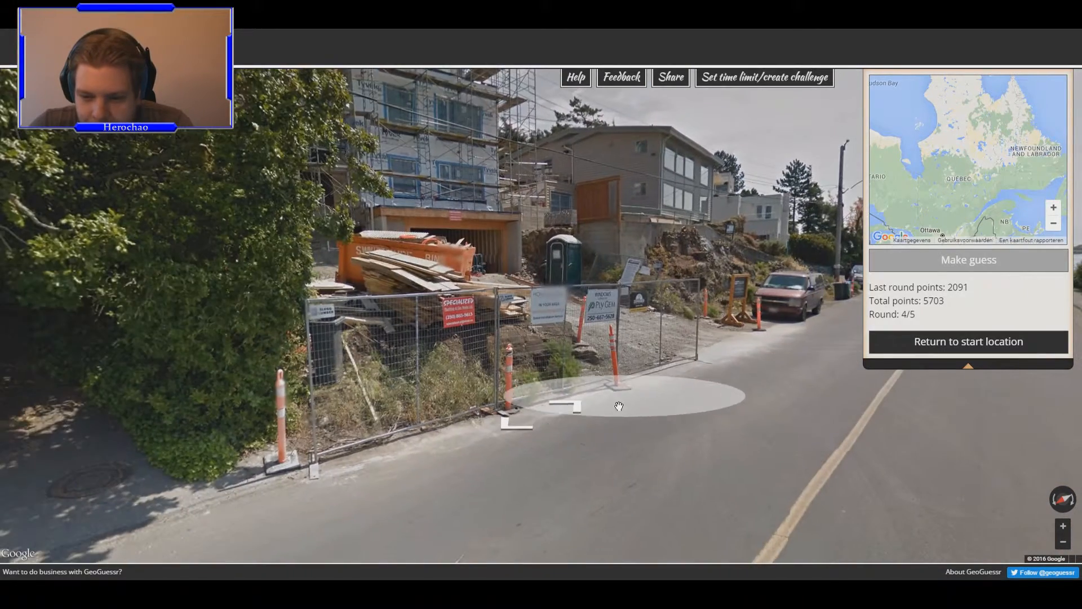
{"action": "left_click", "coordinate": [618, 405]}
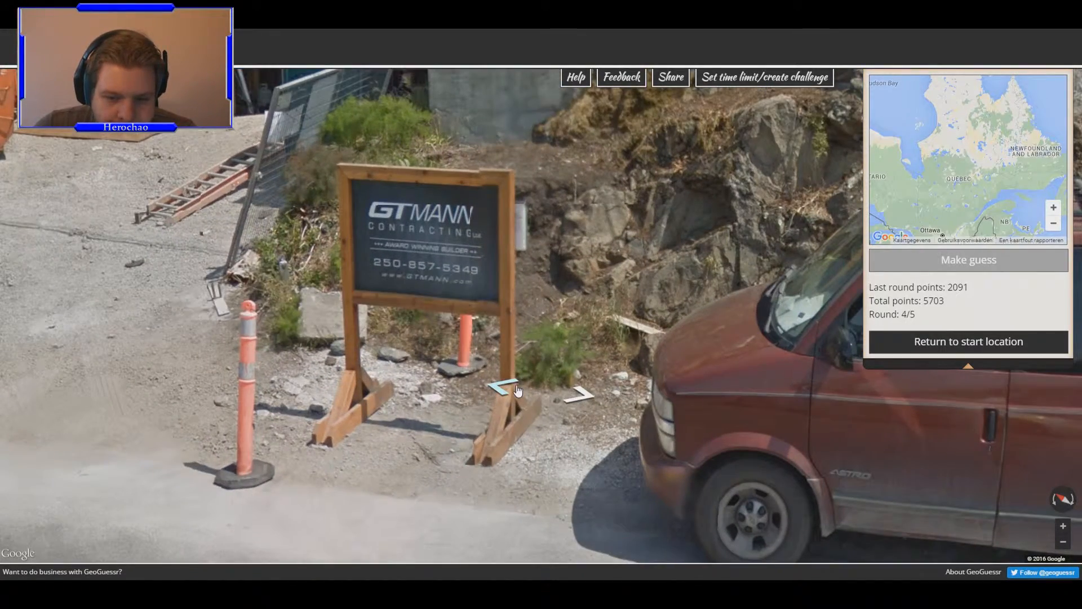
- Back away from the construction site and follow the coastal road to a crosswalk intersection
{"action": "left_click", "coordinate": [494, 386]}
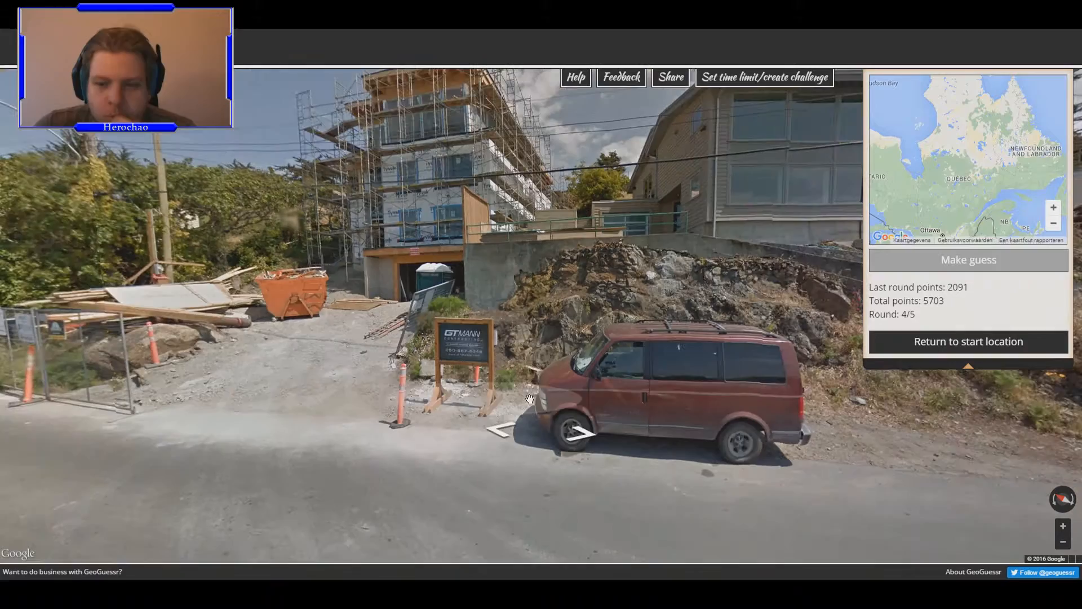
{"action": "left_click", "coordinate": [528, 399]}
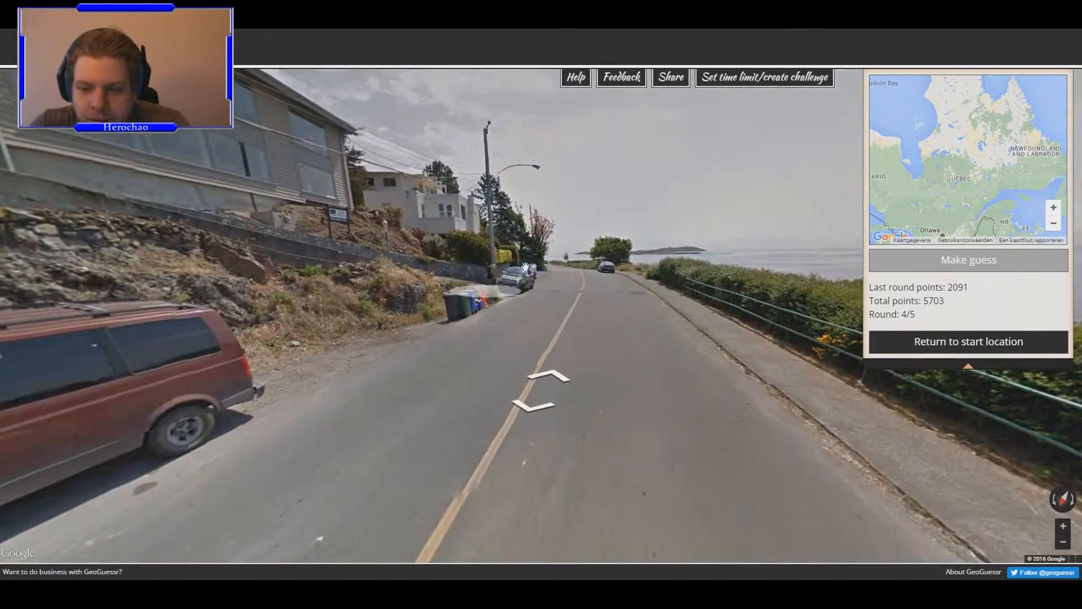
{"action": "left_click", "coordinate": [545, 379]}
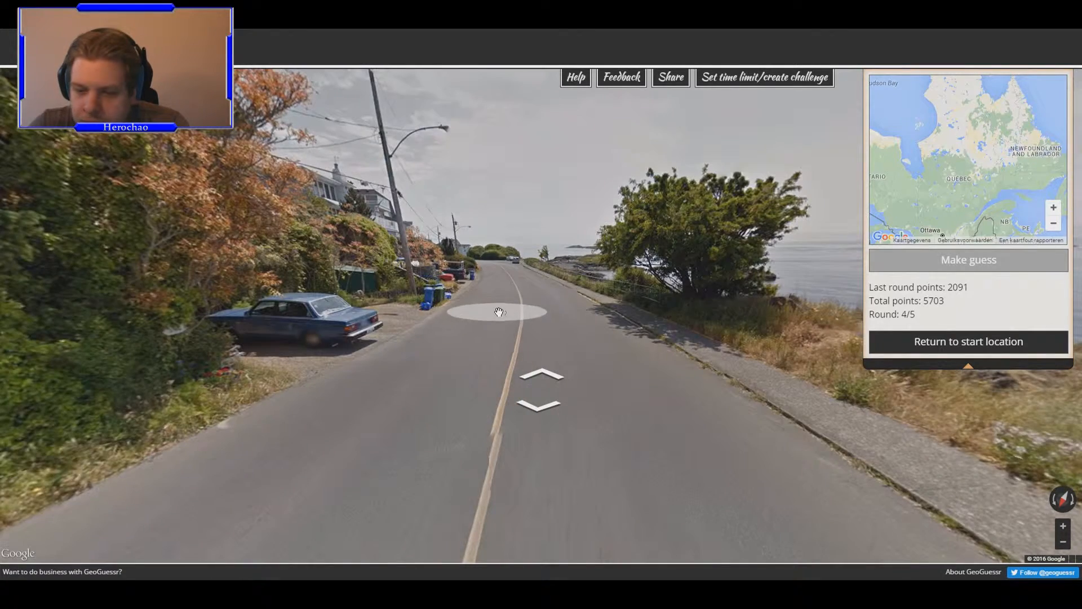
{"action": "left_click", "coordinate": [498, 311]}
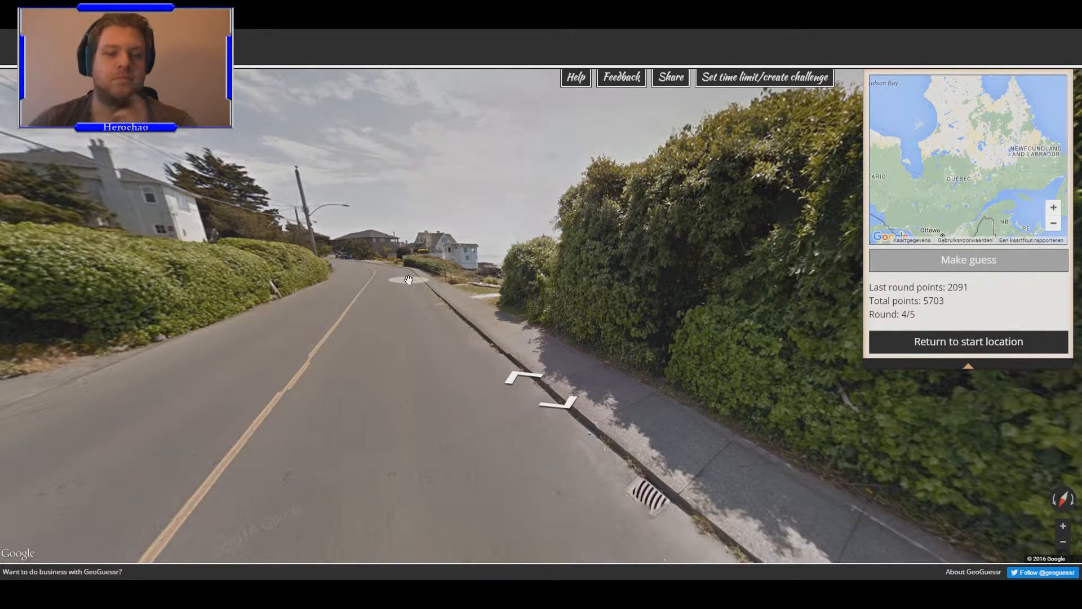
{"action": "left_click", "coordinate": [408, 280]}
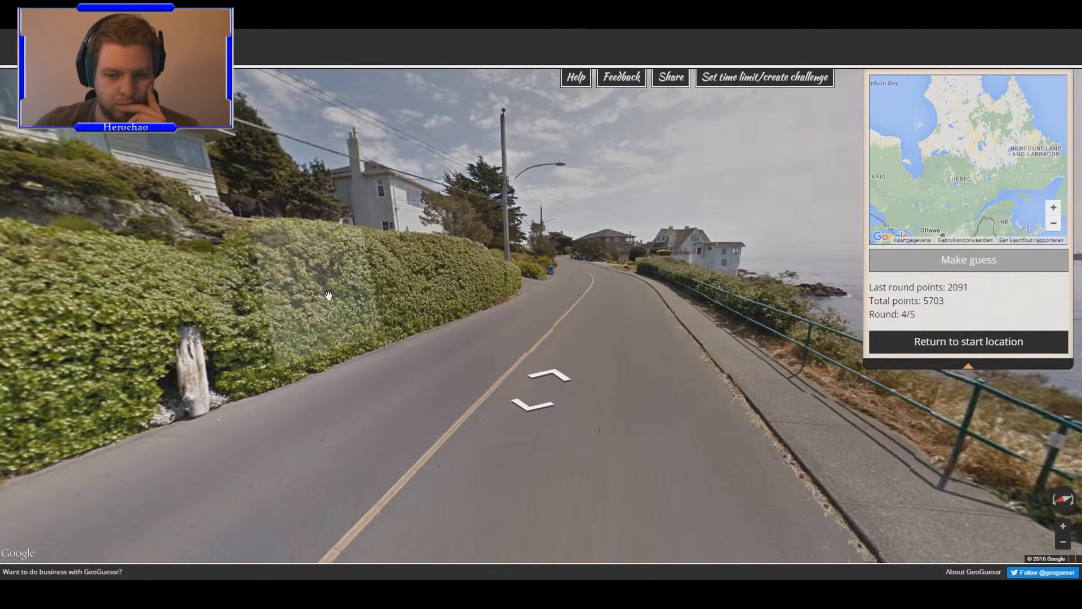
{"action": "left_click", "coordinate": [543, 387]}
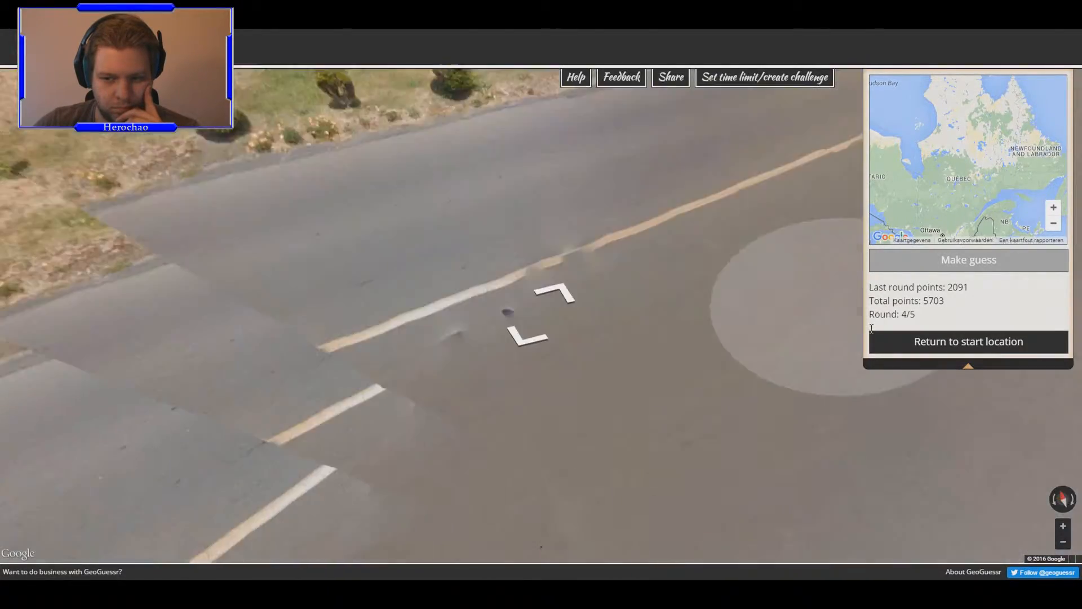
{"action": "left_click", "coordinate": [553, 311]}
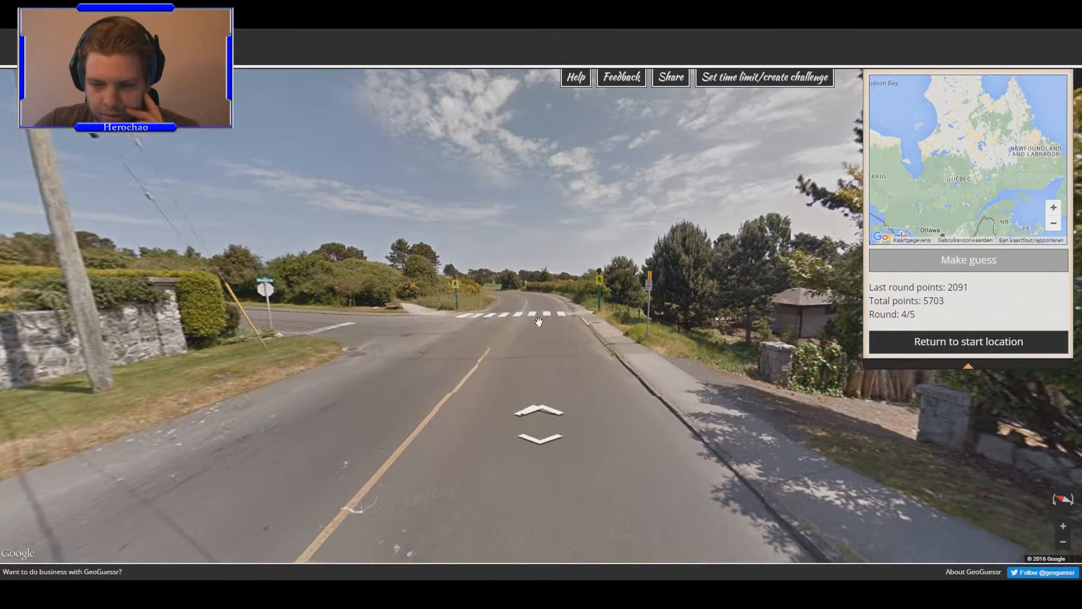
- Follow the coastal road past the fields into a residential street
{"action": "left_click", "coordinate": [540, 411]}
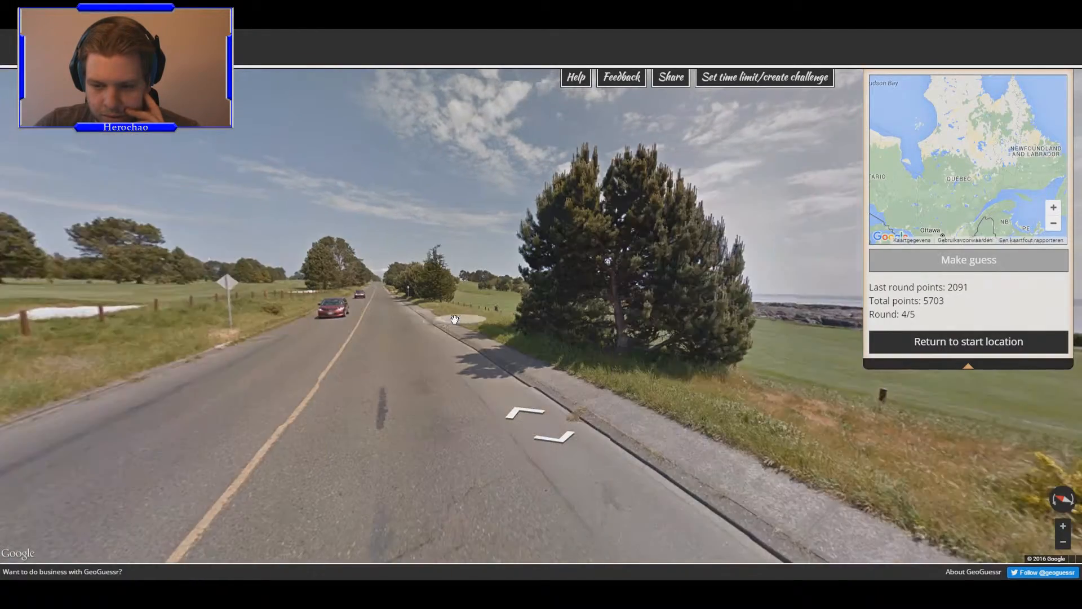
{"action": "left_click", "coordinate": [455, 319]}
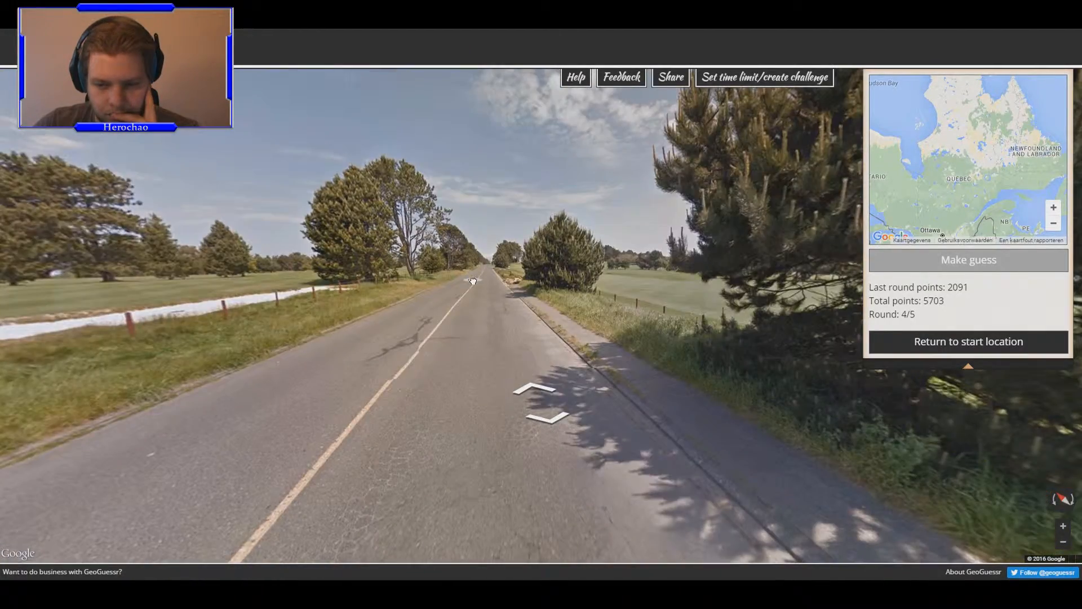
{"action": "left_click", "coordinate": [473, 281]}
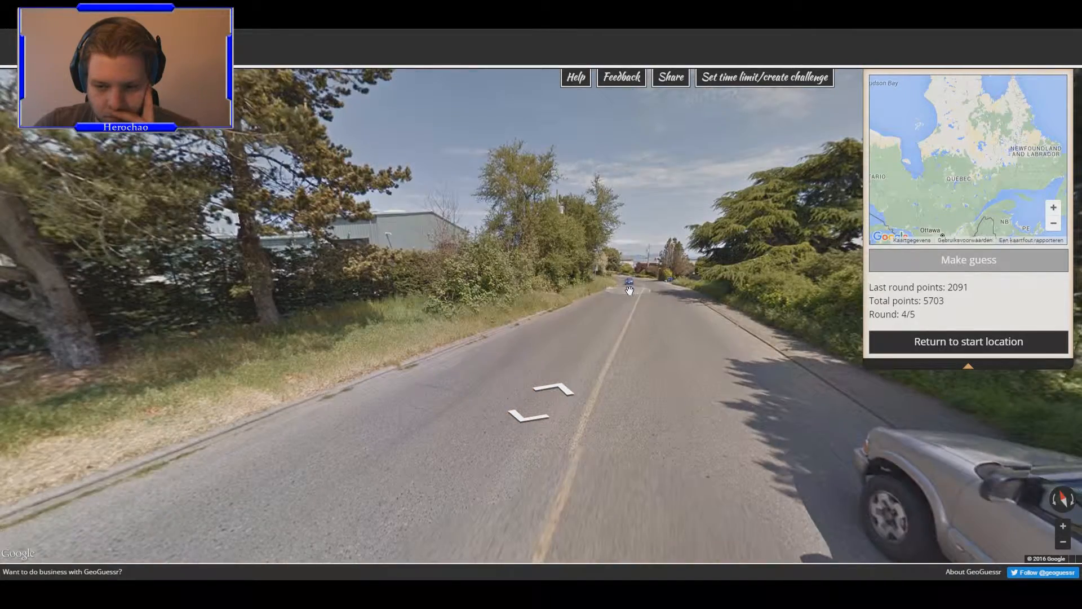
{"action": "left_click", "coordinate": [628, 283]}
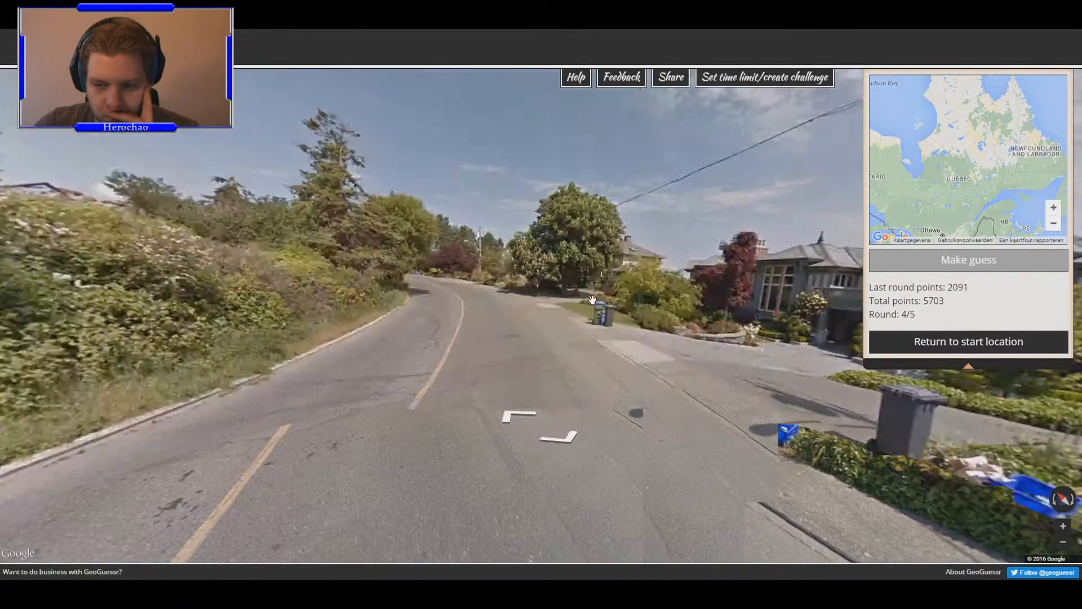
{"action": "left_click", "coordinate": [590, 300]}
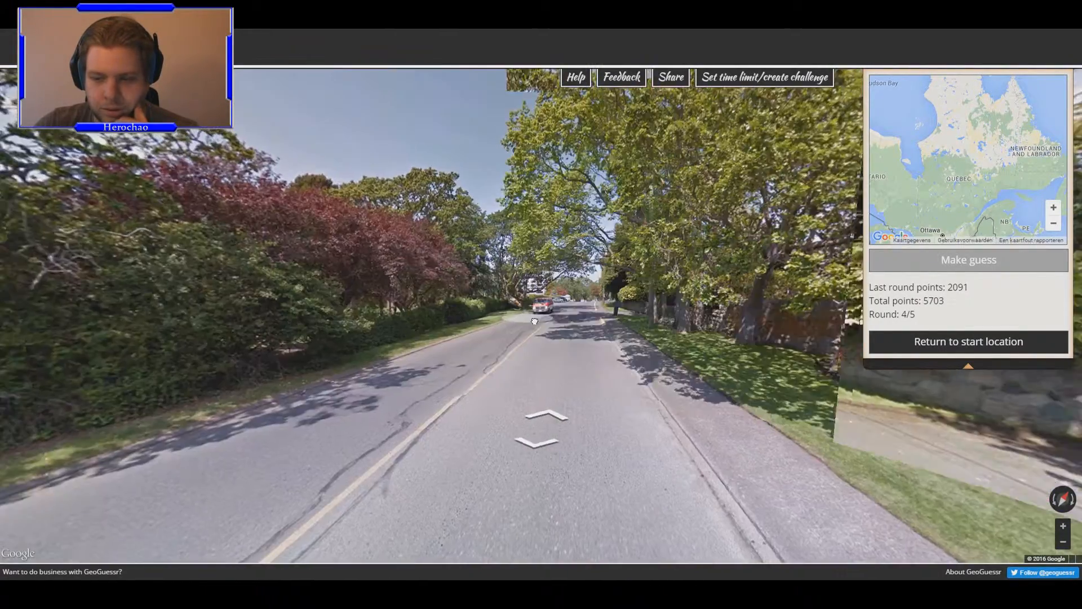
- Continue down the tree-lined avenue past the apartment blocks
{"action": "left_click", "coordinate": [538, 417]}
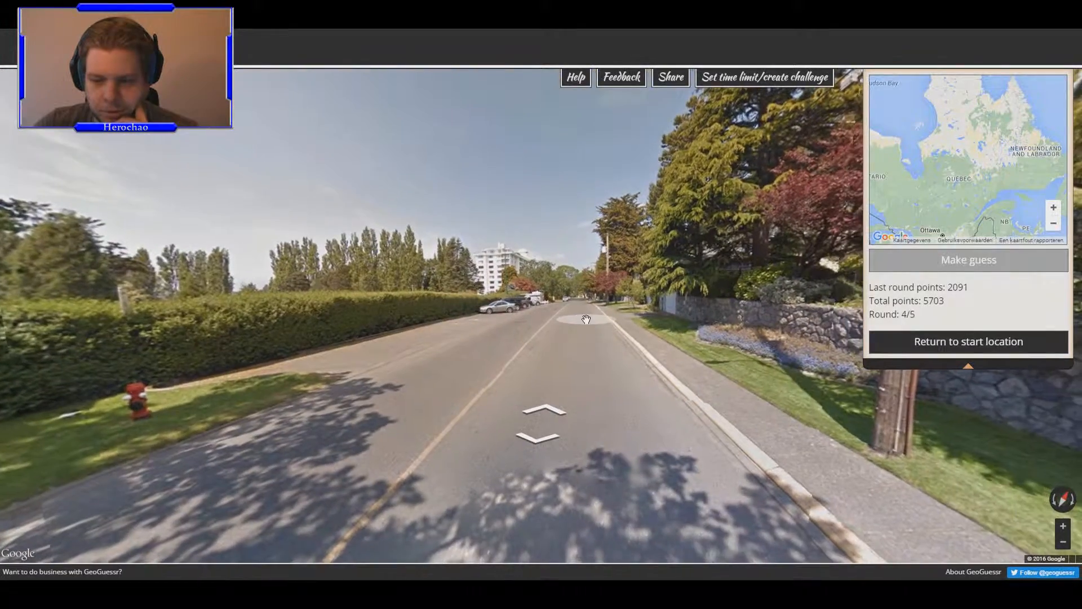
{"action": "left_click", "coordinate": [586, 319]}
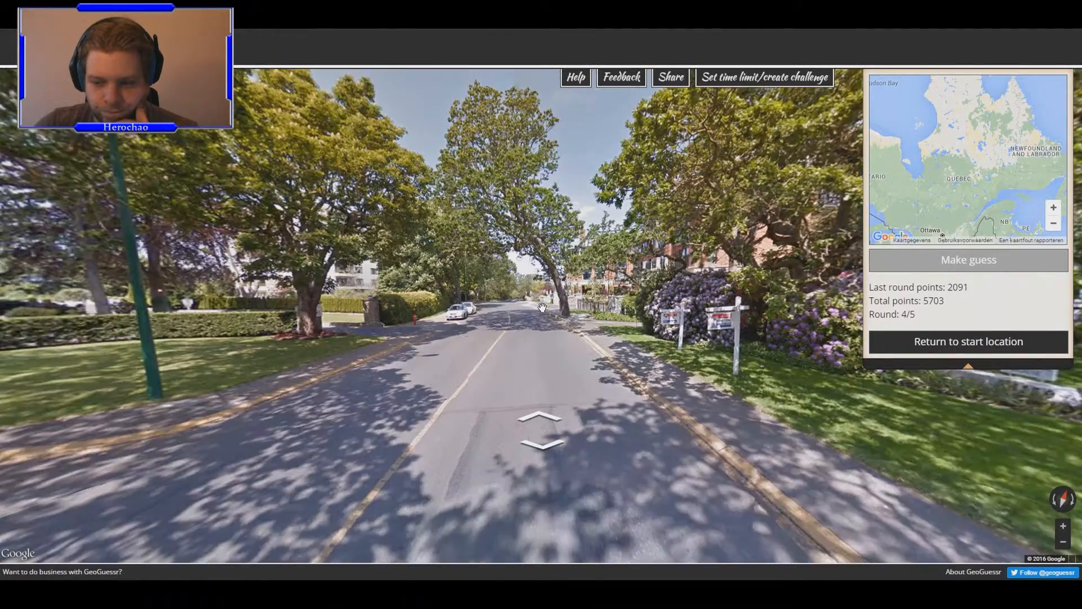
{"action": "left_click", "coordinate": [540, 420]}
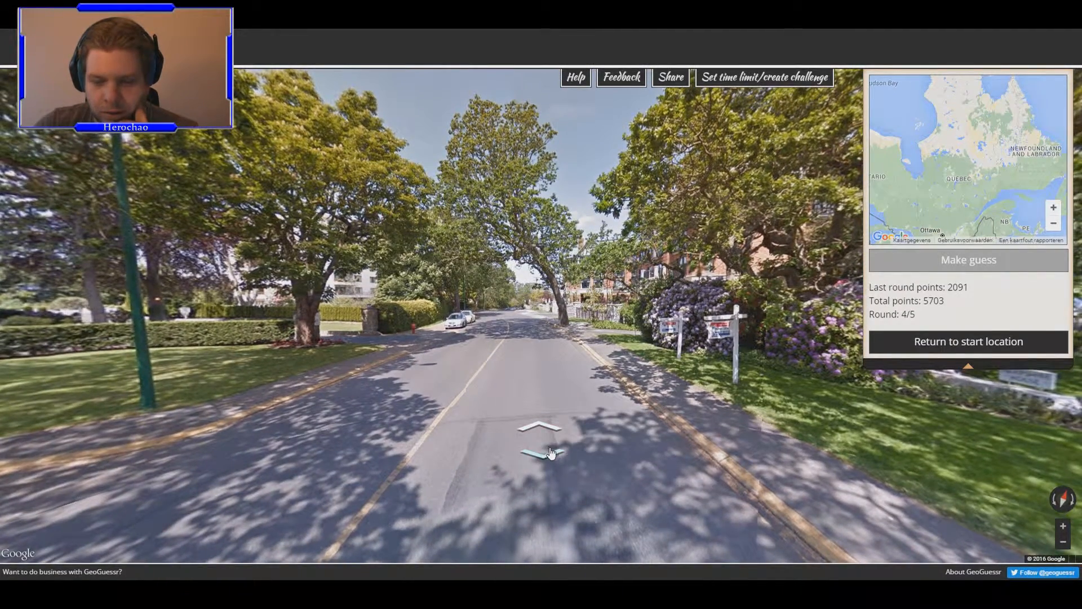
{"action": "left_click", "coordinate": [539, 427]}
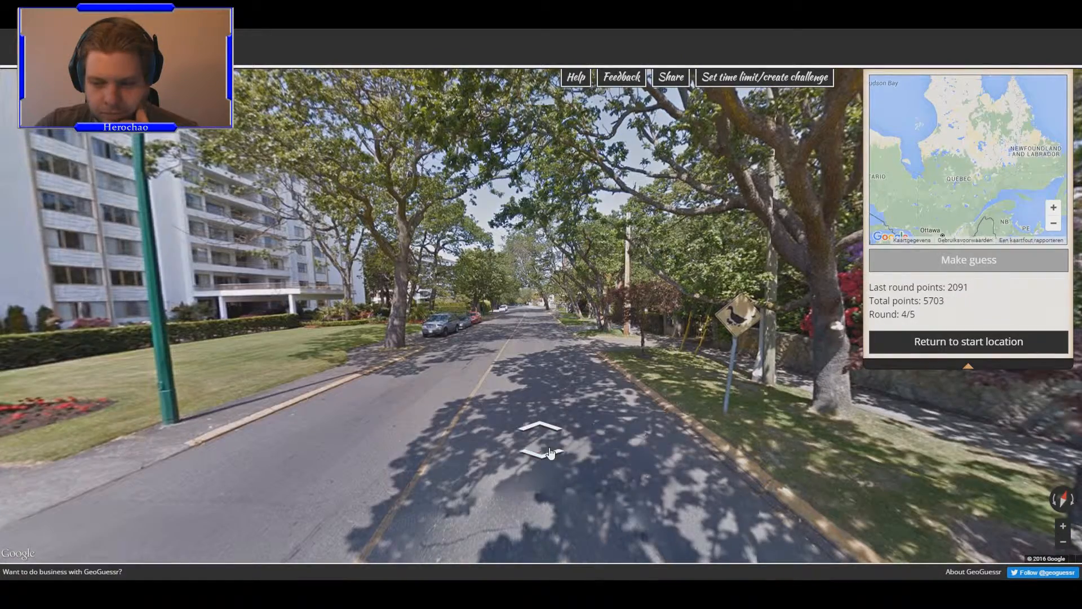
{"action": "left_click", "coordinate": [540, 427]}
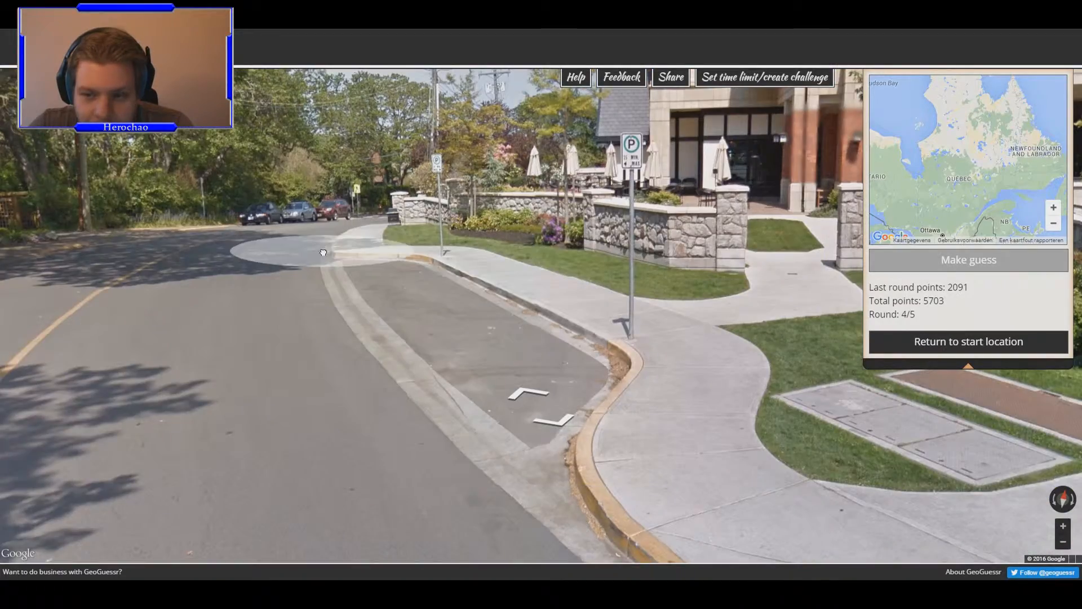
- Head down the curving hill road to the waterfront and along the seaside
{"action": "left_click", "coordinate": [322, 252]}
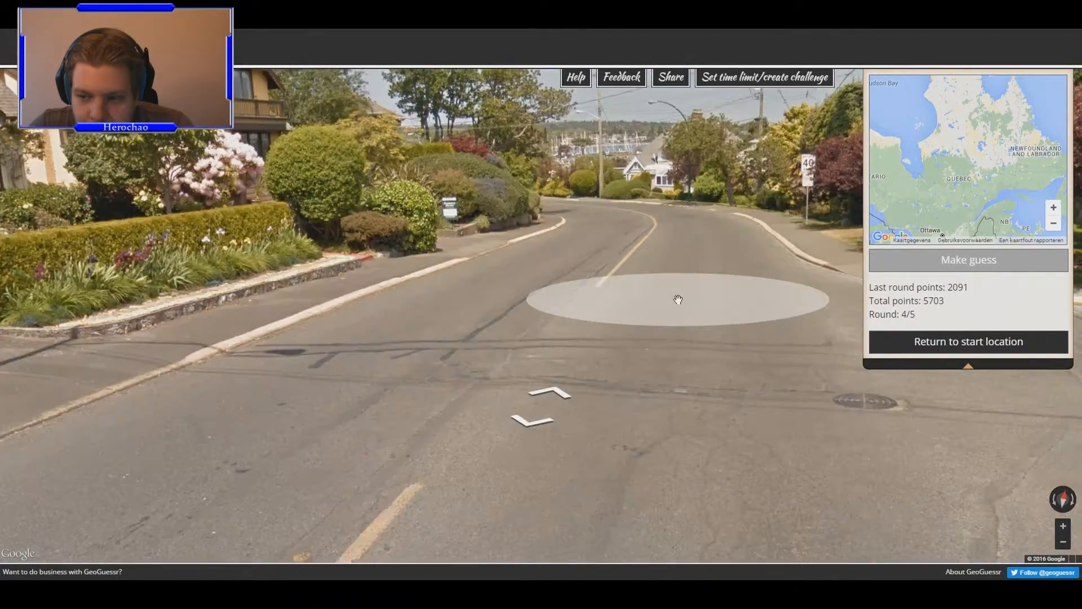
{"action": "left_click", "coordinate": [676, 299]}
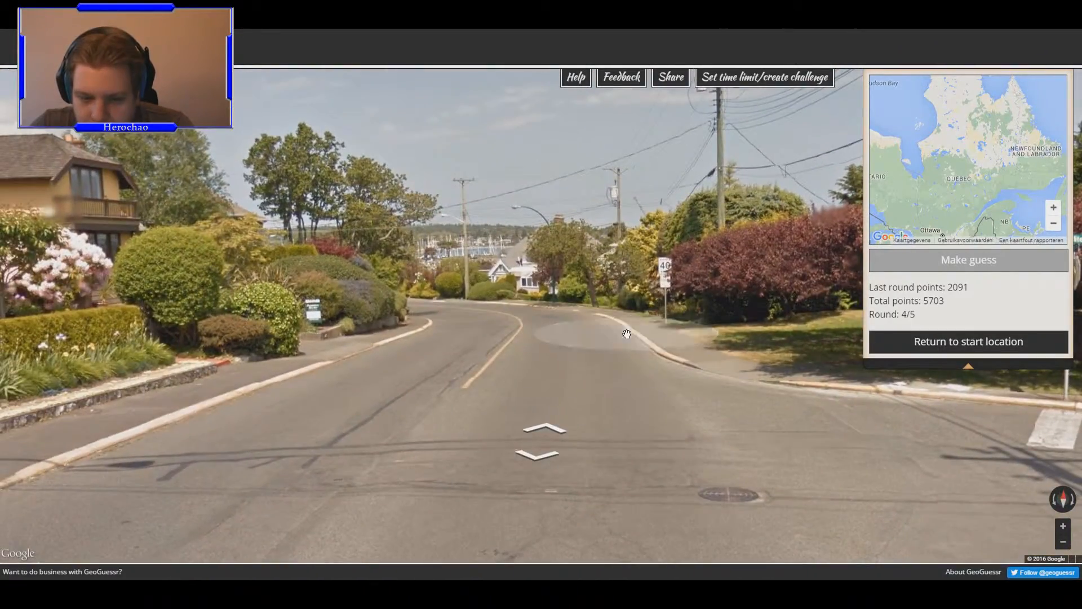
{"action": "left_click", "coordinate": [544, 428]}
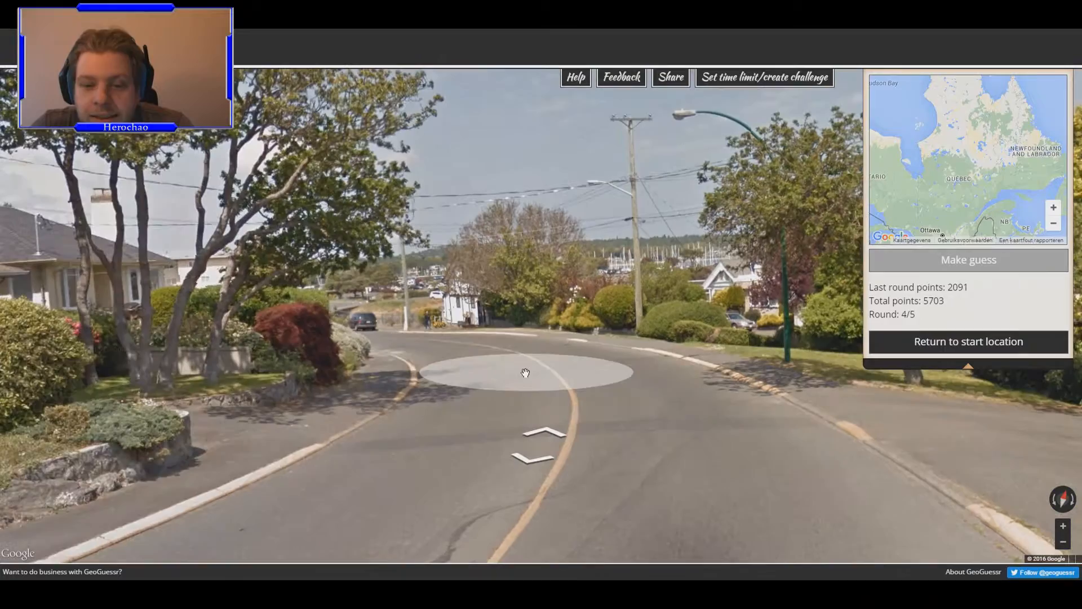
{"action": "left_click", "coordinate": [525, 372]}
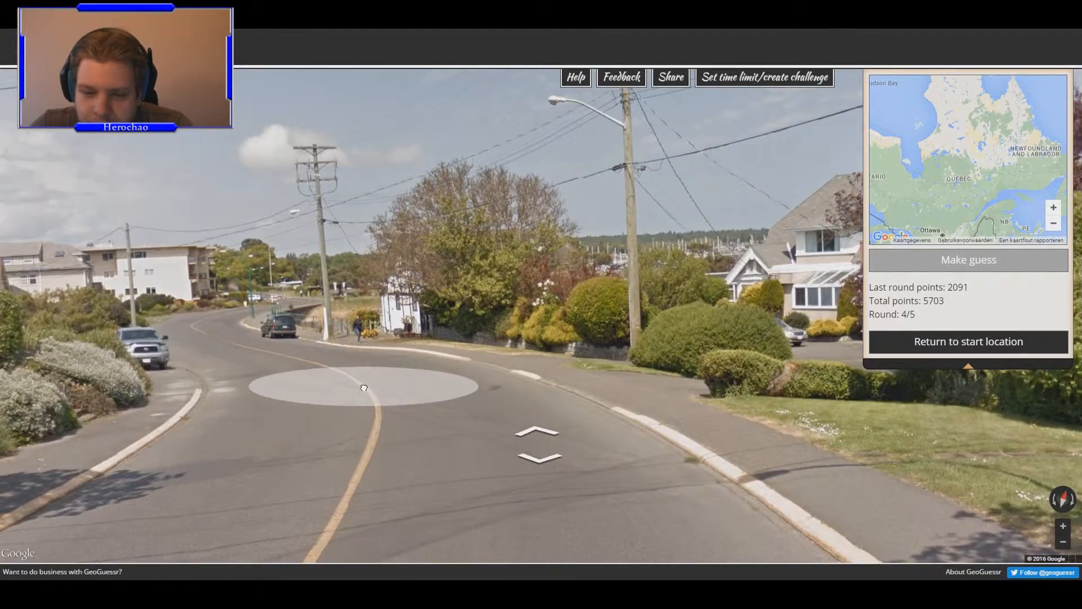
{"action": "left_click", "coordinate": [363, 387]}
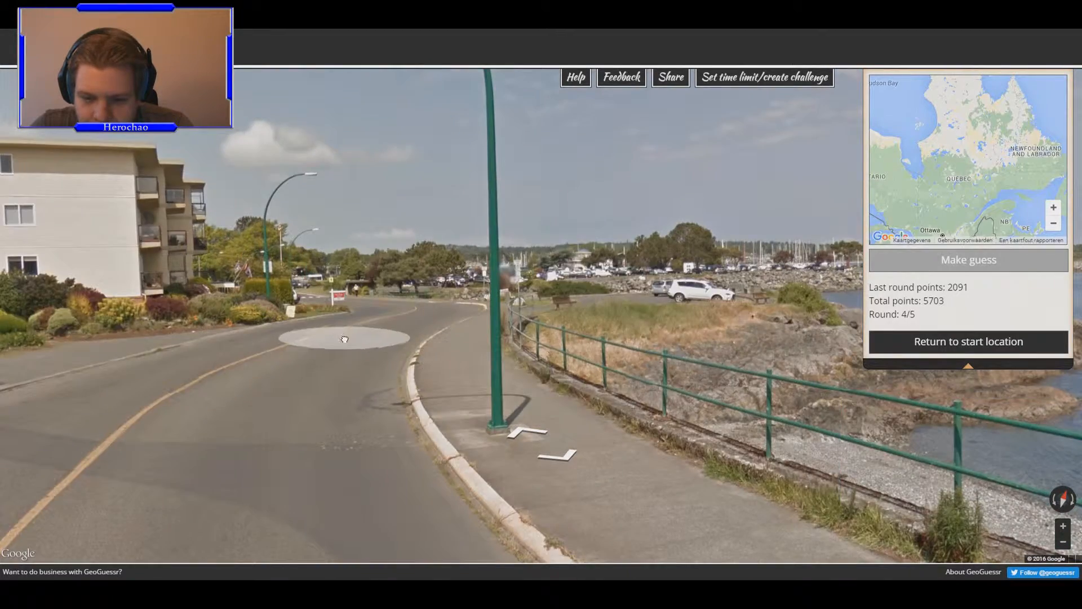
{"action": "left_click", "coordinate": [345, 338]}
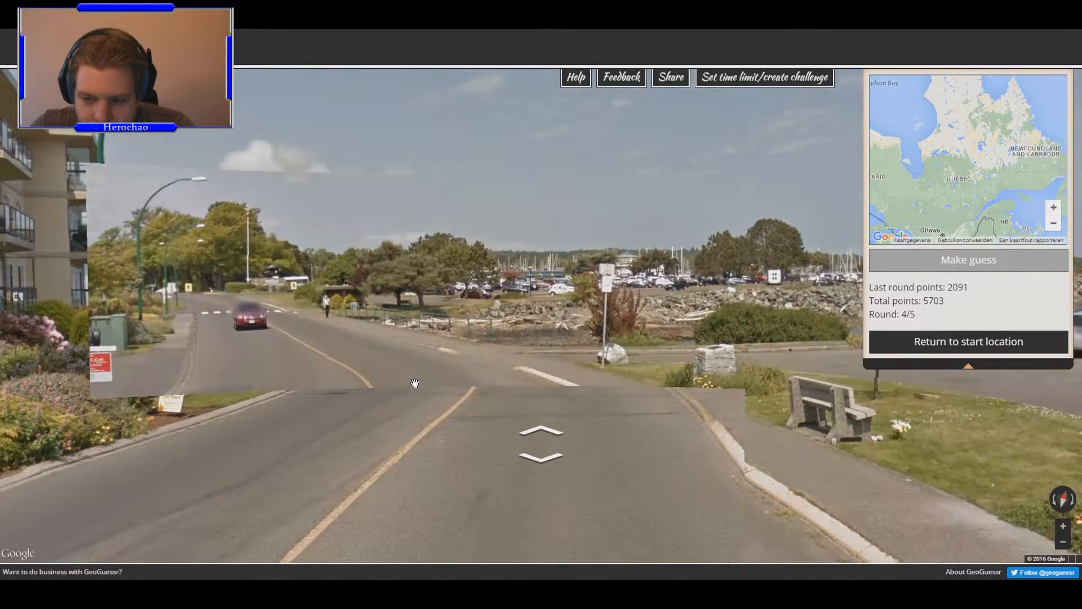
{"action": "left_click", "coordinate": [541, 434]}
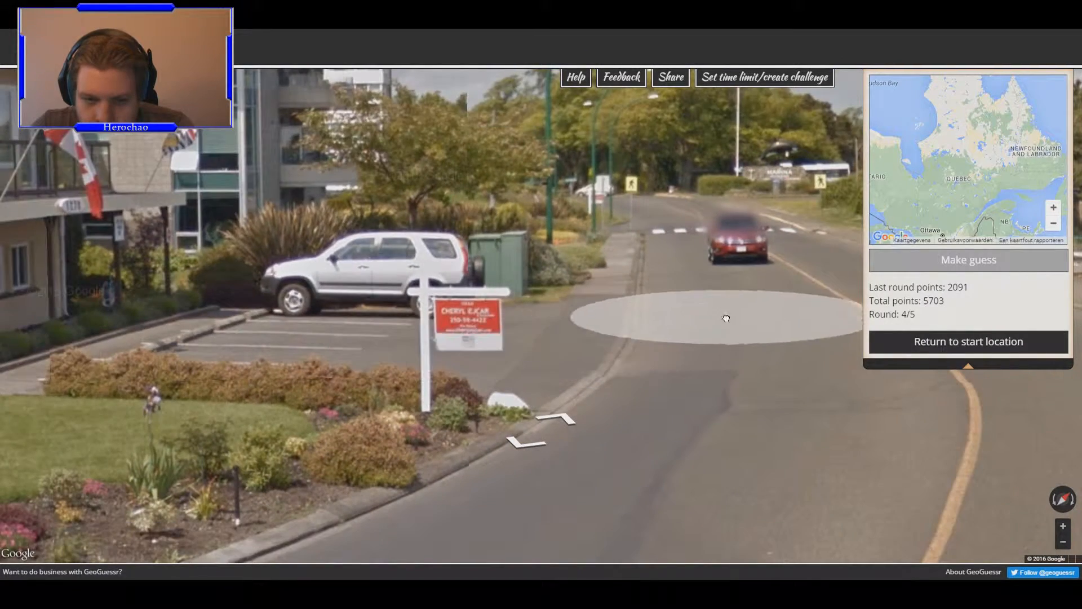
- Pass the Marina Restaurant sign and reach the Oak Bay Village shopping-area sign
{"action": "left_click", "coordinate": [725, 318]}
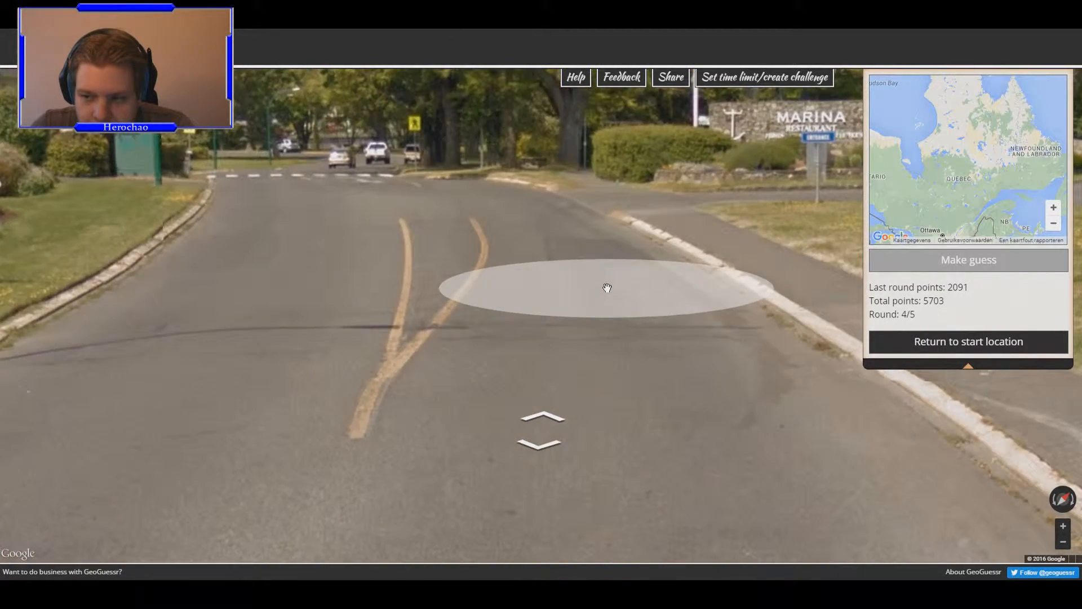
{"action": "left_click", "coordinate": [606, 288]}
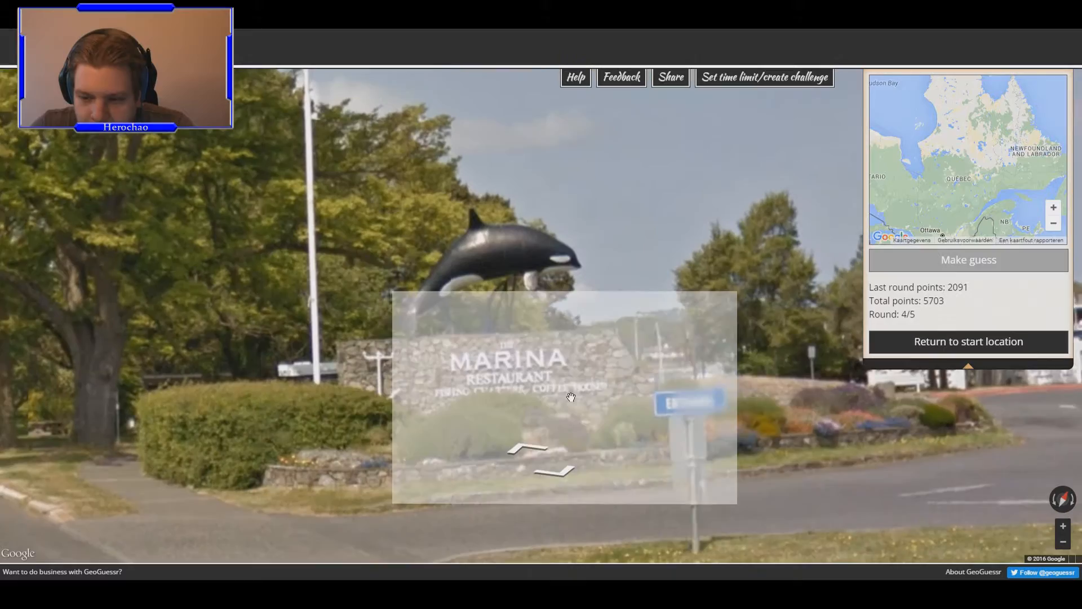
{"action": "left_click", "coordinate": [570, 397]}
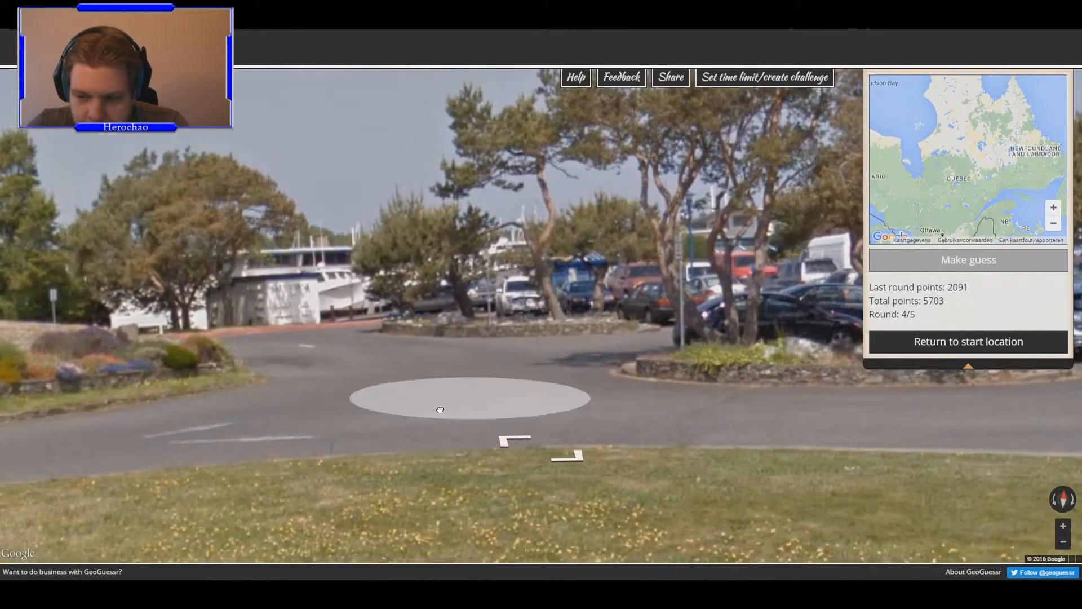
{"action": "left_click", "coordinate": [469, 397]}
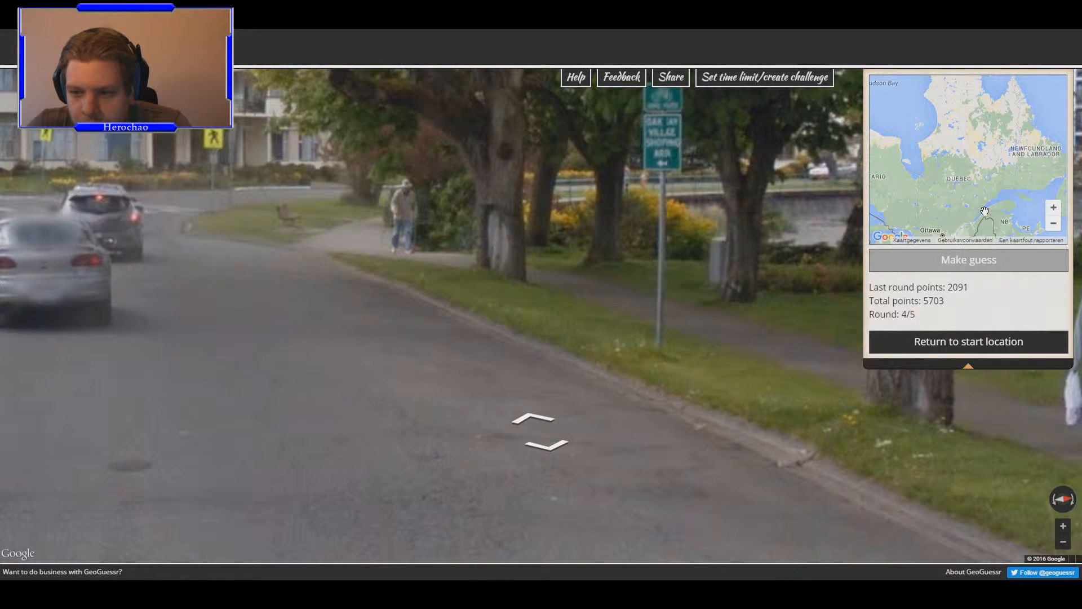
{"action": "mouse_move", "coordinate": [977, 163]}
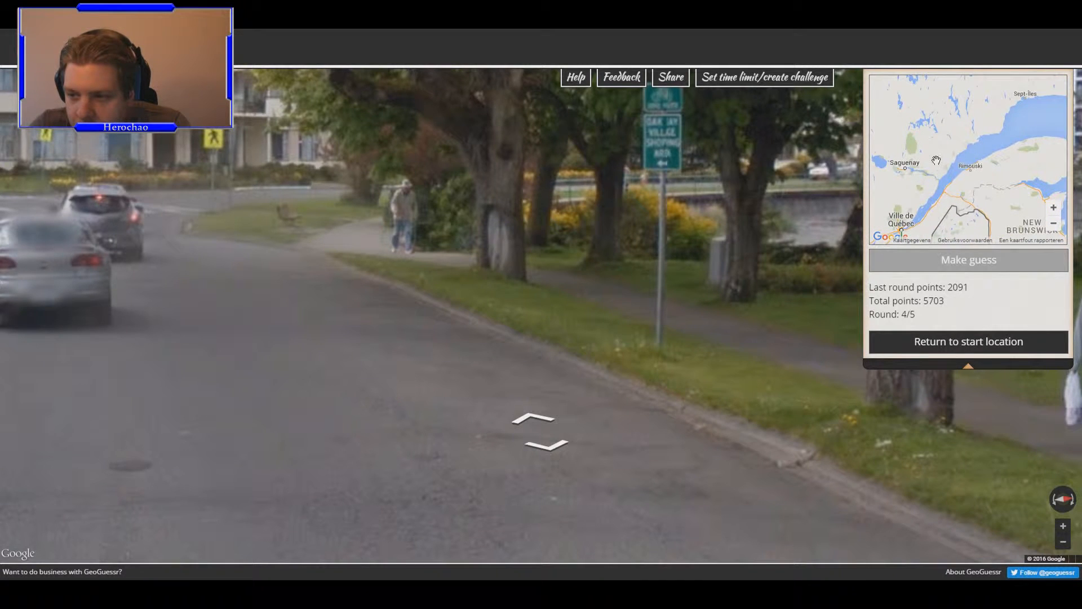
- Guess near Rimouski for 1655 points, then dismiss the results to start round five
{"action": "left_click", "coordinate": [948, 152]}
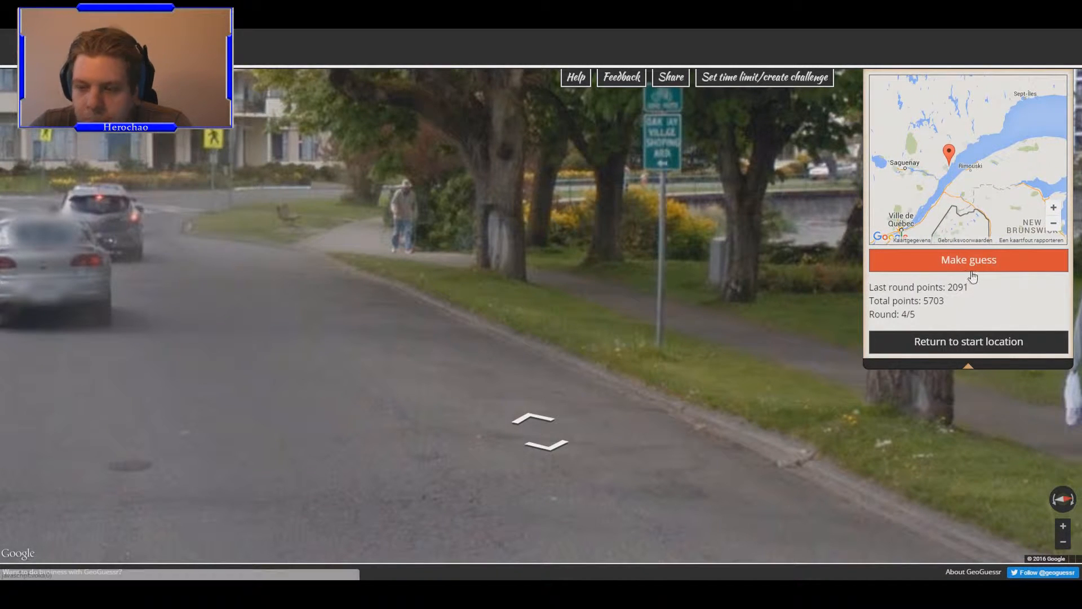
{"action": "left_click", "coordinate": [967, 261]}
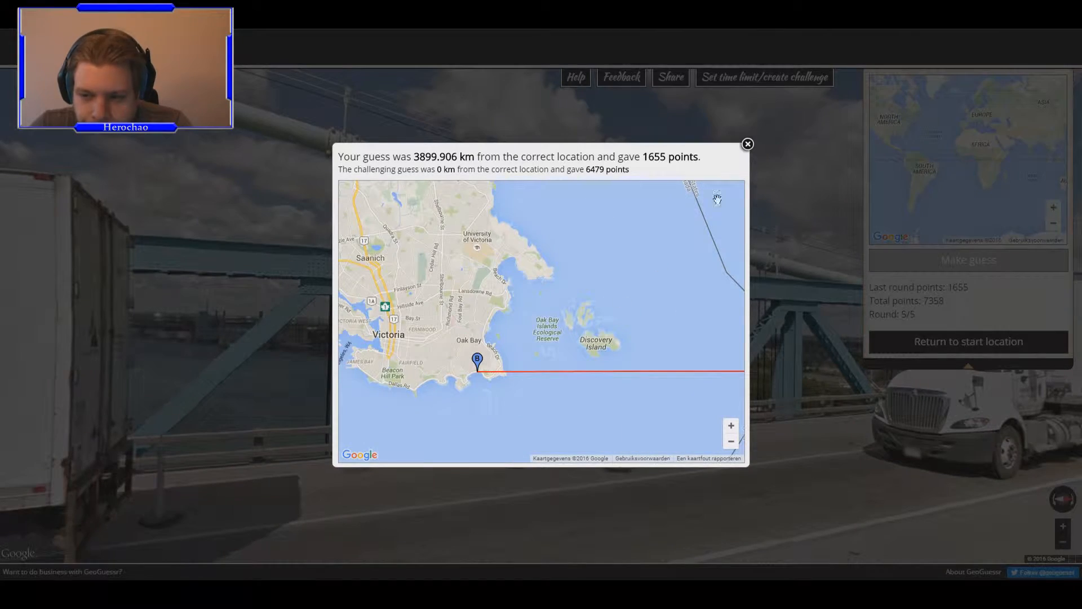
{"action": "left_click", "coordinate": [746, 145]}
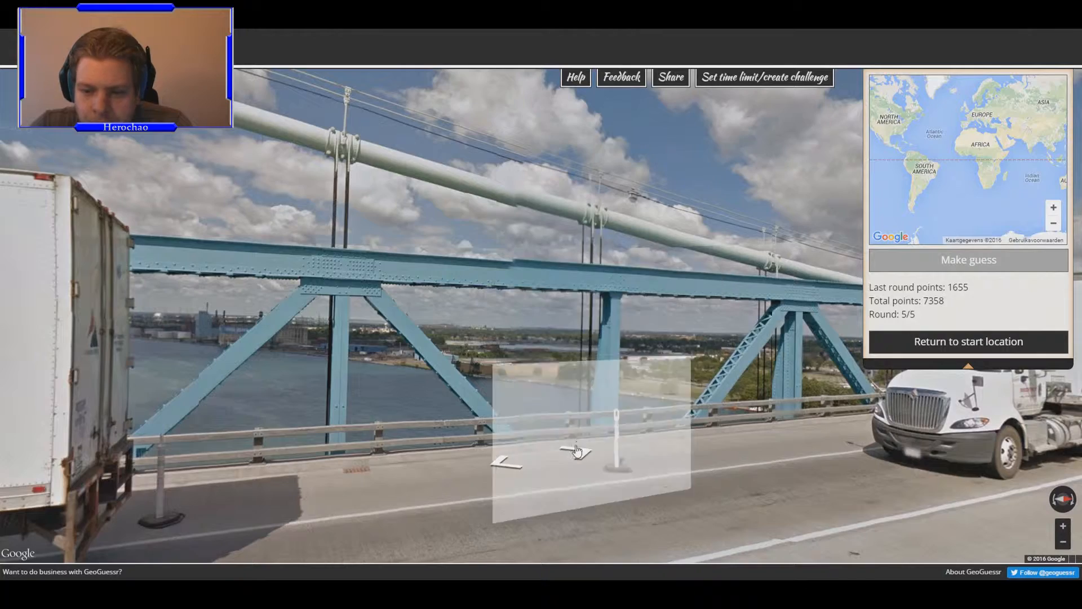
- Walk across the blue suspension bridge past the Ambassador truck toward the Canadian flag
{"action": "left_click", "coordinate": [579, 452]}
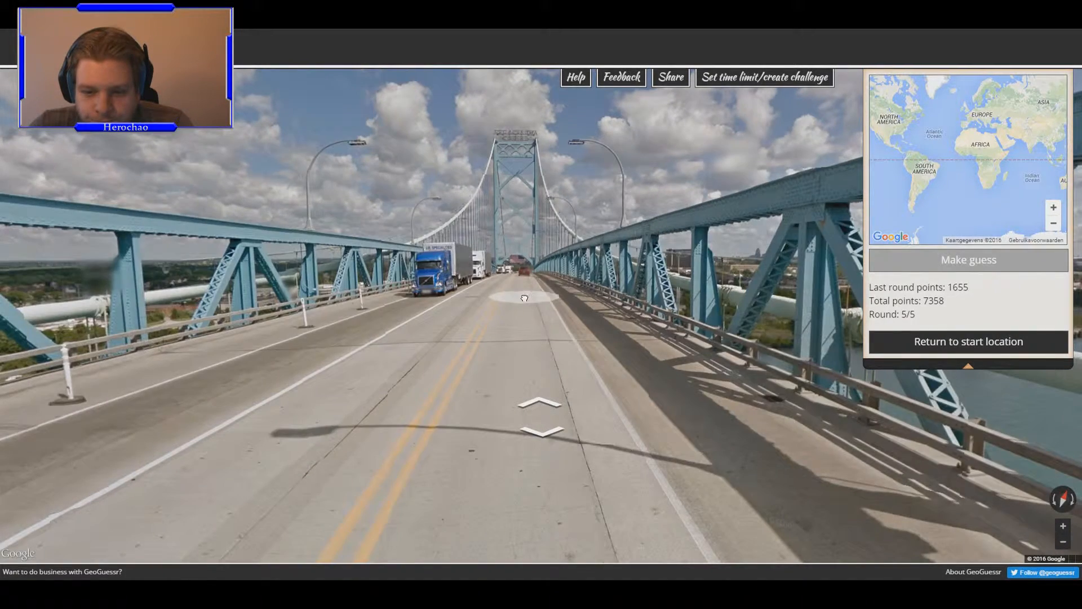
{"action": "left_click", "coordinate": [542, 403]}
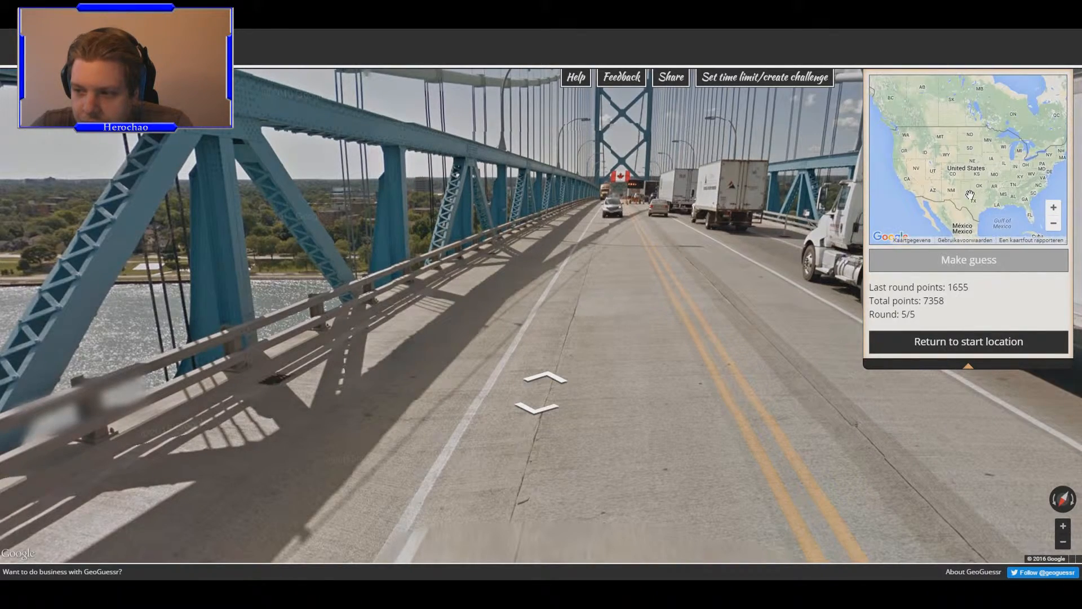
{"action": "left_click", "coordinate": [543, 375]}
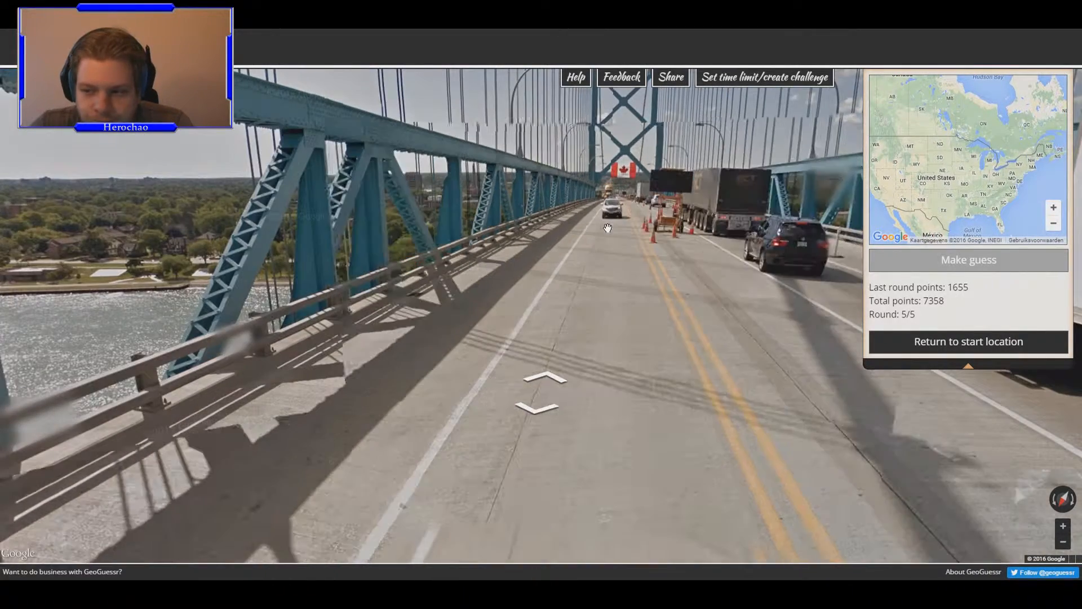
{"action": "left_click", "coordinate": [543, 382]}
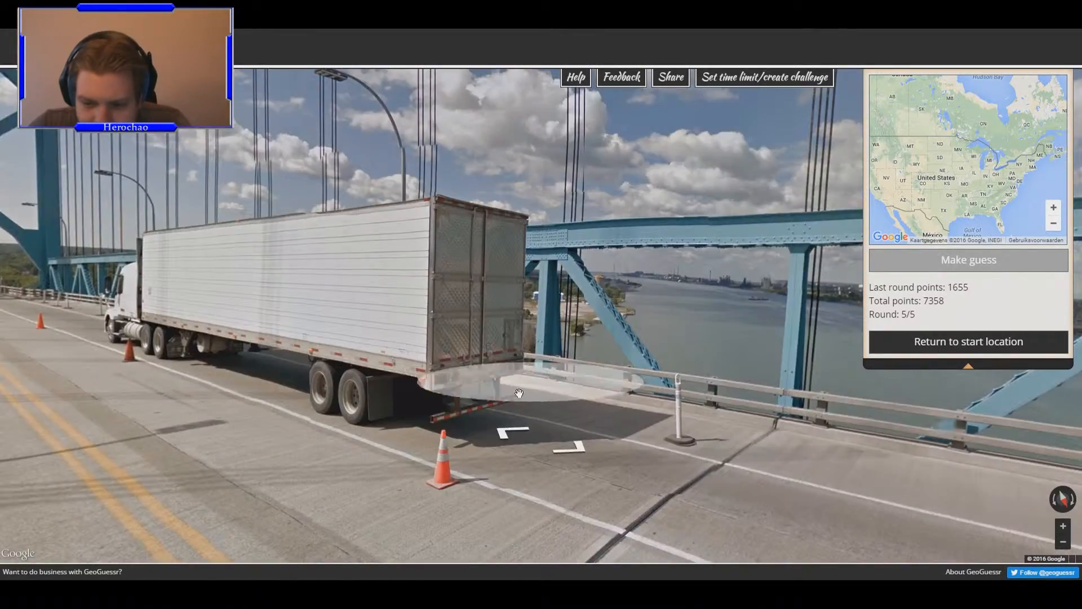
{"action": "left_click_drag", "start_coordinate": [517, 276], "coordinate": [801, 319]}
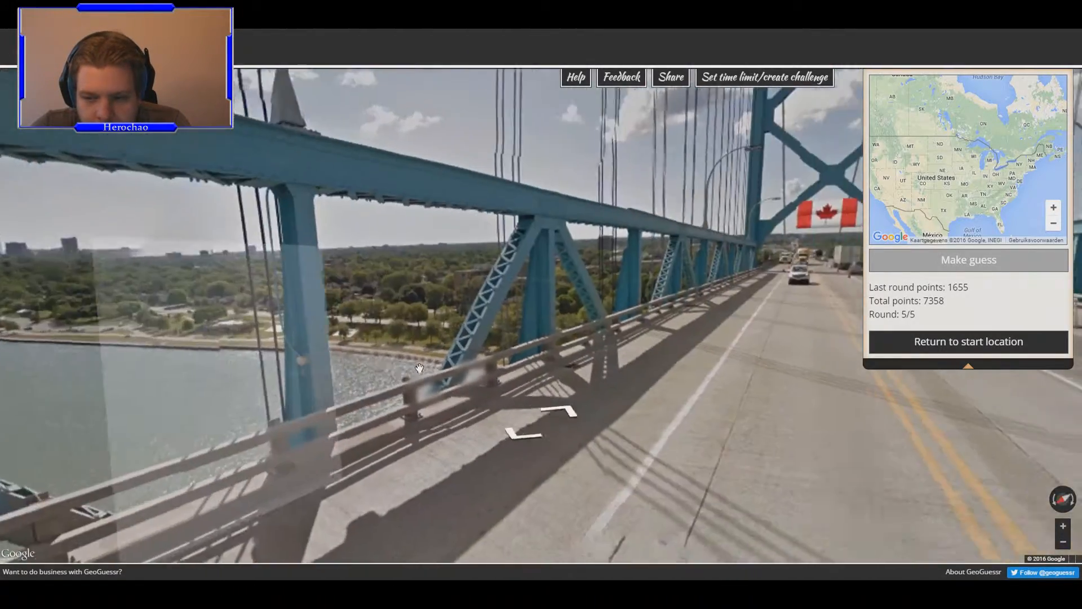
{"action": "left_click", "coordinate": [545, 414]}
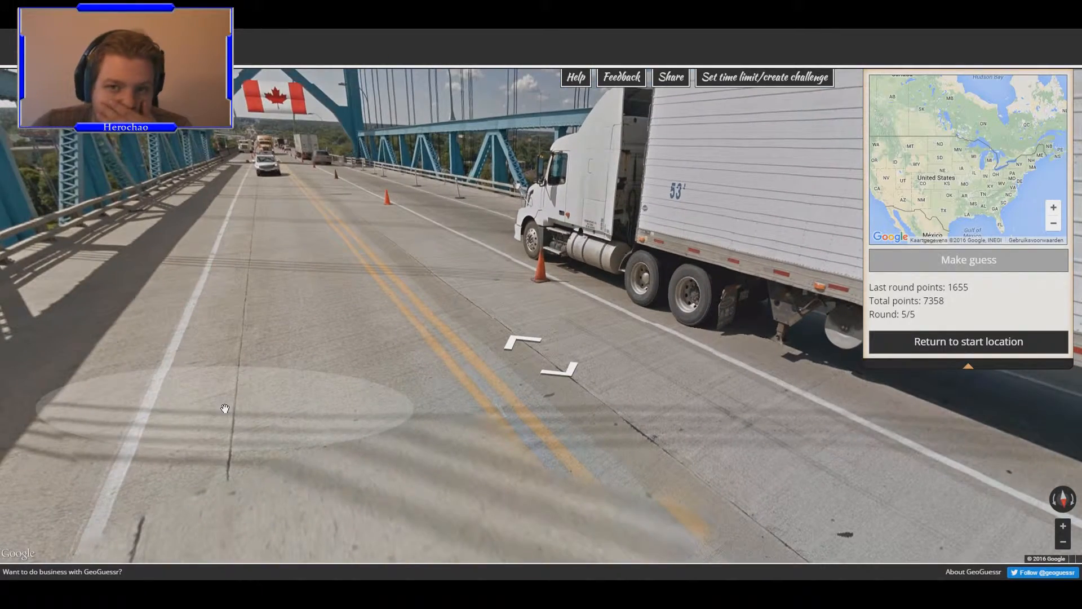
{"action": "left_click", "coordinate": [534, 338]}
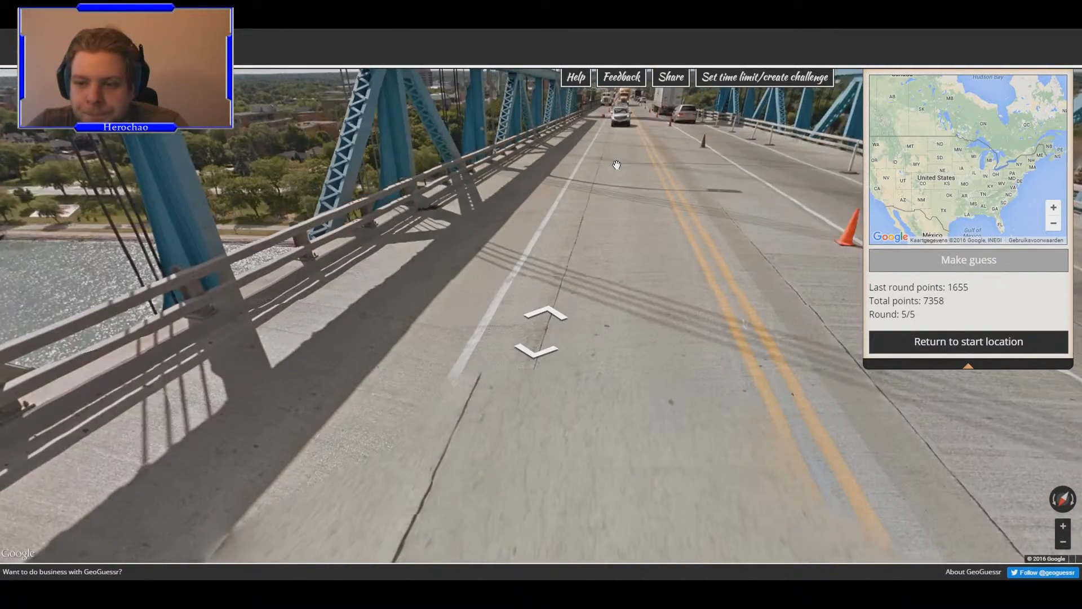
{"action": "left_click", "coordinate": [546, 317]}
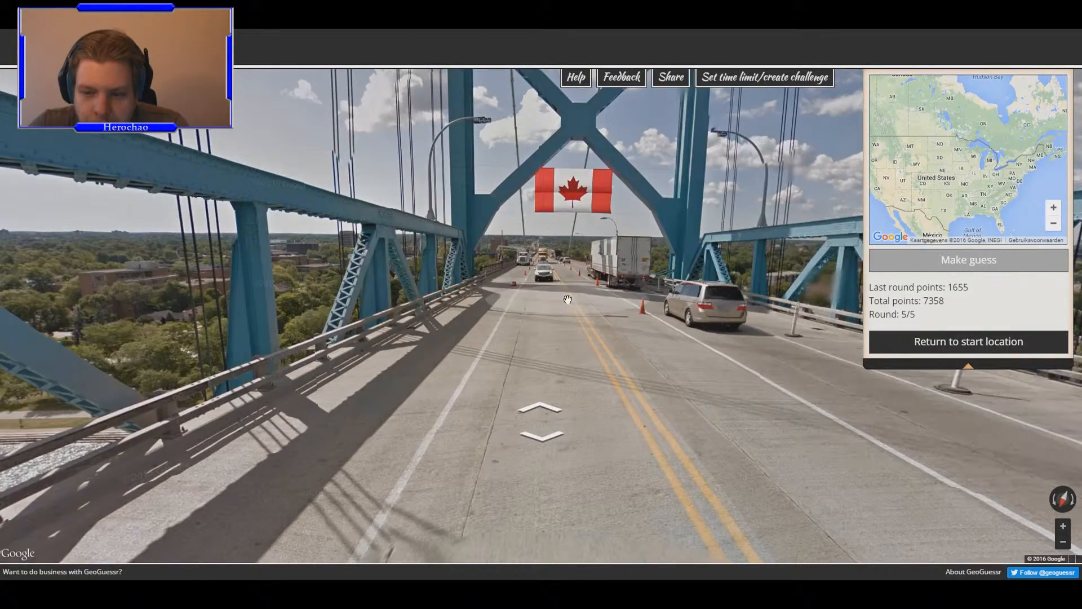
{"action": "left_click", "coordinate": [568, 299]}
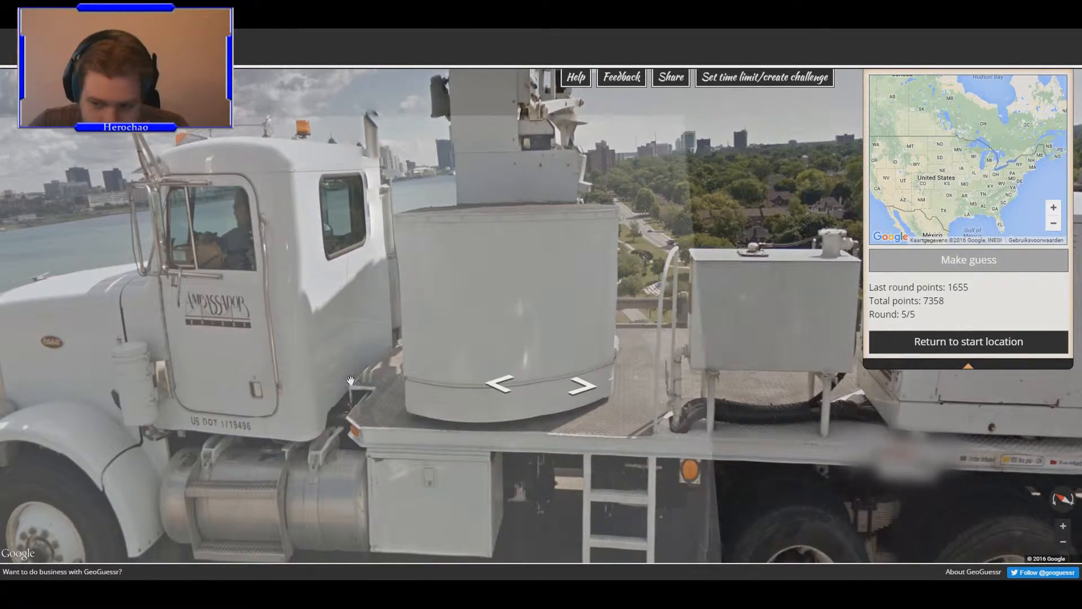
- Step along the bridge and pan the guess map along the border to Point Edward
{"action": "left_click", "coordinate": [583, 385]}
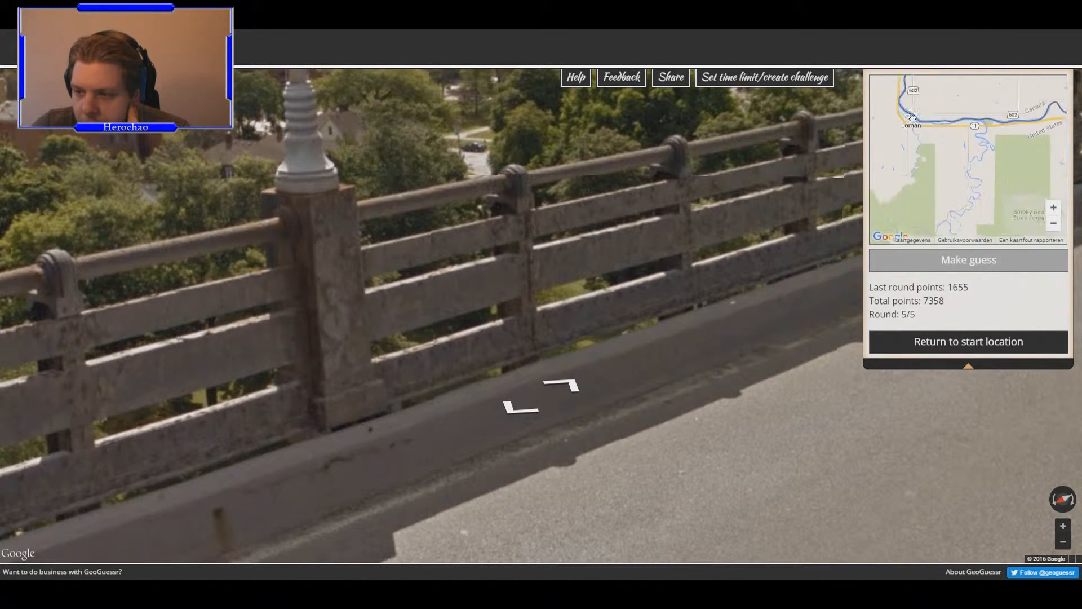
{"action": "left_click_drag", "start_coordinate": [910, 117], "coordinate": [956, 145]}
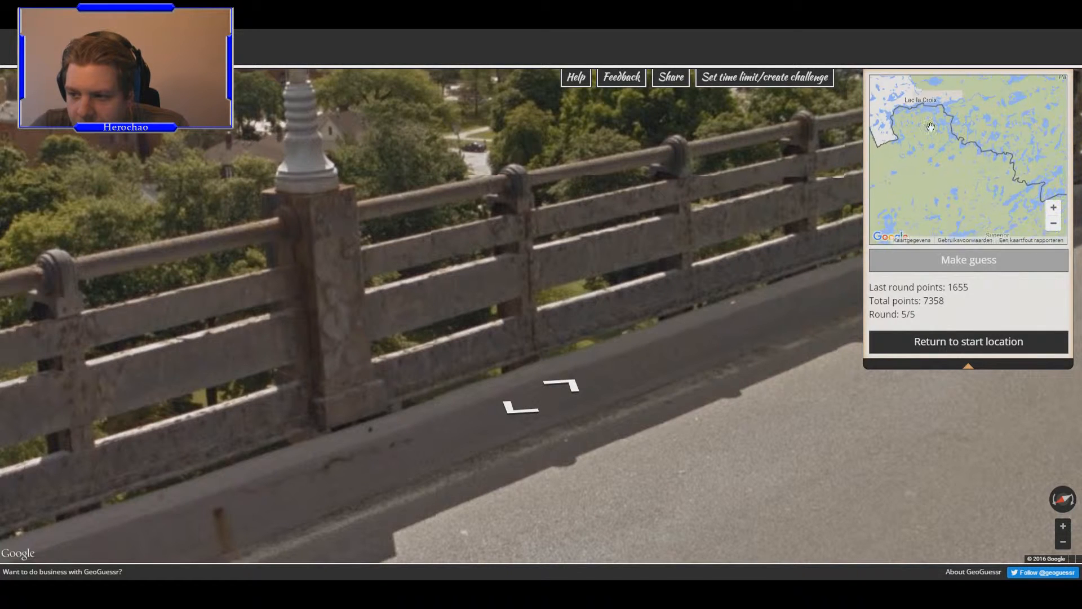
{"action": "left_click_drag", "start_coordinate": [931, 126], "coordinate": [890, 132]}
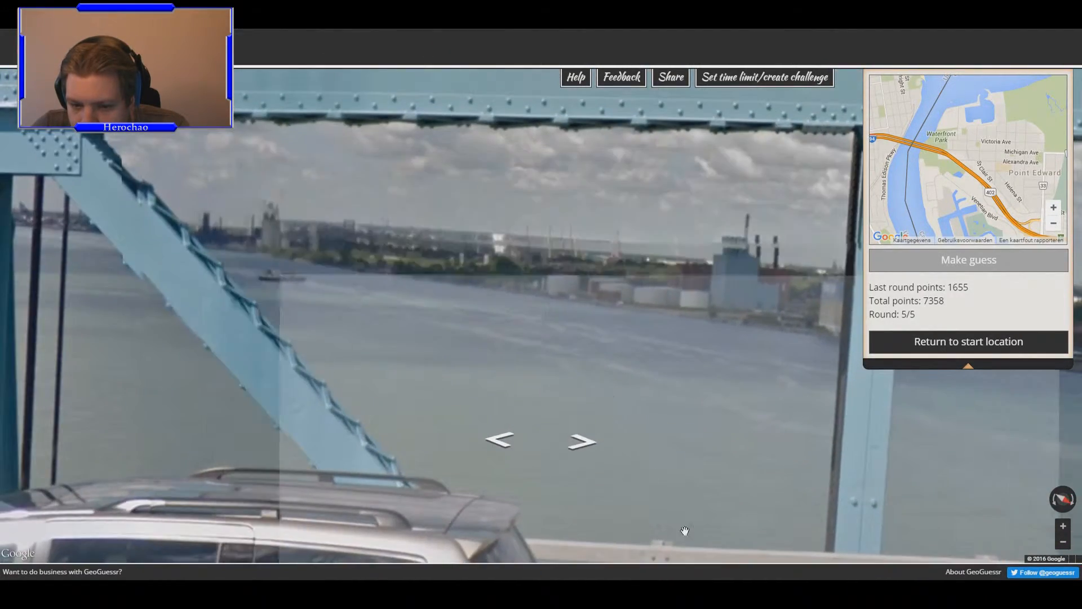
- Look toward the far riverbank and pan the guess map down to the Ambassador Bridge
{"action": "left_click", "coordinate": [580, 442]}
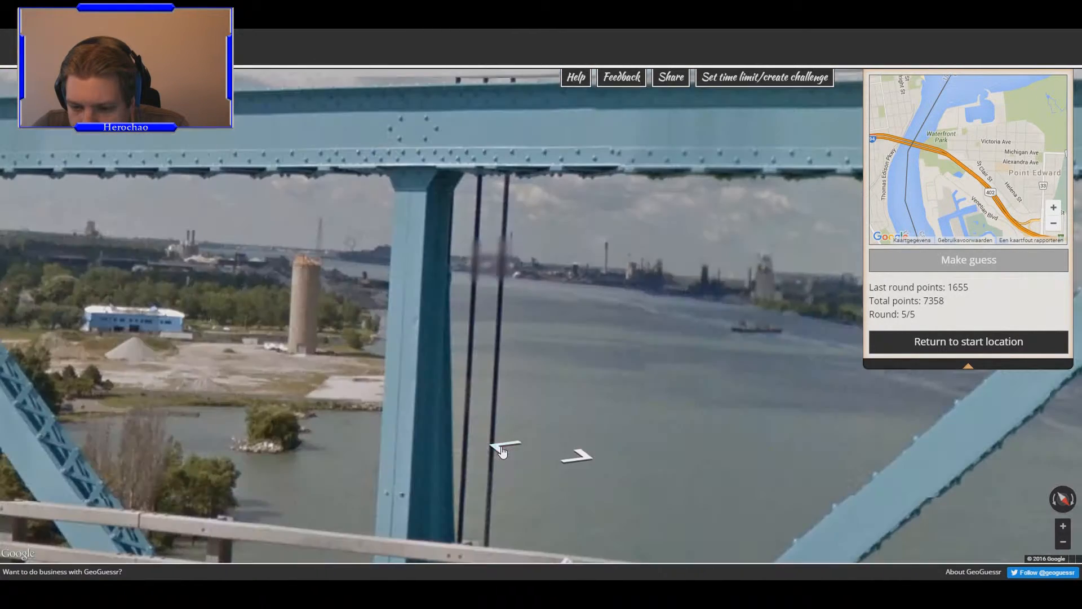
{"action": "left_click_drag", "start_coordinate": [501, 451], "coordinate": [540, 437]}
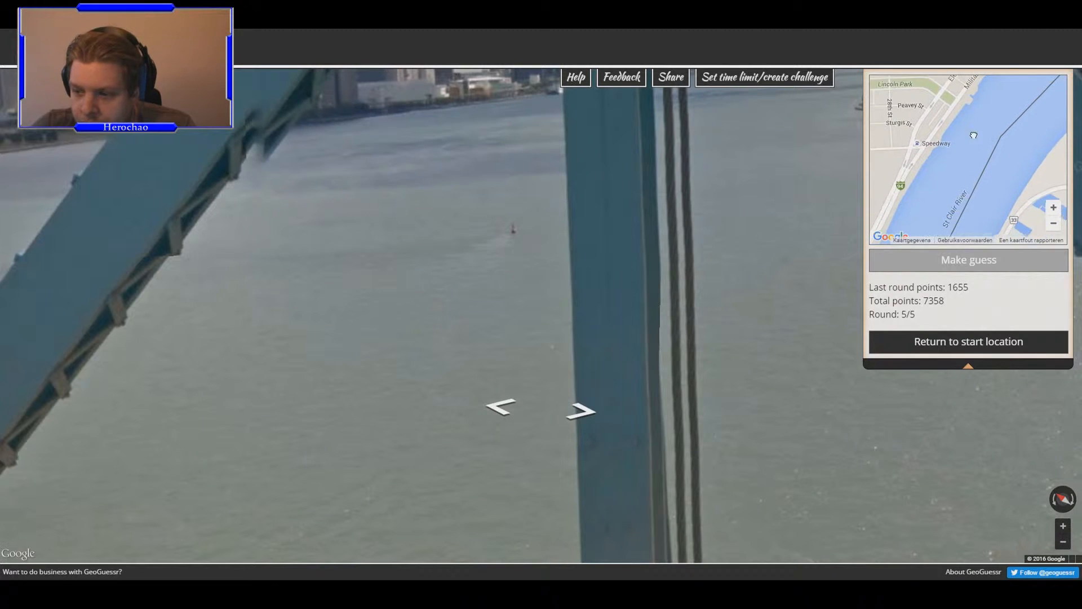
{"action": "left_click_drag", "start_coordinate": [974, 135], "coordinate": [1002, 102]}
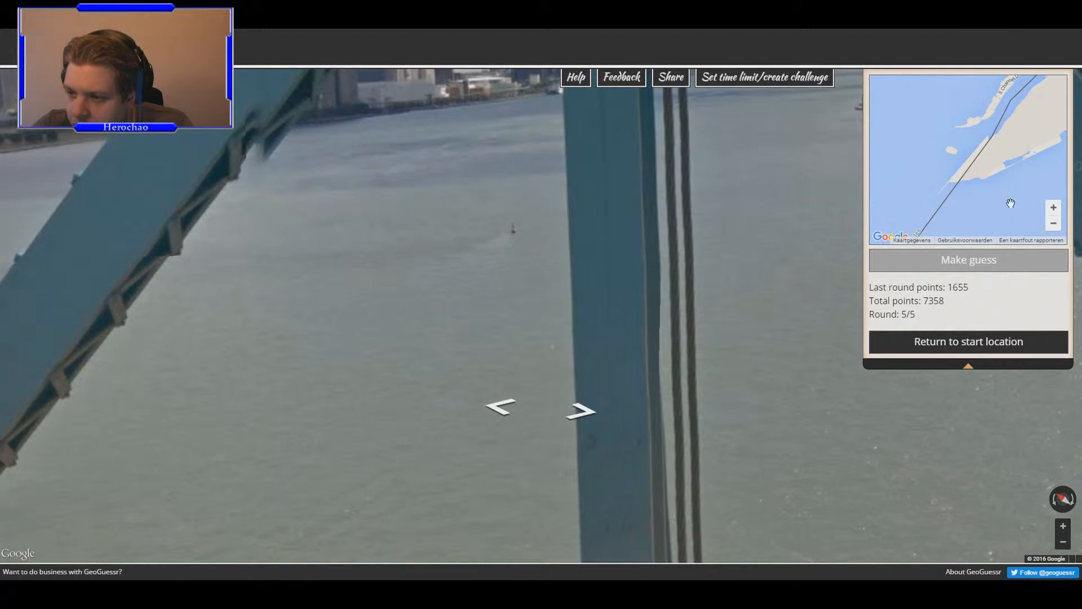
{"action": "left_click_drag", "start_coordinate": [1009, 203], "coordinate": [992, 152]}
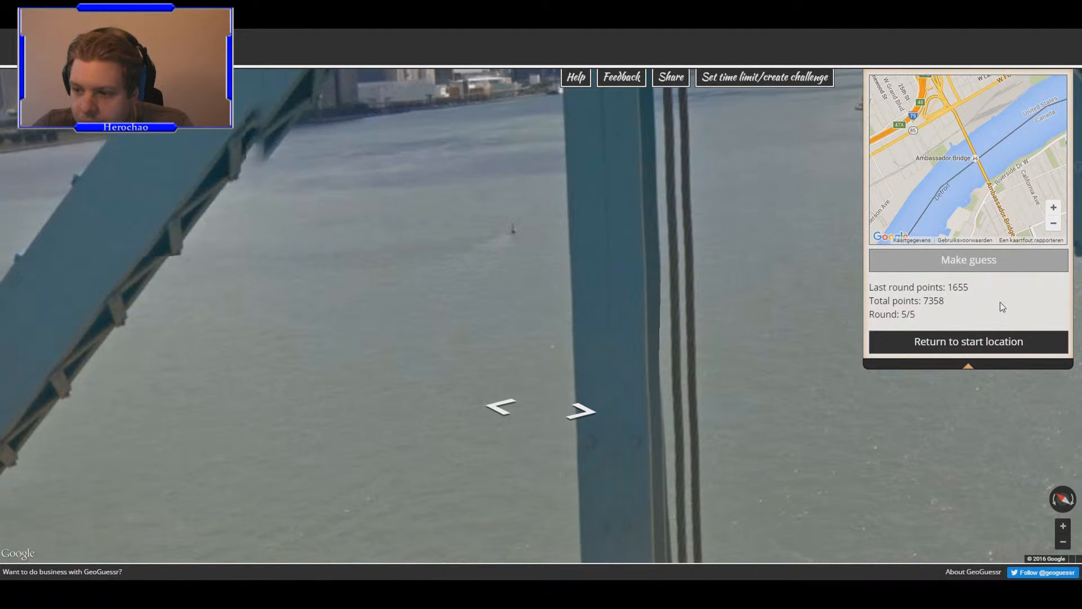
- Pin the round-five guess on the Ambassador Bridge, submit it, and view the 0.047 km result
{"action": "left_click", "coordinate": [580, 411]}
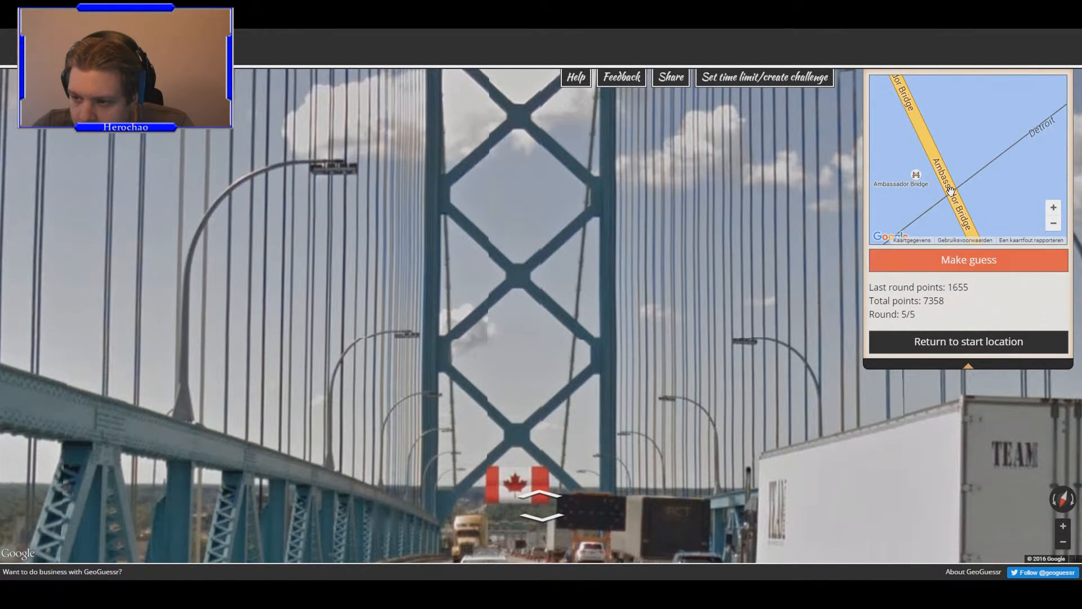
{"action": "left_click", "coordinate": [946, 172]}
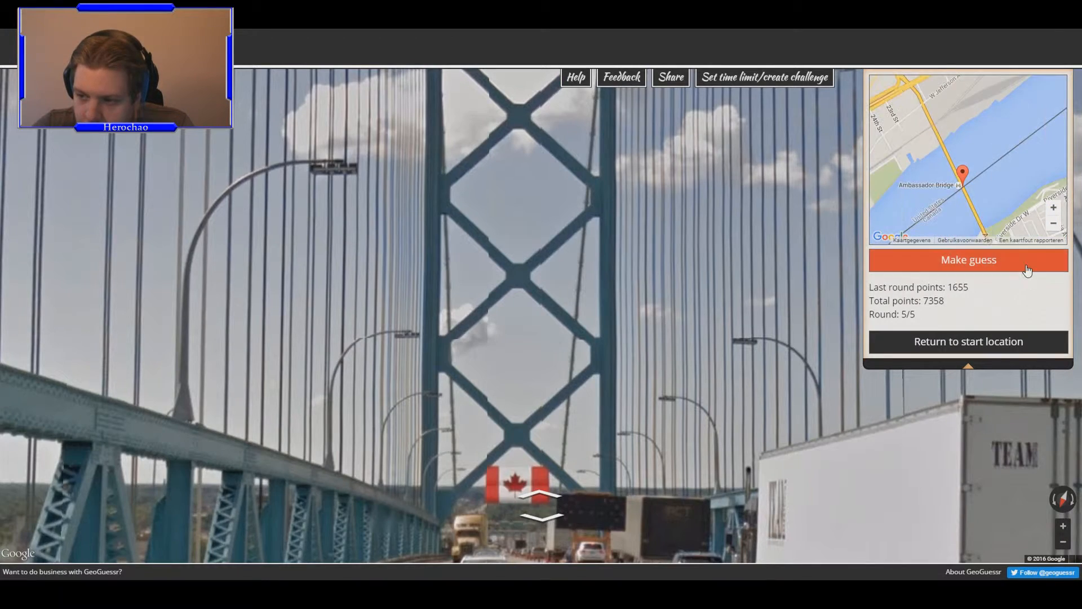
{"action": "left_click", "coordinate": [967, 259]}
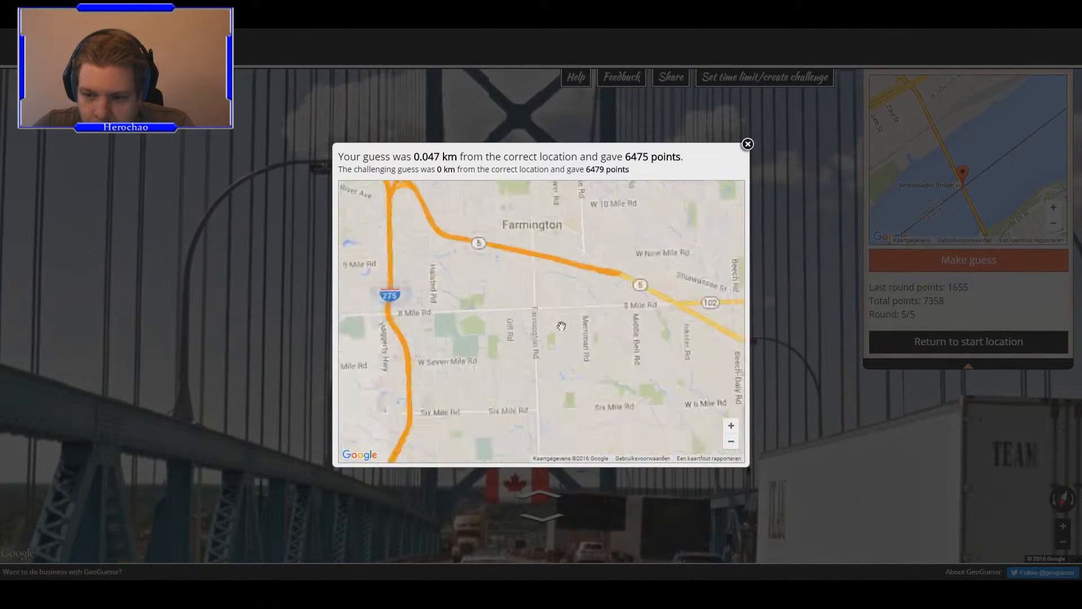
{"action": "left_click_drag", "start_coordinate": [562, 326], "coordinate": [452, 187]}
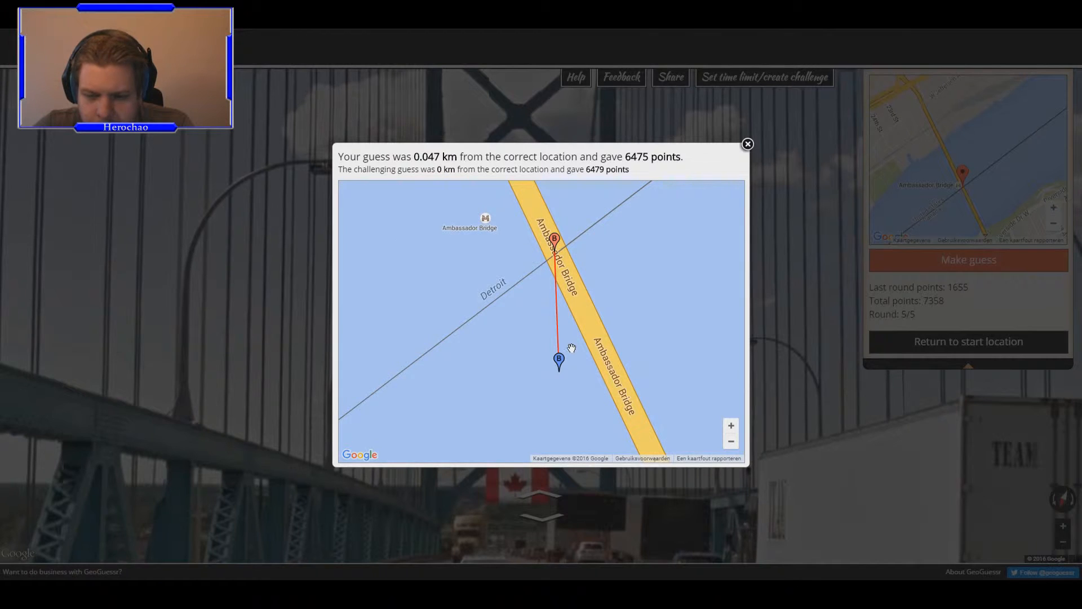
{"action": "mouse_move", "coordinate": [564, 391]}
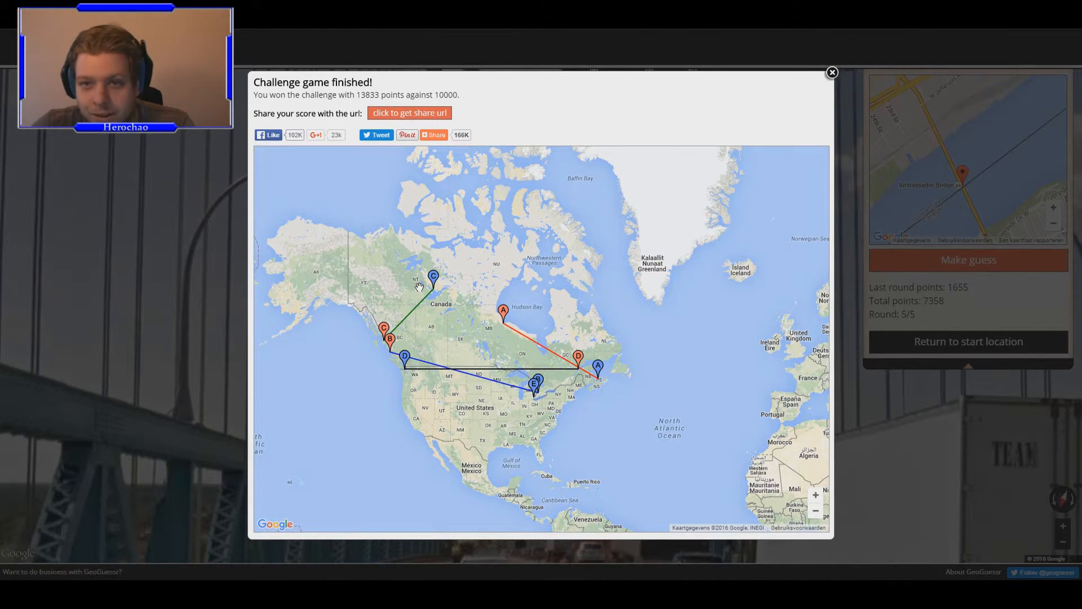
{"action": "mouse_move", "coordinate": [466, 323]}
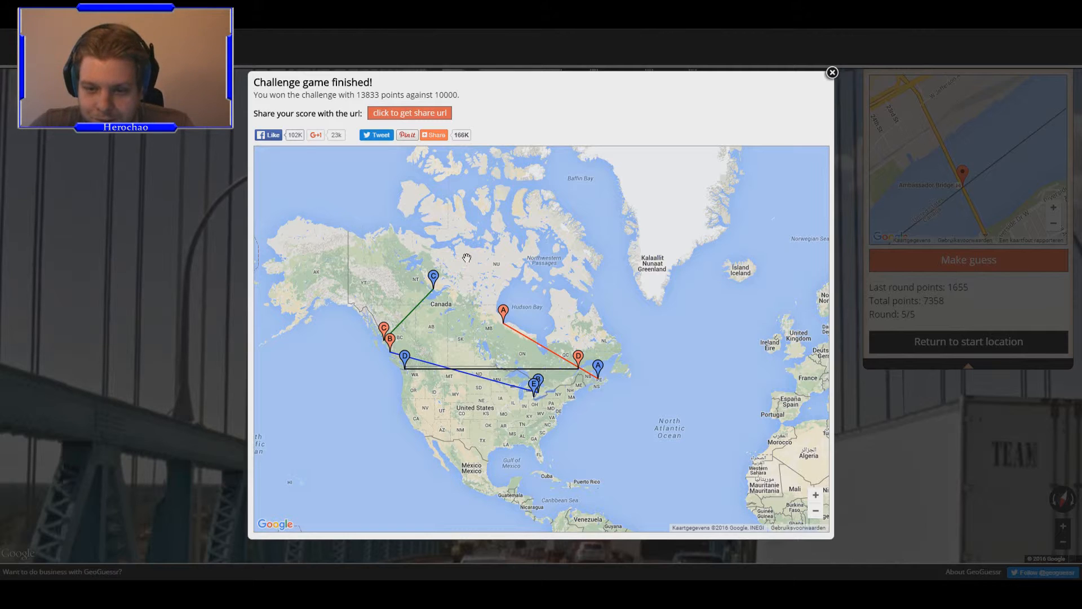
- Zoom the challenge summary map in on Canada to compare all five guess lines
{"action": "double_click", "coordinate": [448, 95]}
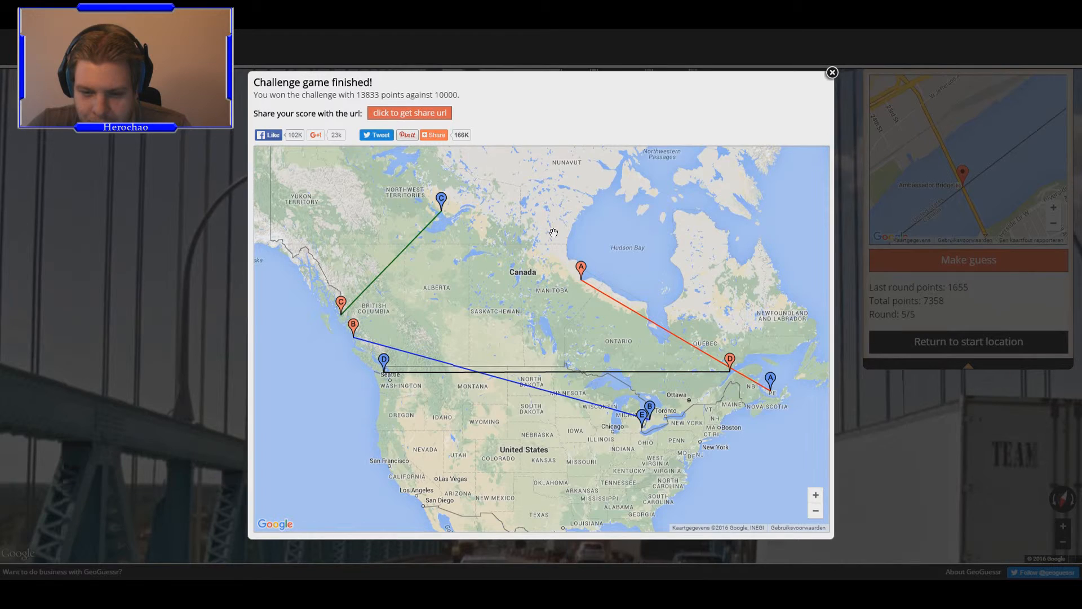
{"action": "mouse_move", "coordinate": [557, 231]}
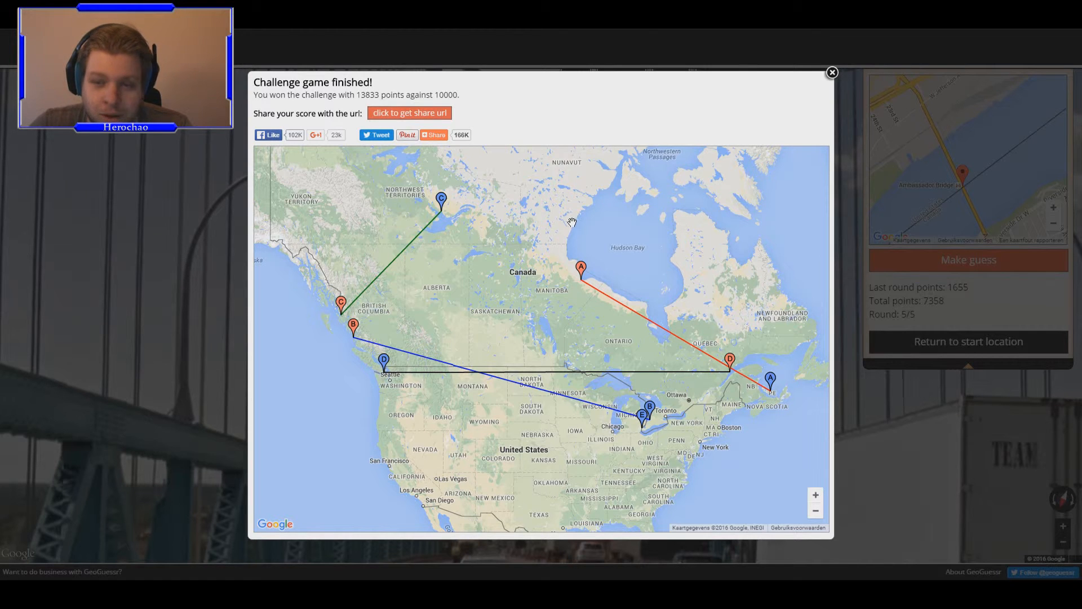
{"action": "mouse_move", "coordinate": [563, 219]}
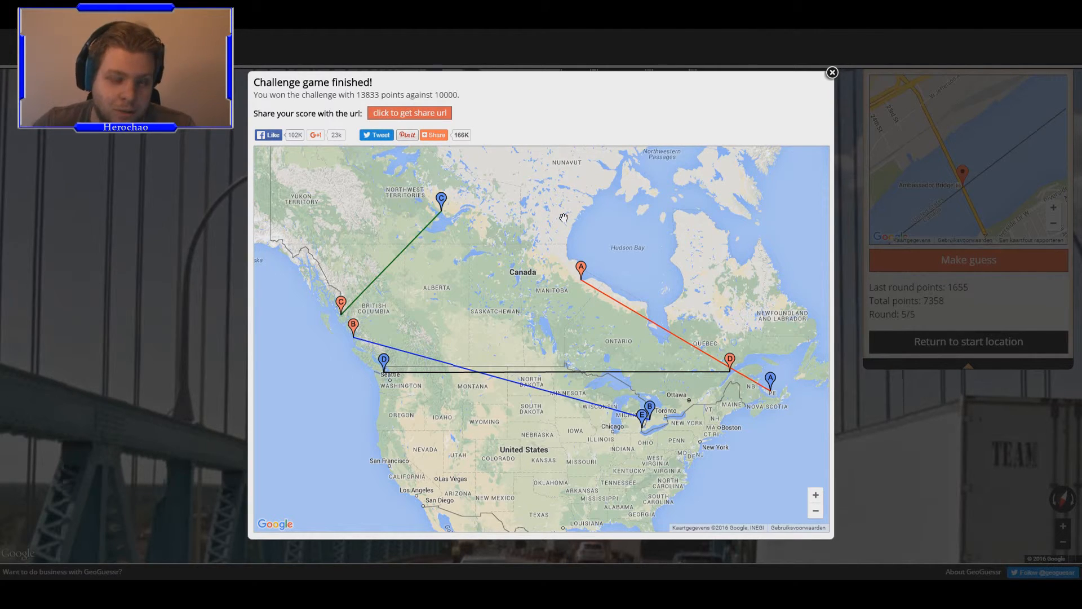